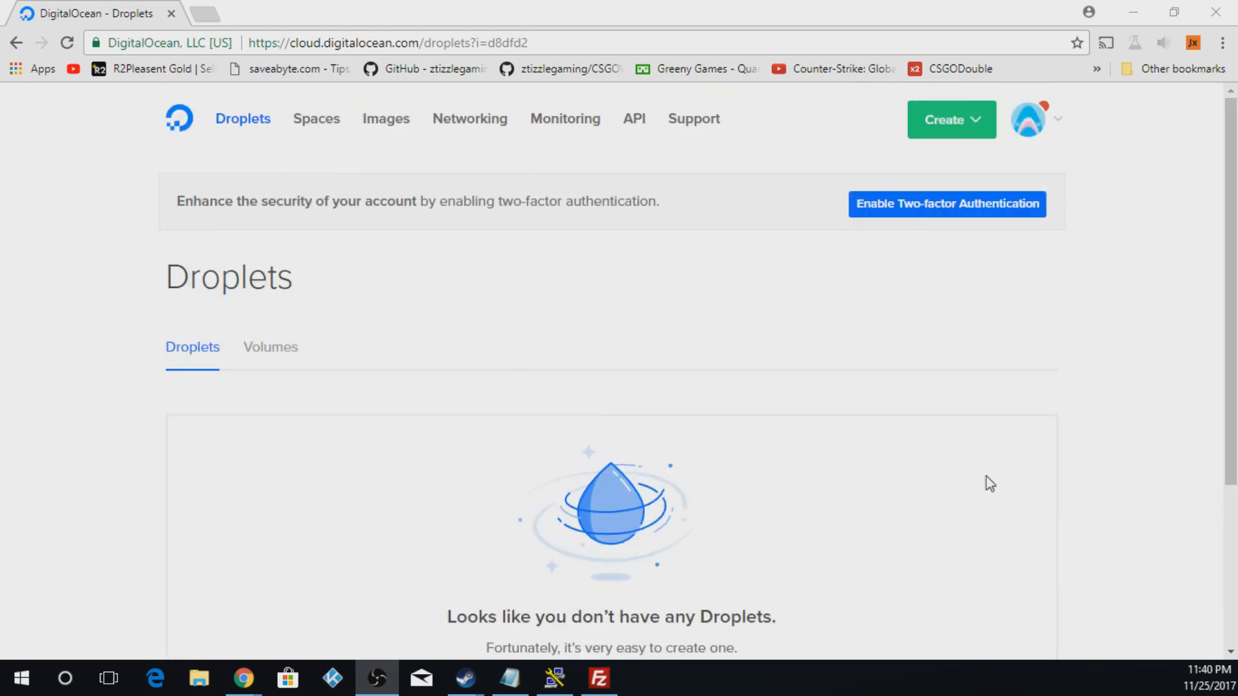
mouse_move(998, 466)
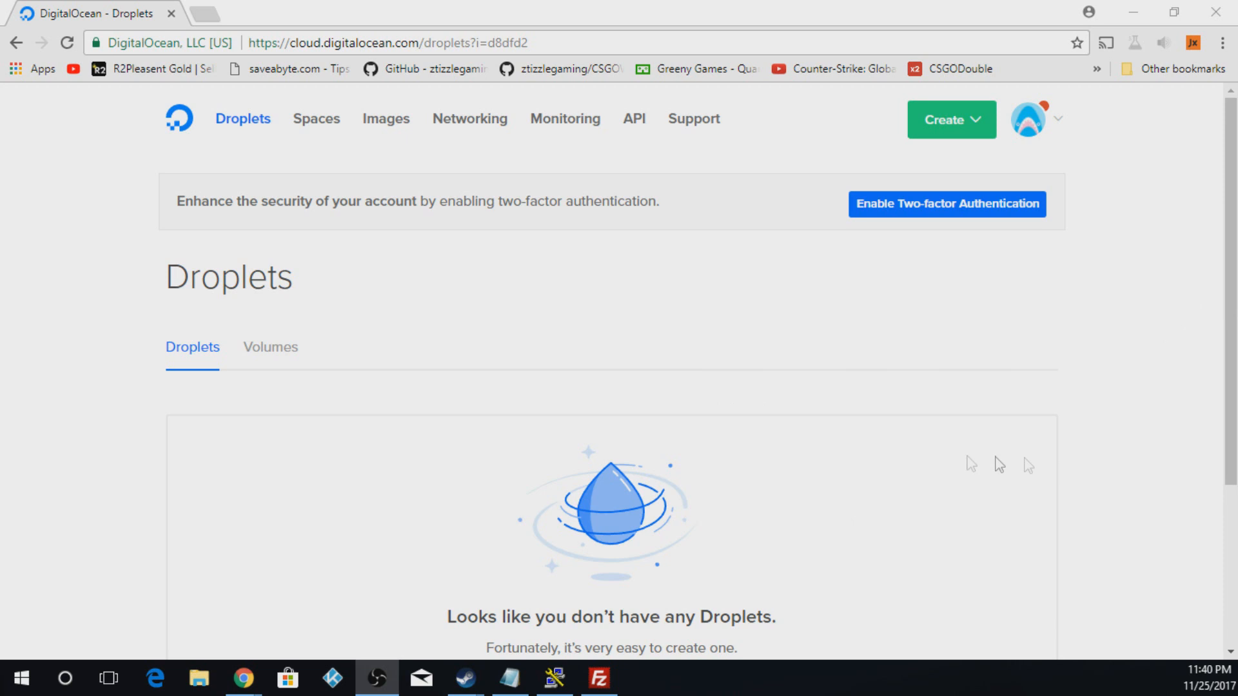
mouse_move(1172, 490)
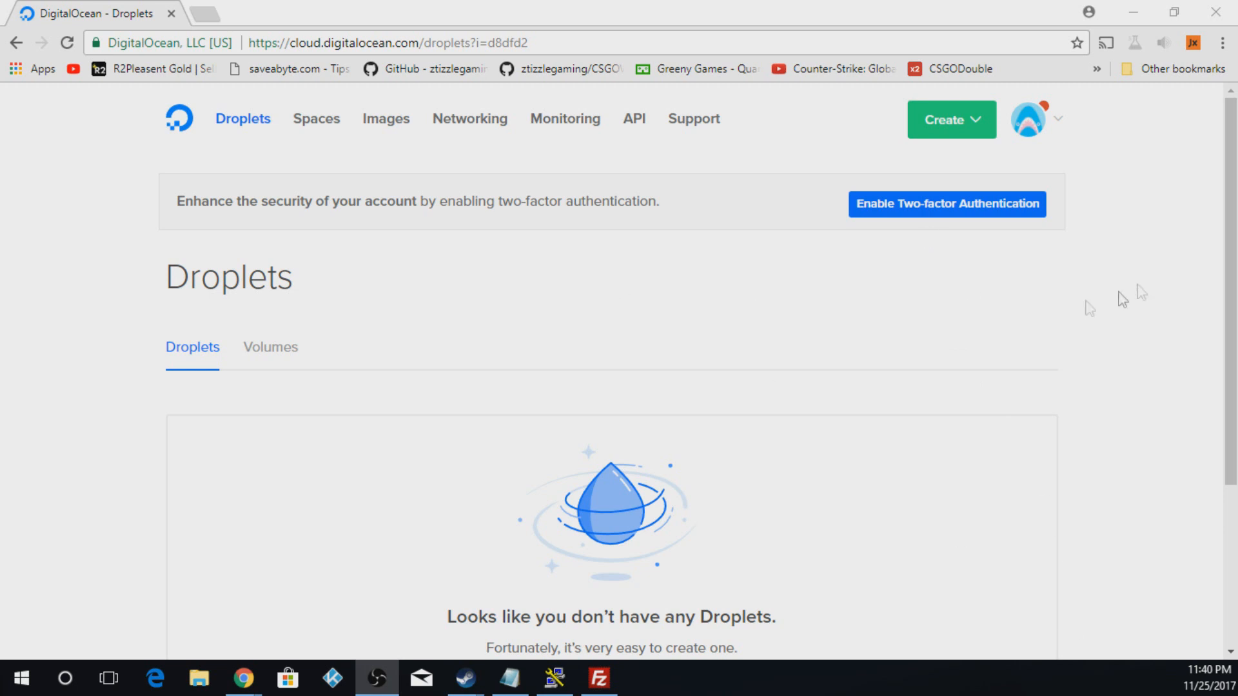
Step: Start a new droplet with Ubuntu 17.04 x64 and the $5/mo size
scroll(down, 3)
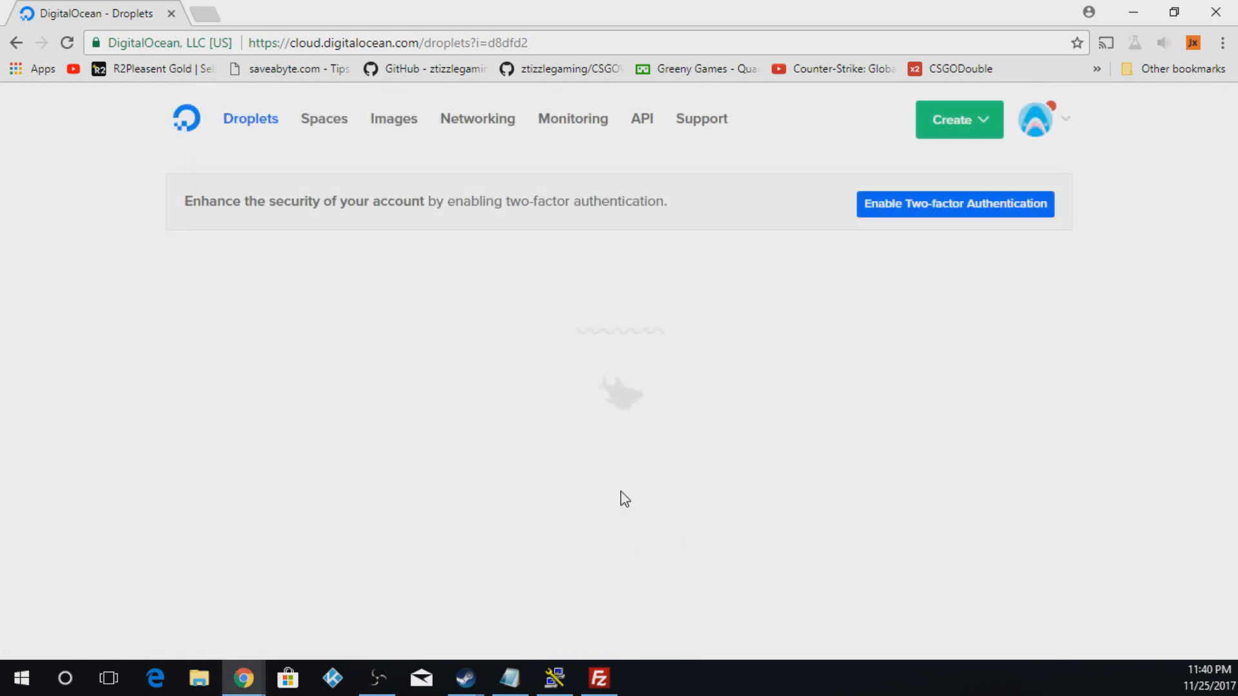
click(958, 119)
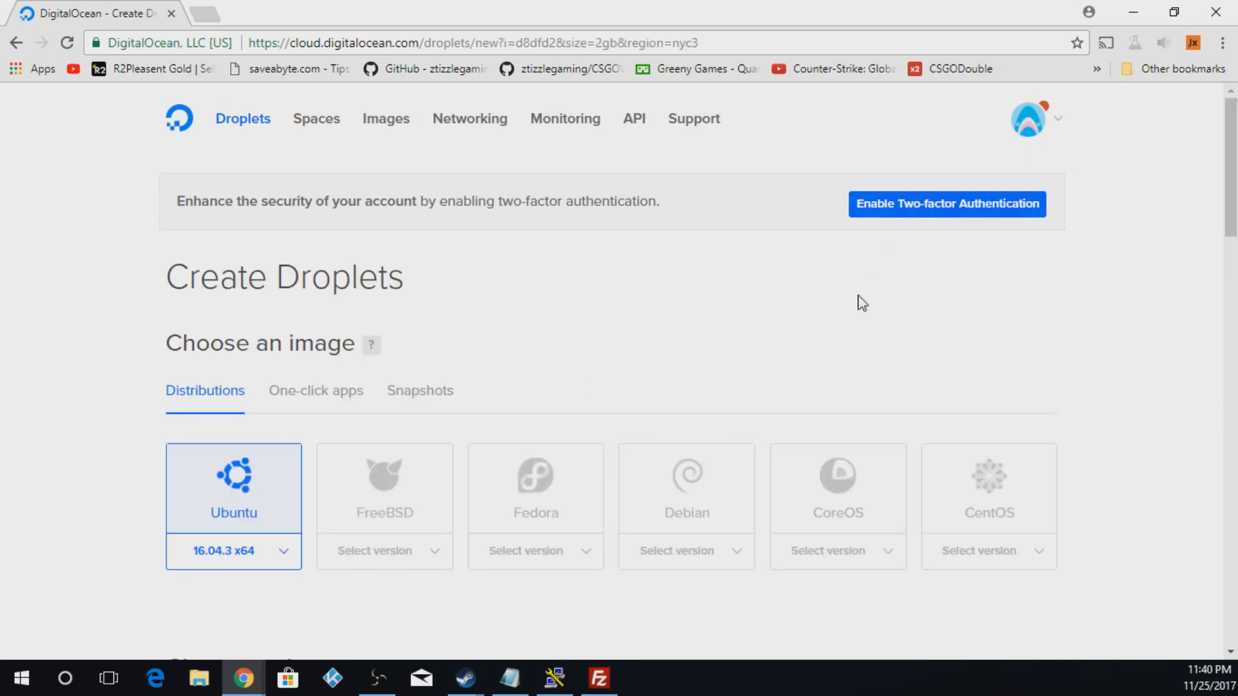
scroll(down, 3)
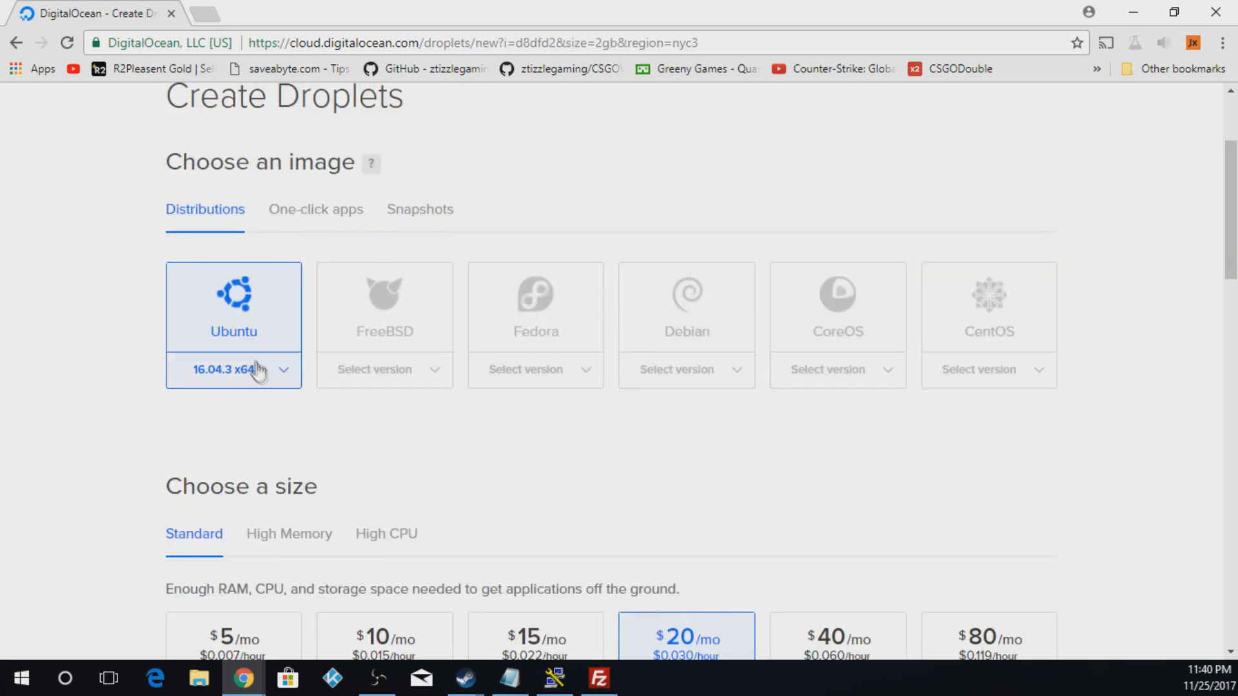
click(234, 370)
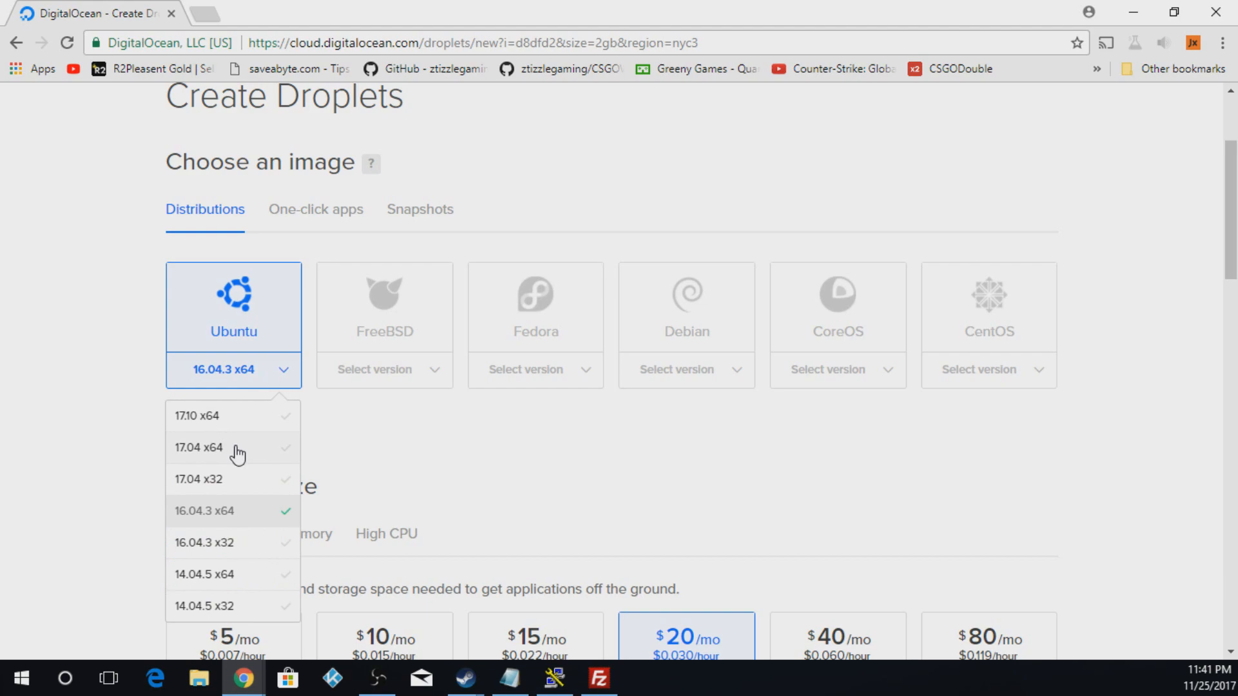
click(201, 447)
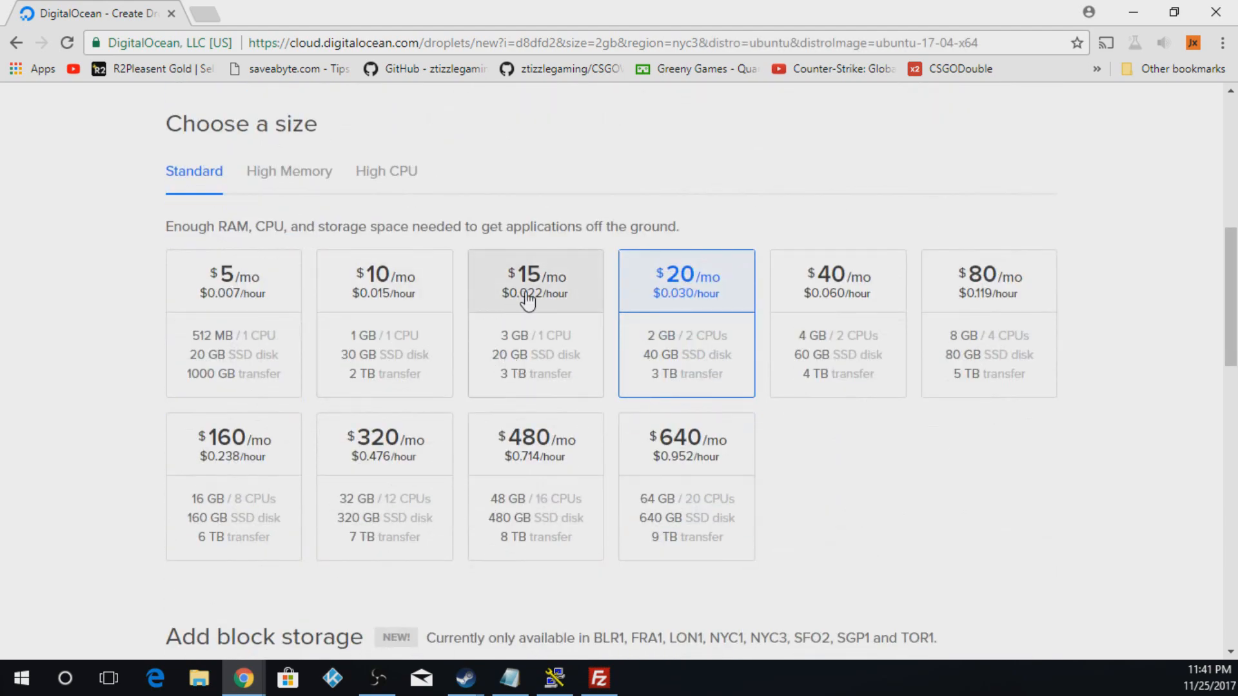
click(233, 280)
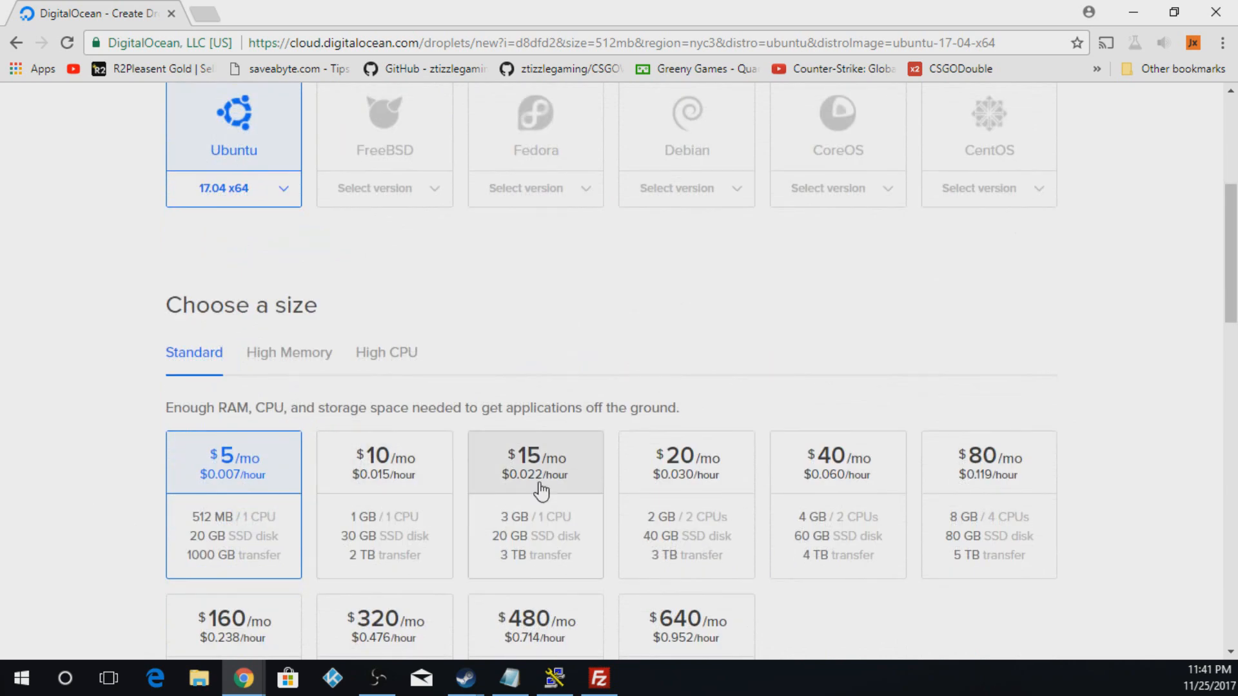
mouse_move(718, 494)
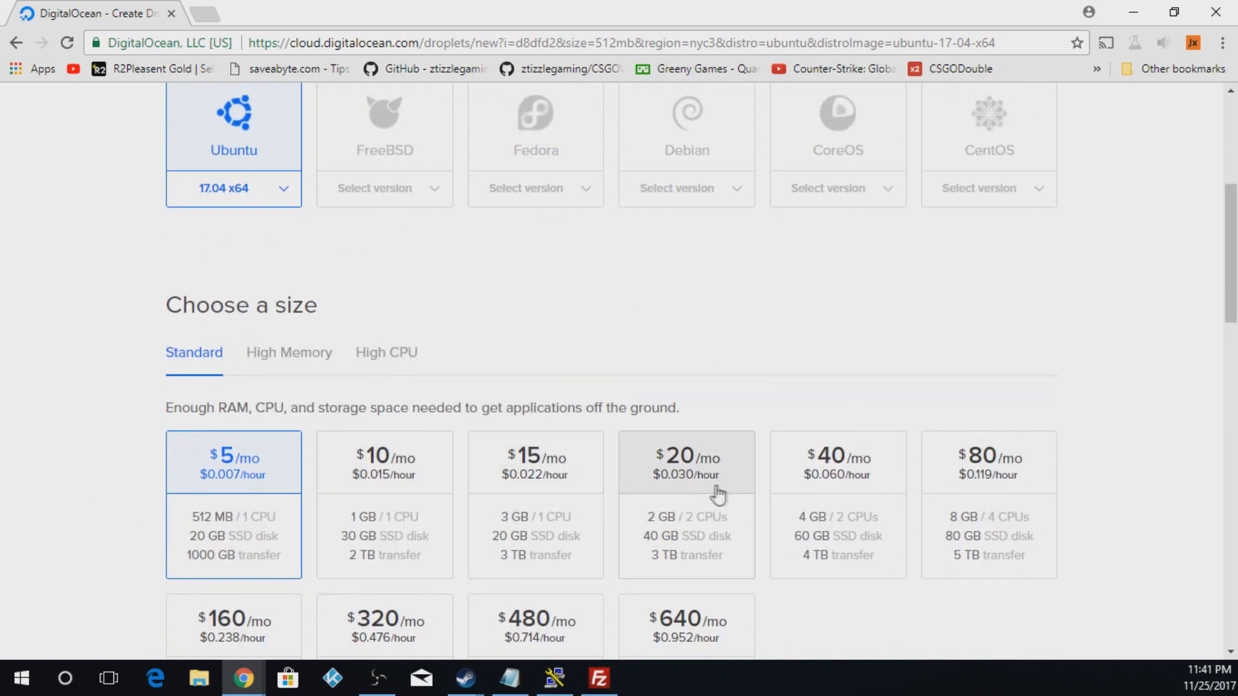
Step: Choose the San Francisco region and submit the droplet for creation
scroll(down, 3)
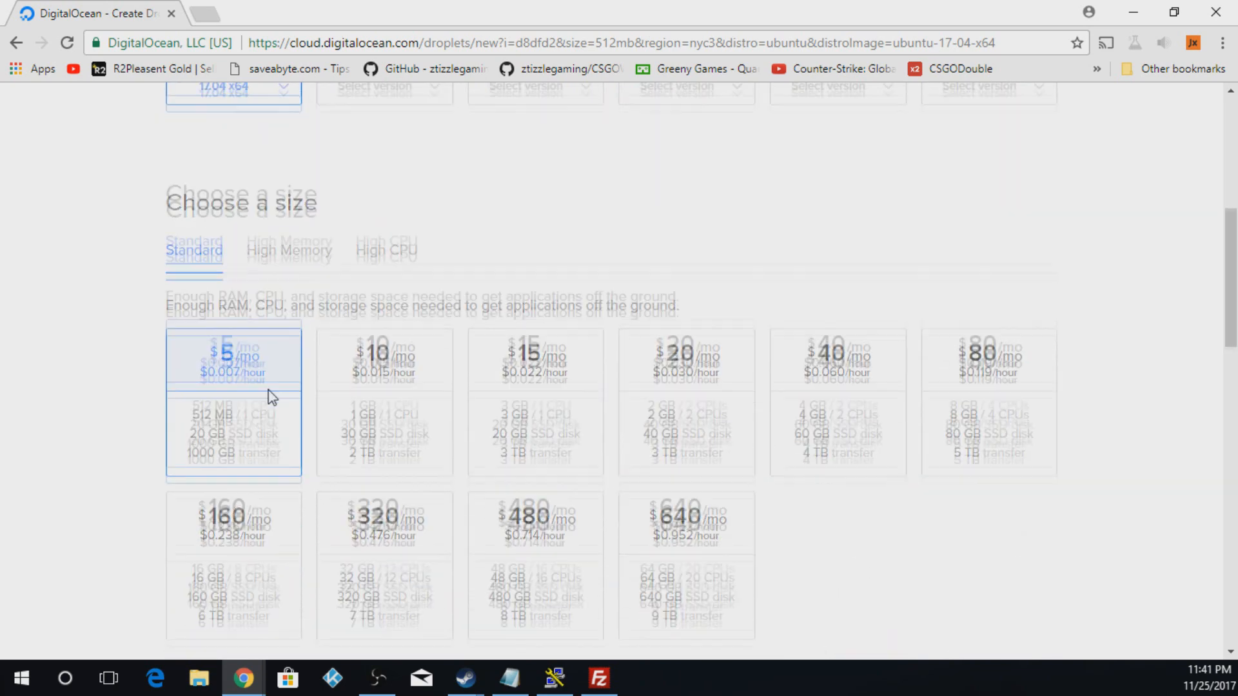
scroll(down, 3)
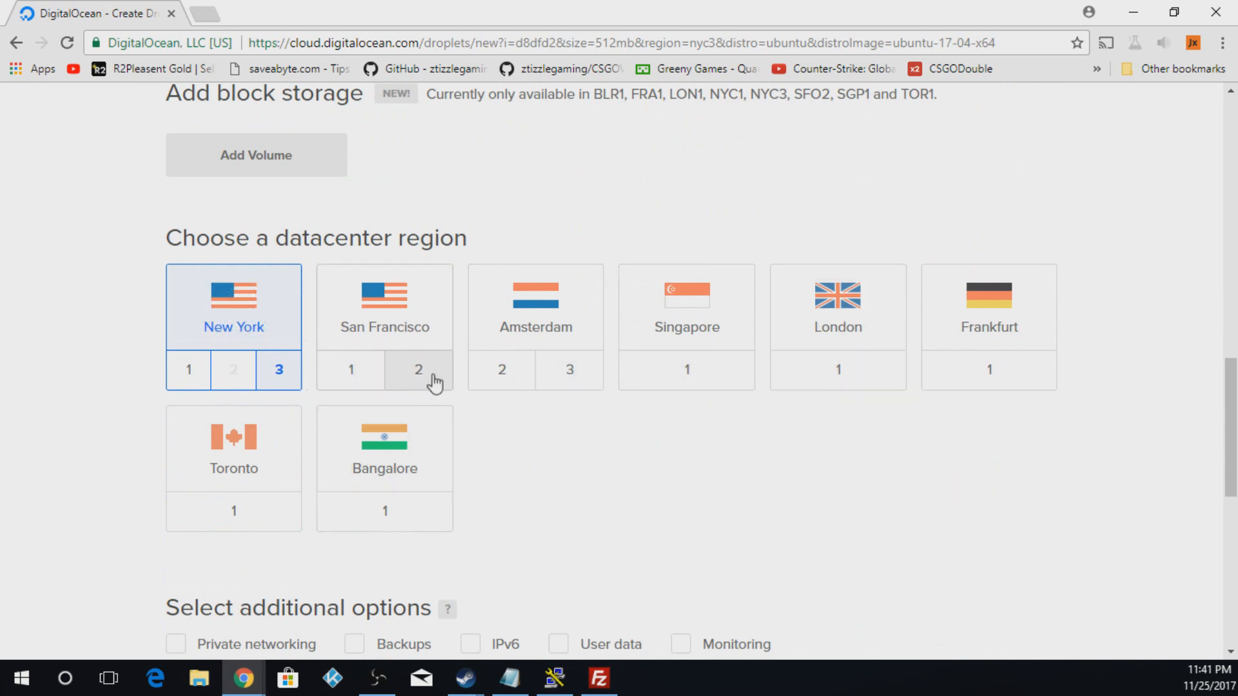
click(418, 370)
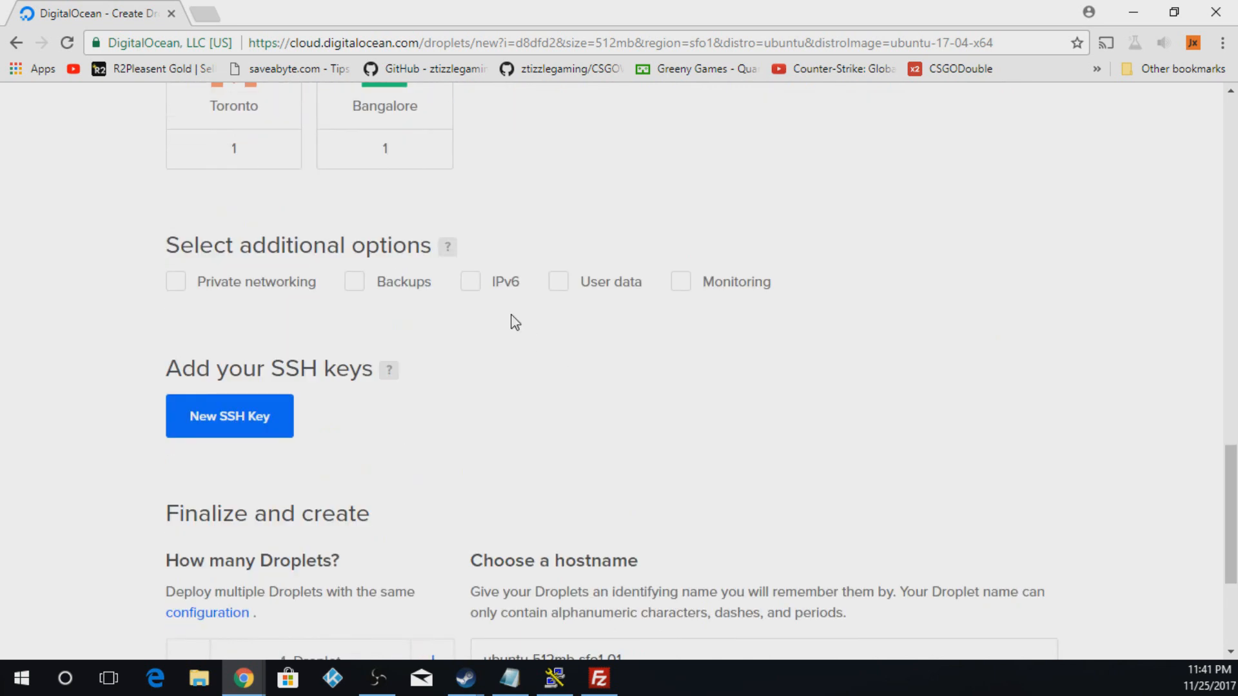
scroll(down, 3)
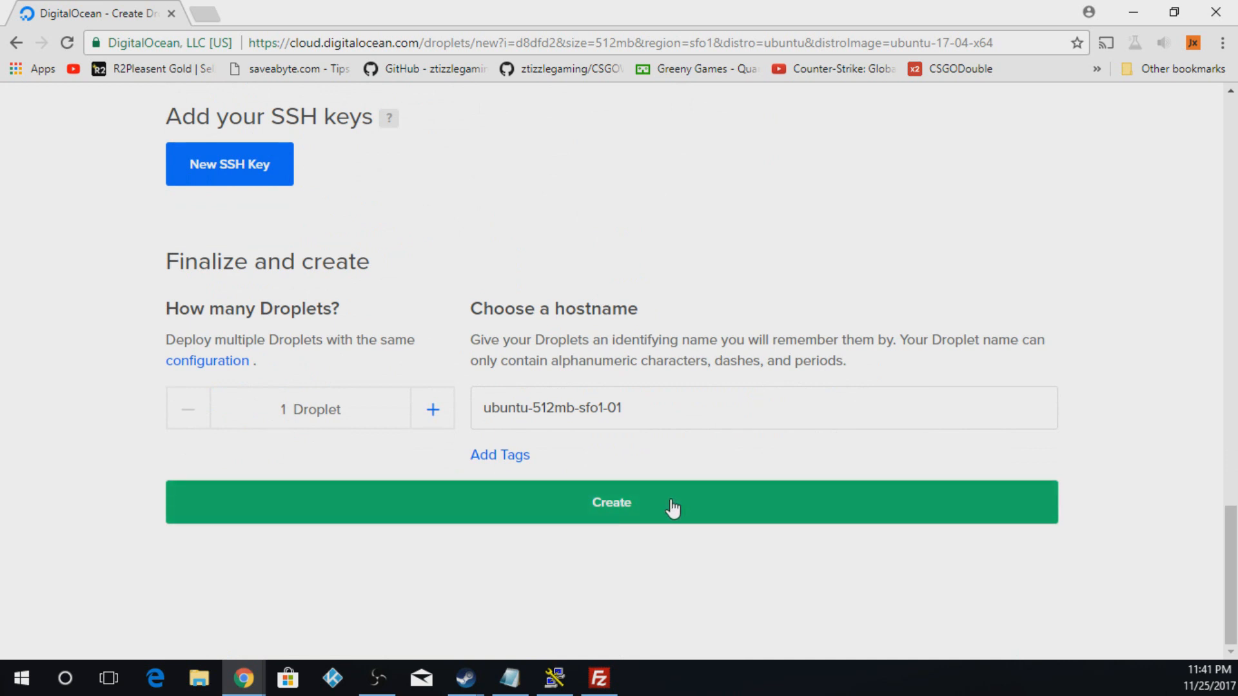
click(611, 501)
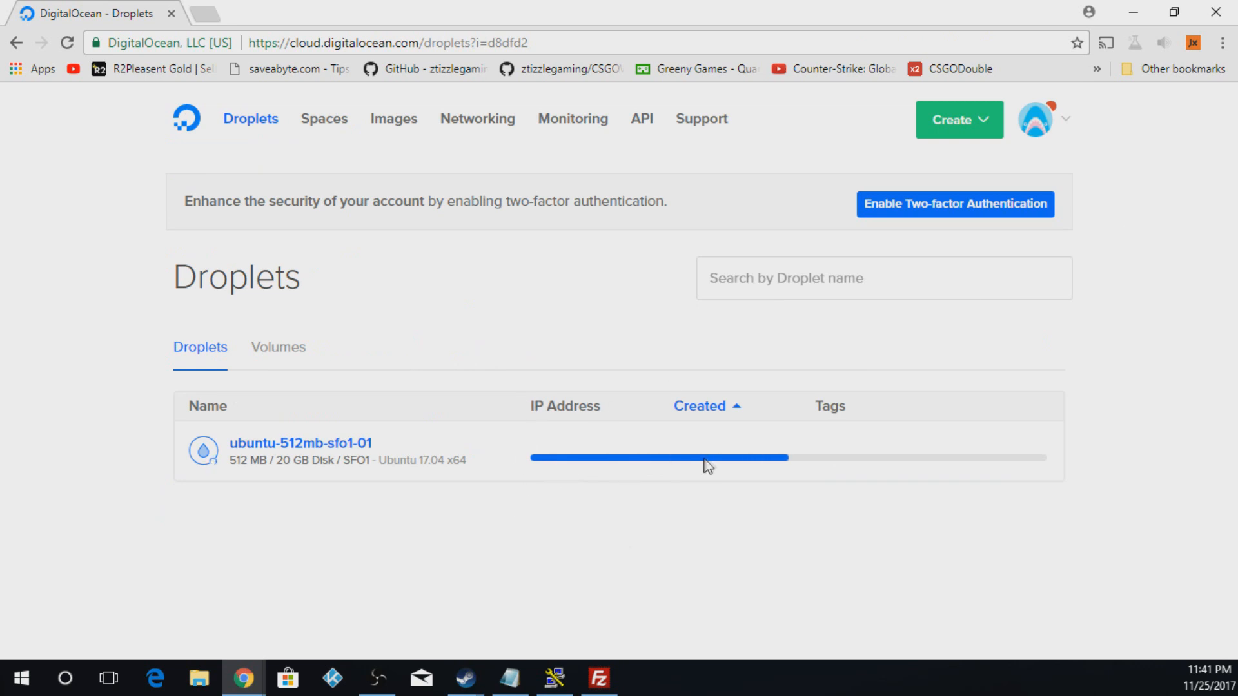
mouse_move(840, 463)
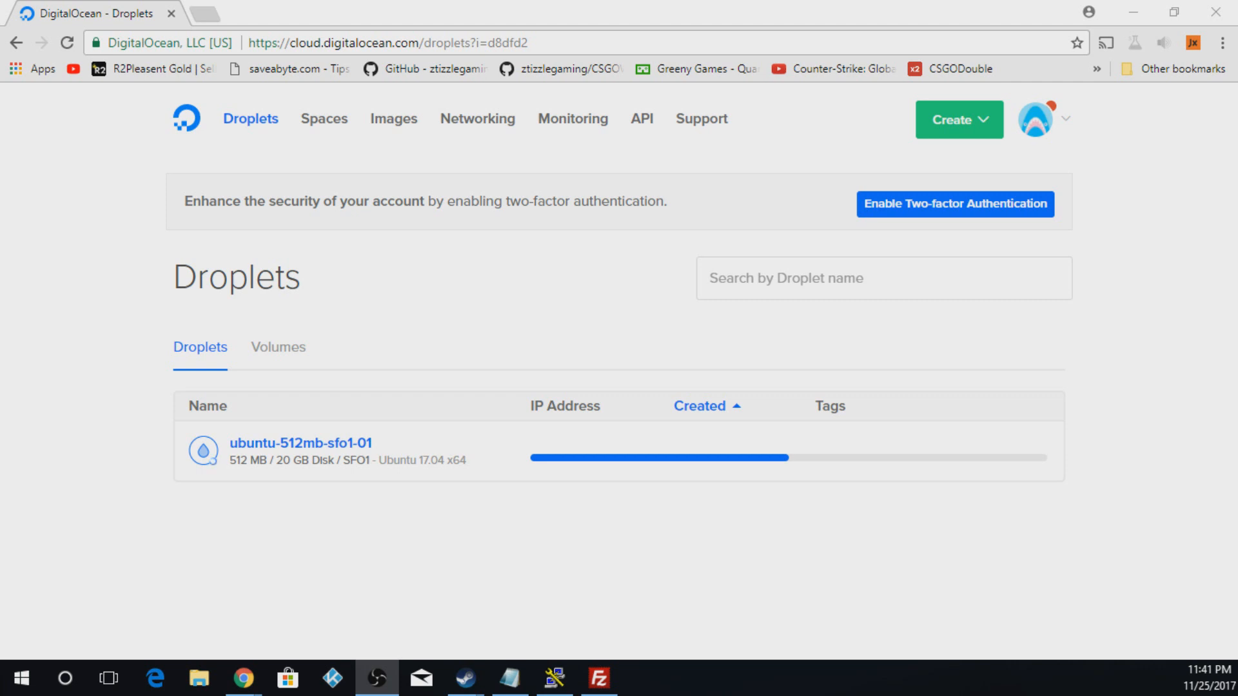
Step: Briefly check the PuTTY connection settings while the droplet builds
click(553, 677)
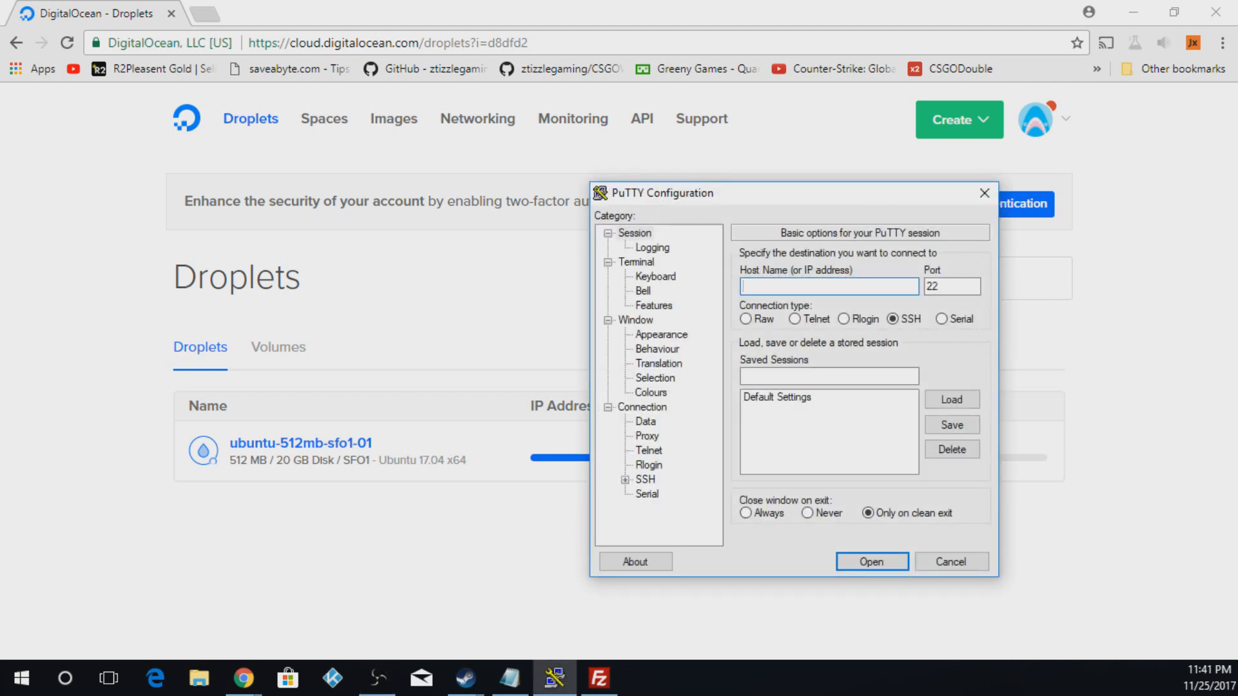
click(599, 678)
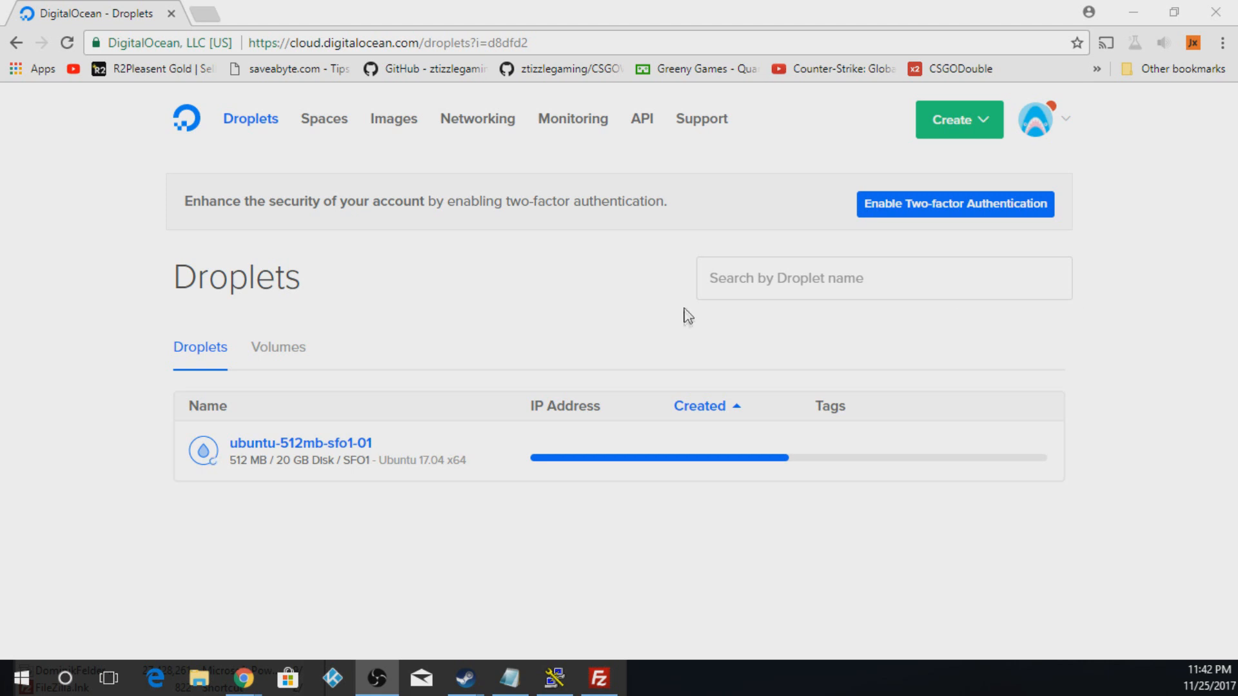
mouse_move(387, 463)
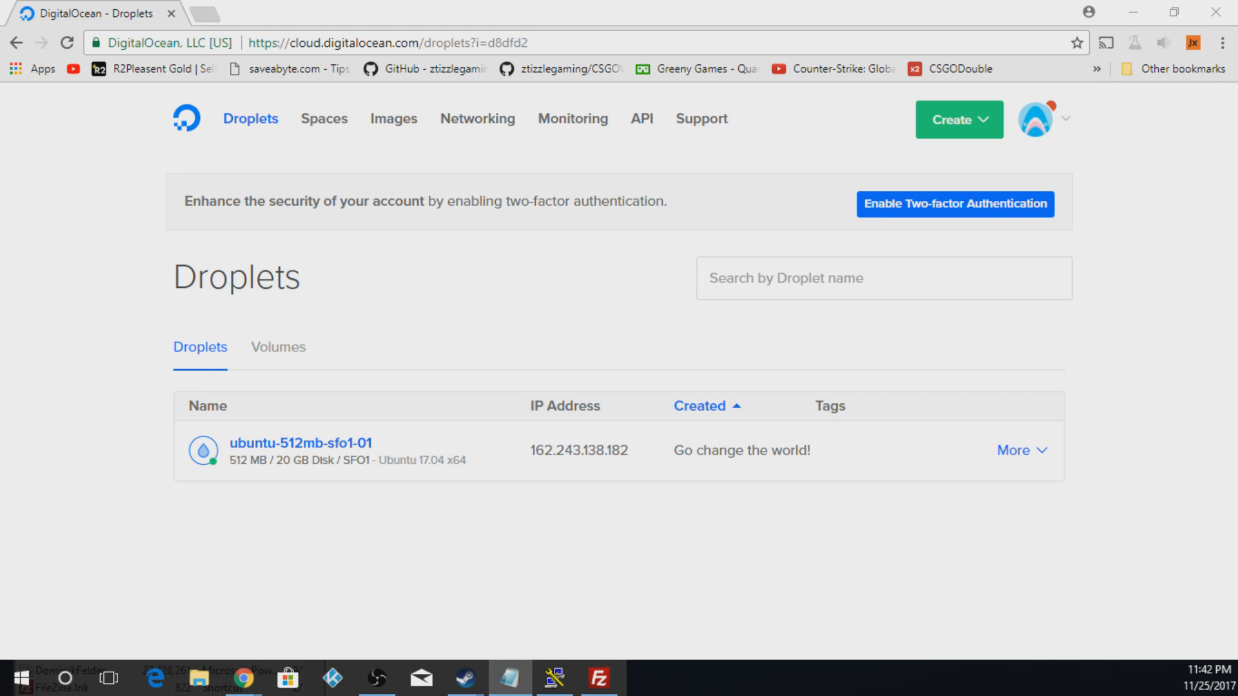
Step: Connect PuTTY over SSH to 162.243.138.182 and accept the server's host key
click(554, 677)
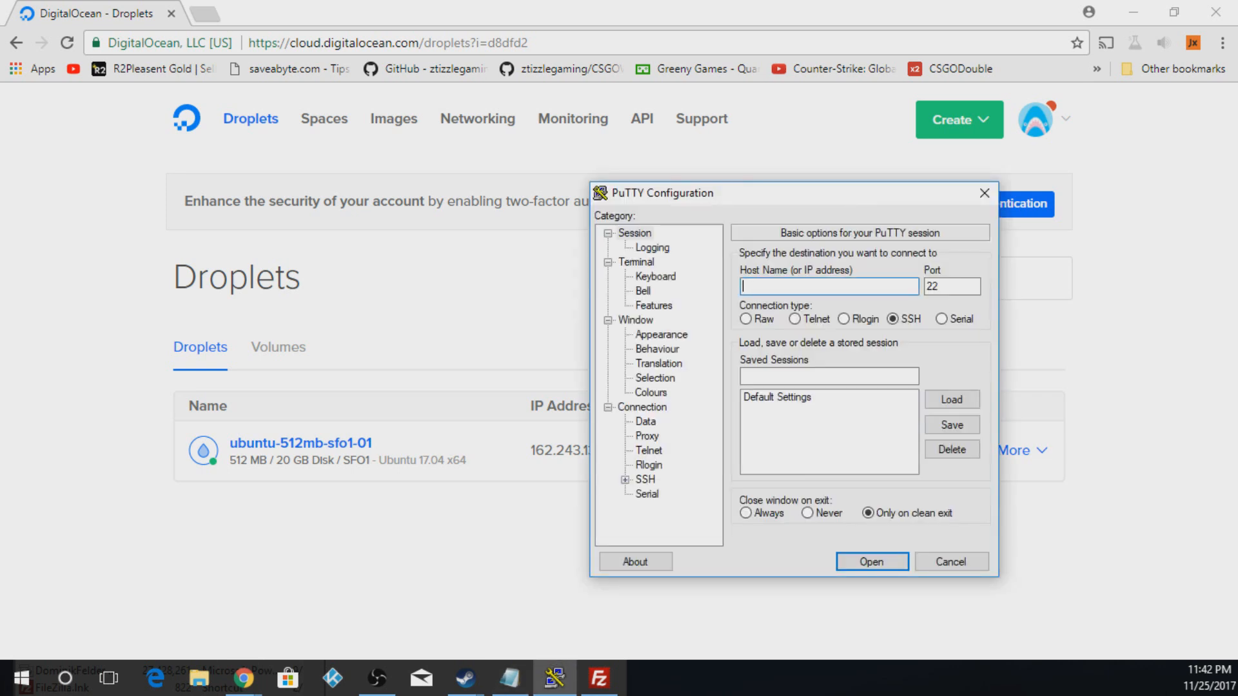
mouse_move(567, 454)
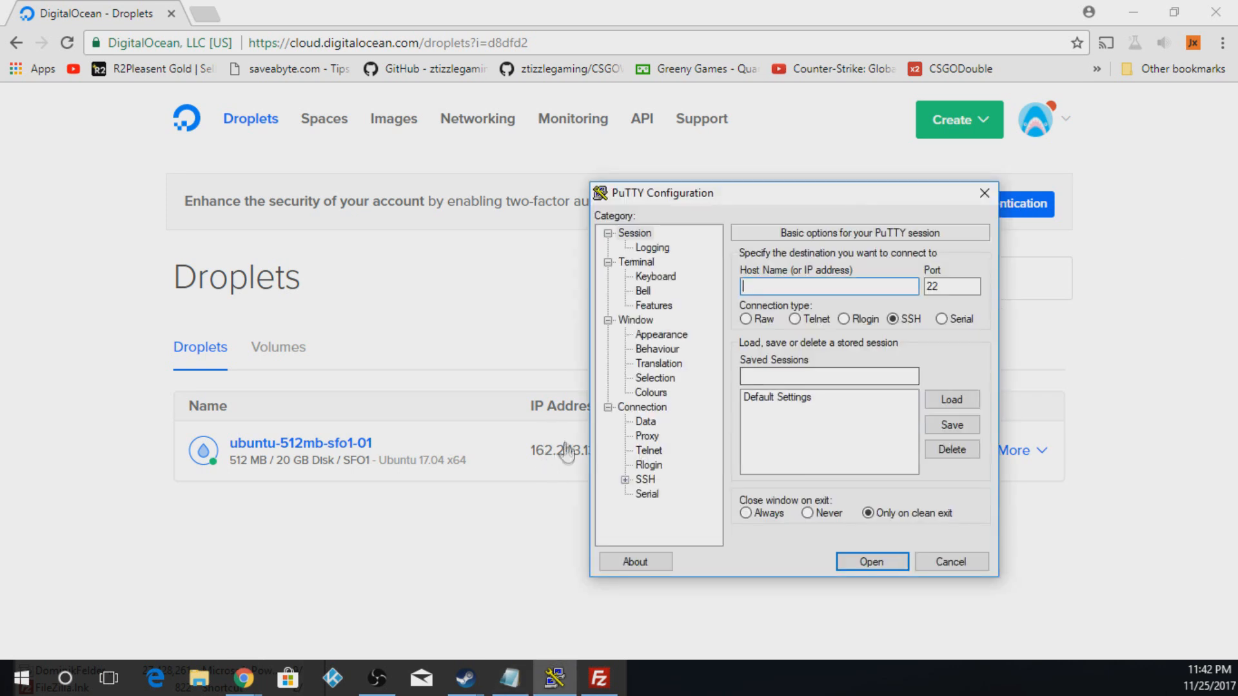
click(950, 561)
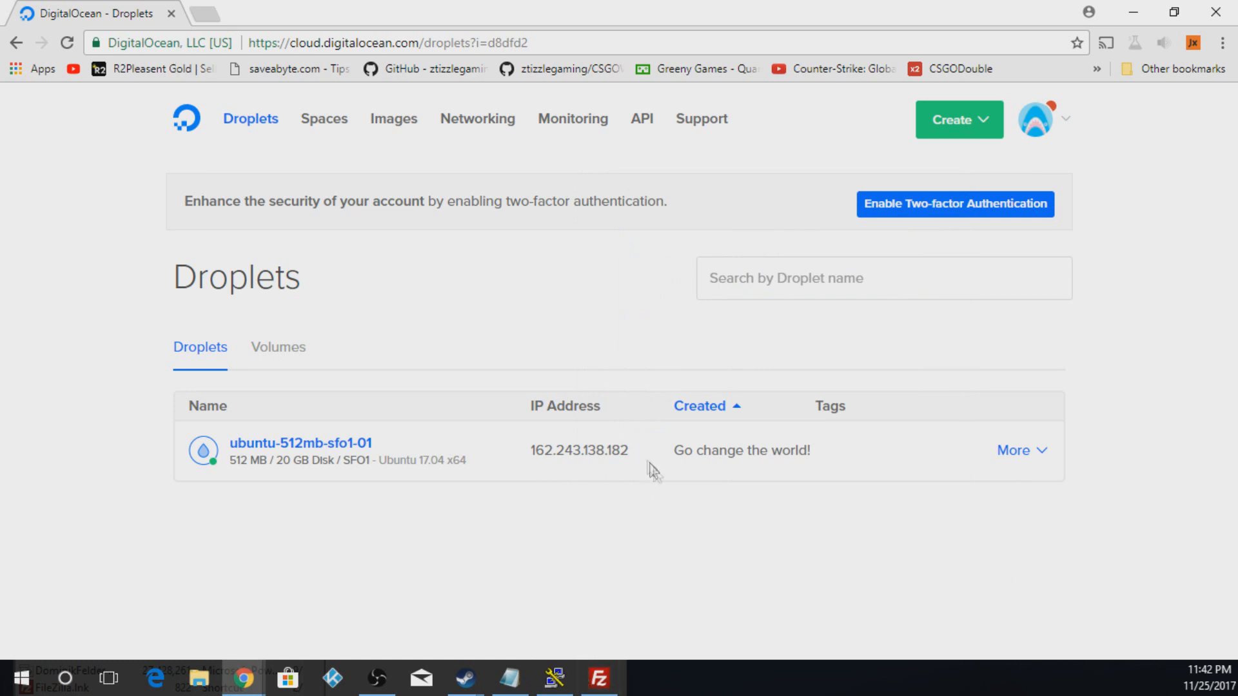
click(555, 677)
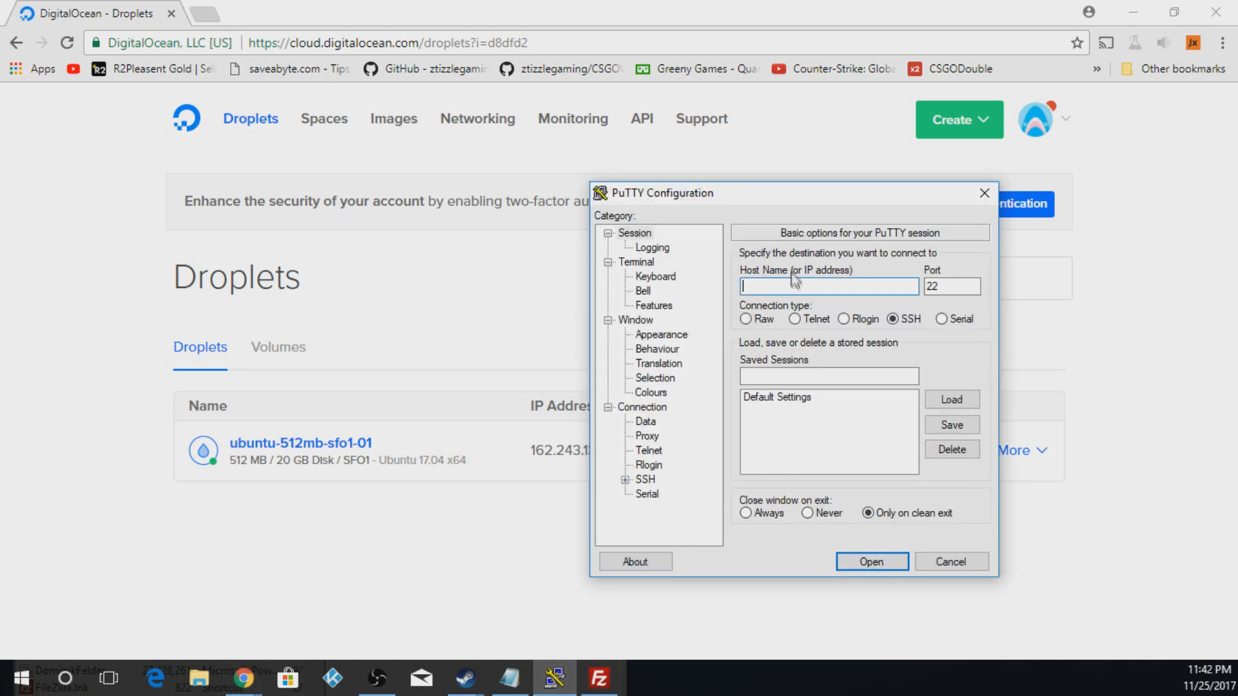
text(162.243.138.182)
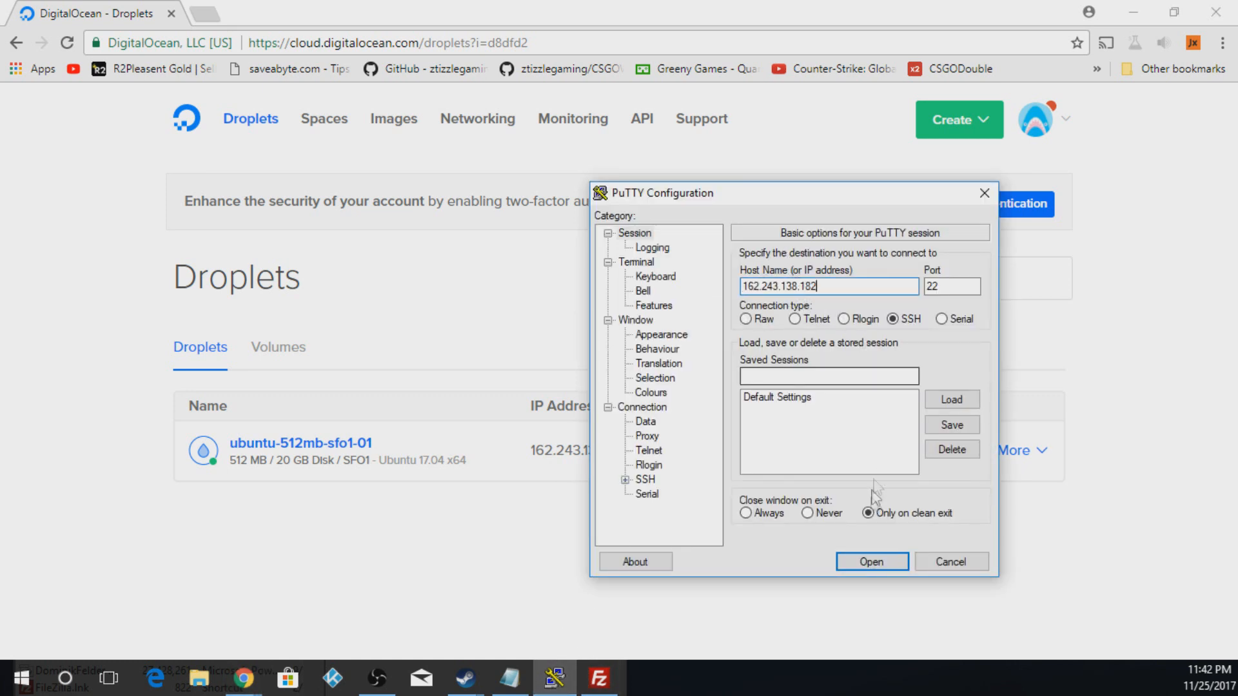
click(870, 561)
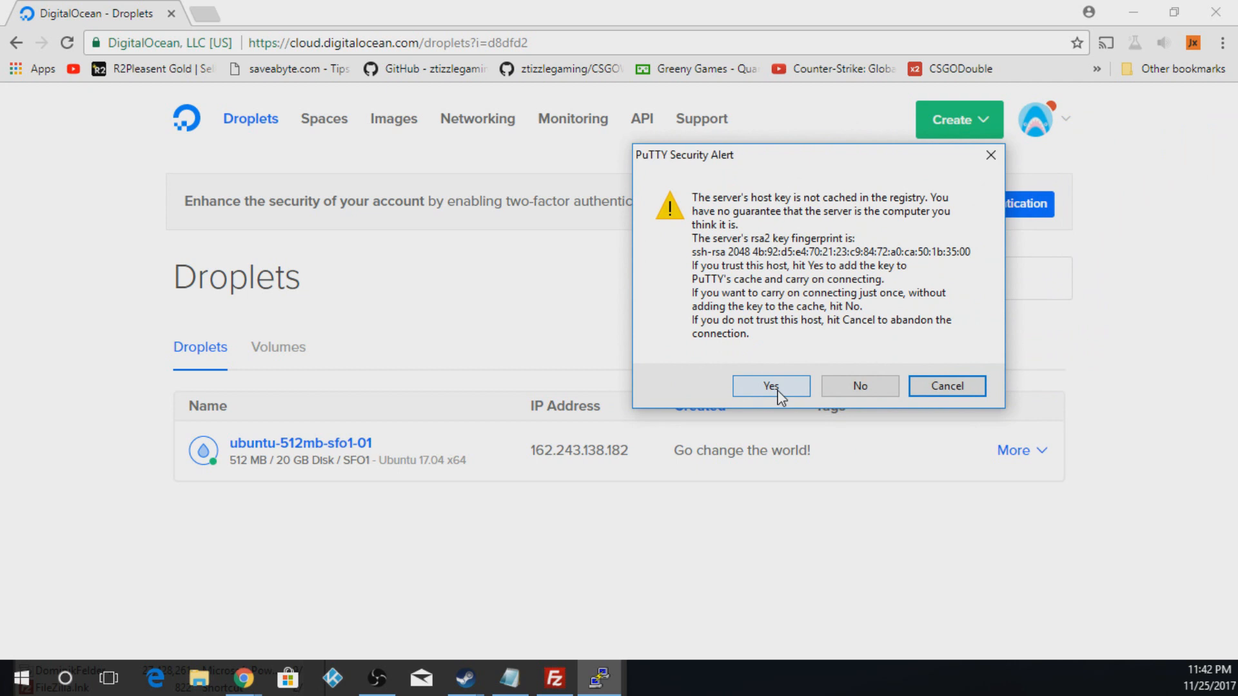
click(770, 386)
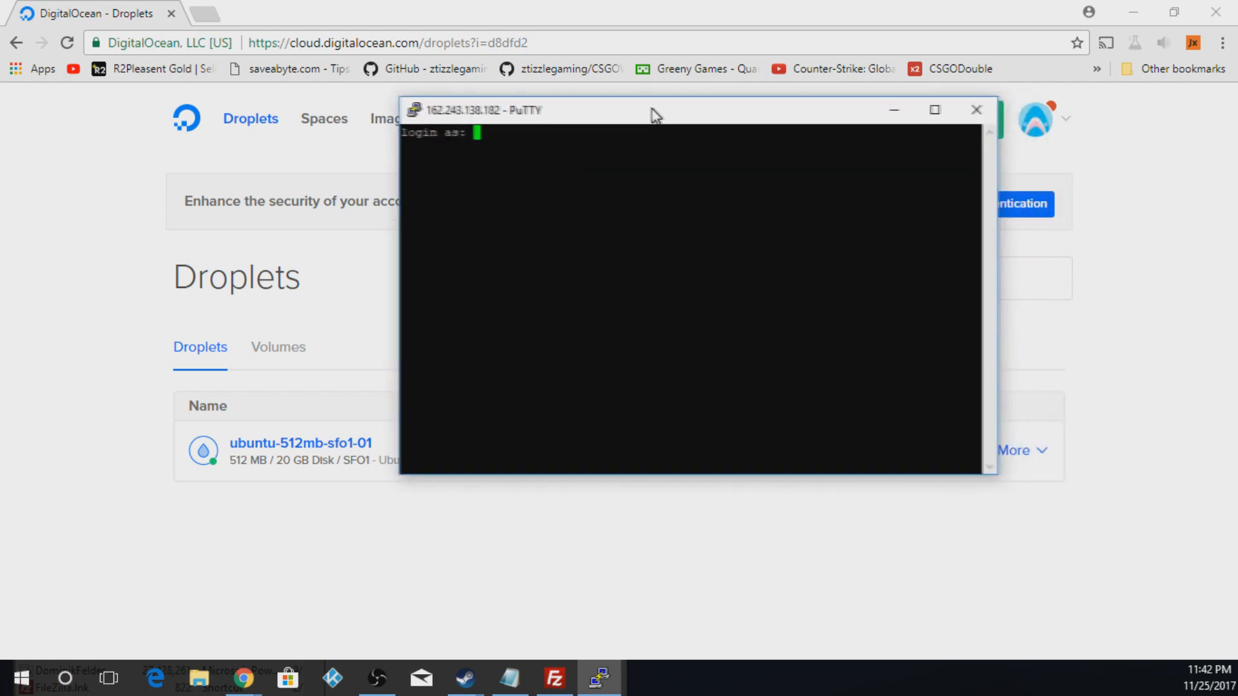
Step: Log in as root and set a new root password on the droplet
drag(655, 110, 620, 105)
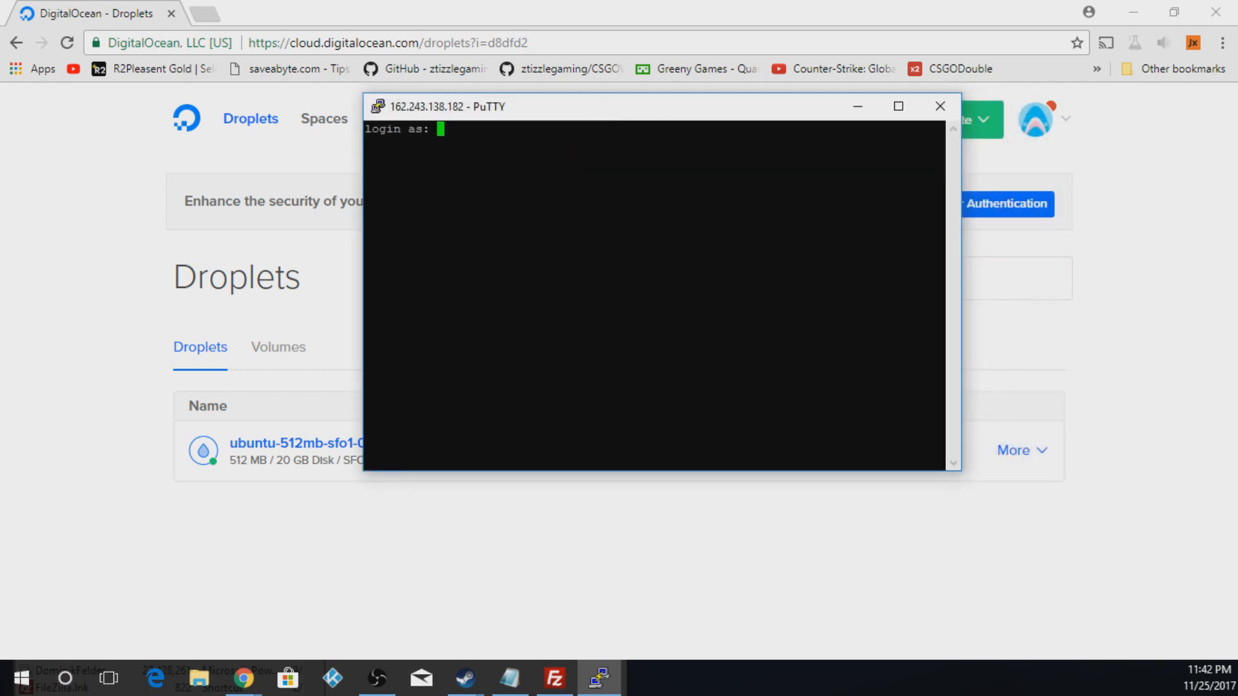
text(root)
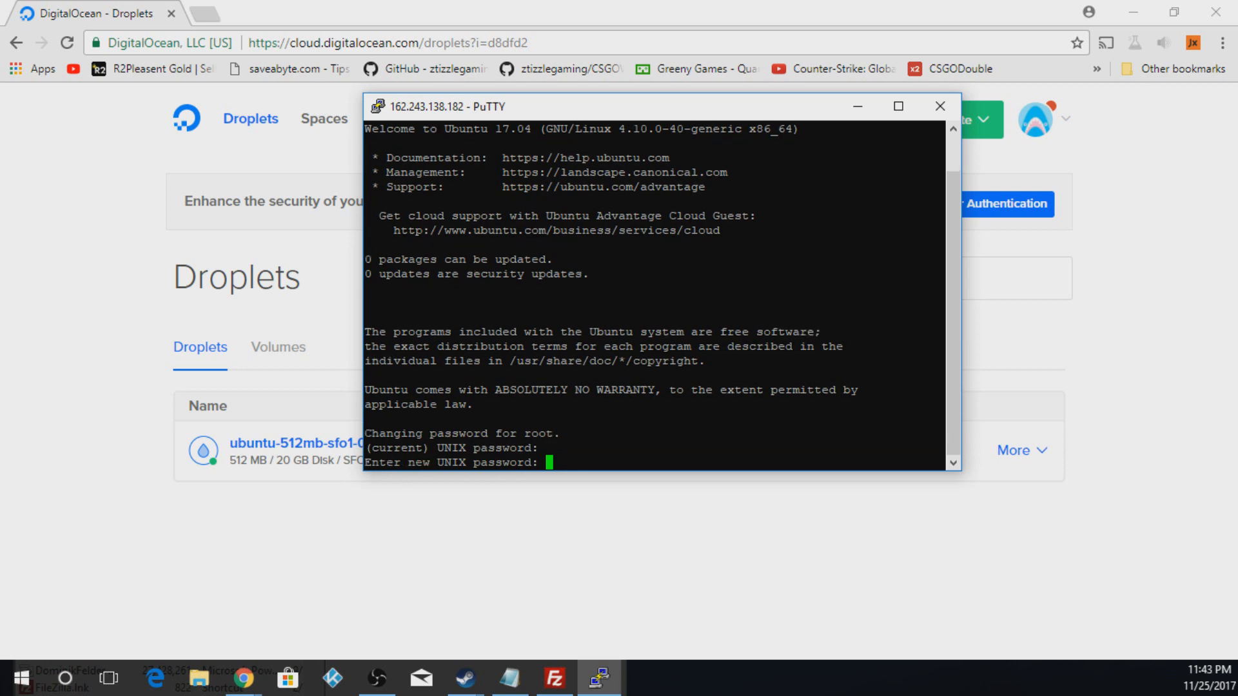
key(Enter)
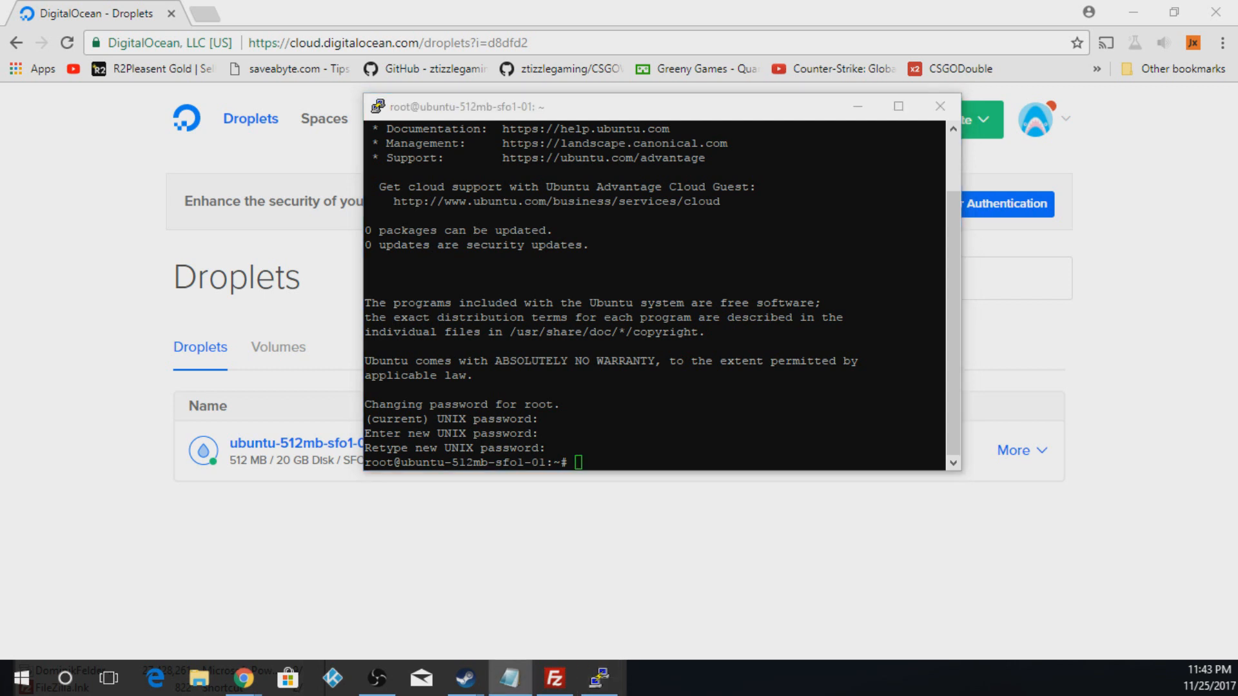
Step: Refresh package lists with apt-get update and install apache2, confirming with y
text(apt-get update)
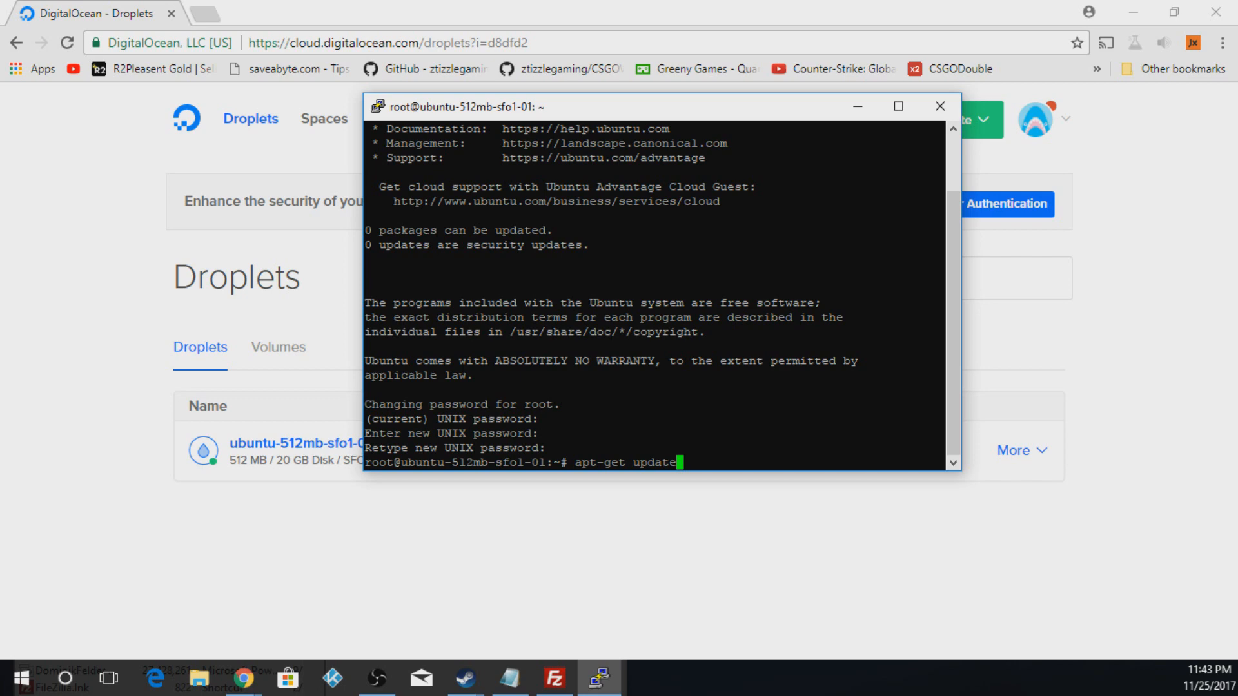
key(Return)
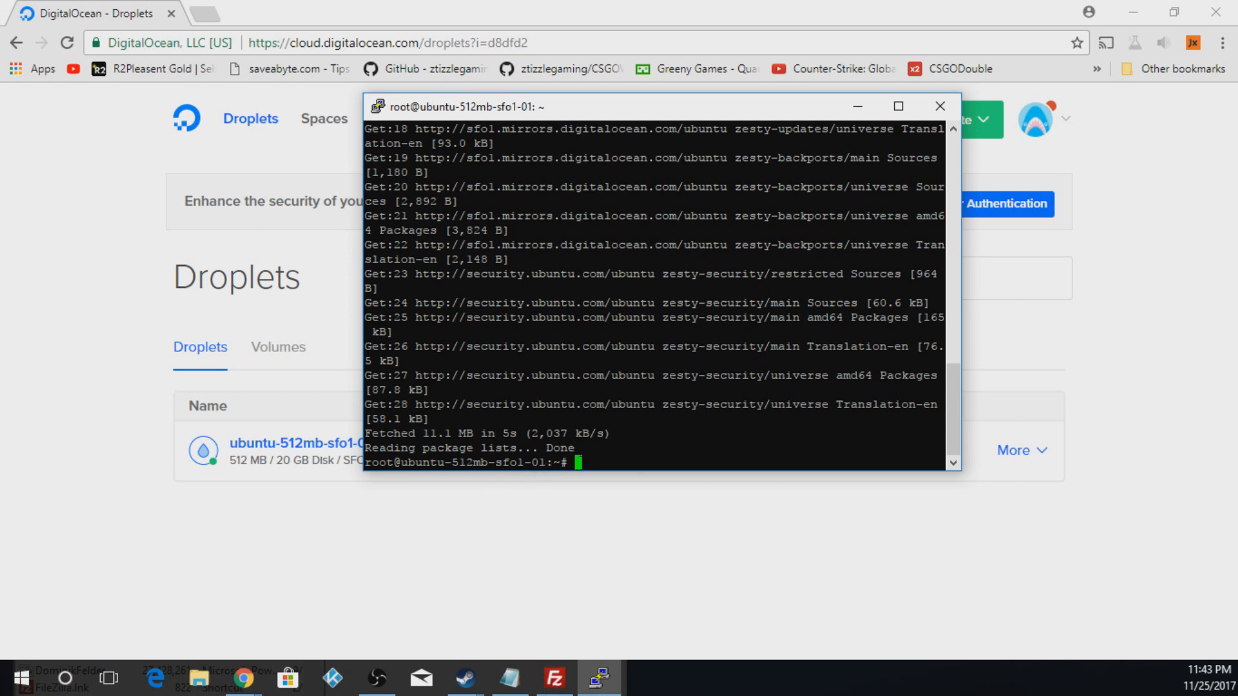
text(apt-get install apache2)
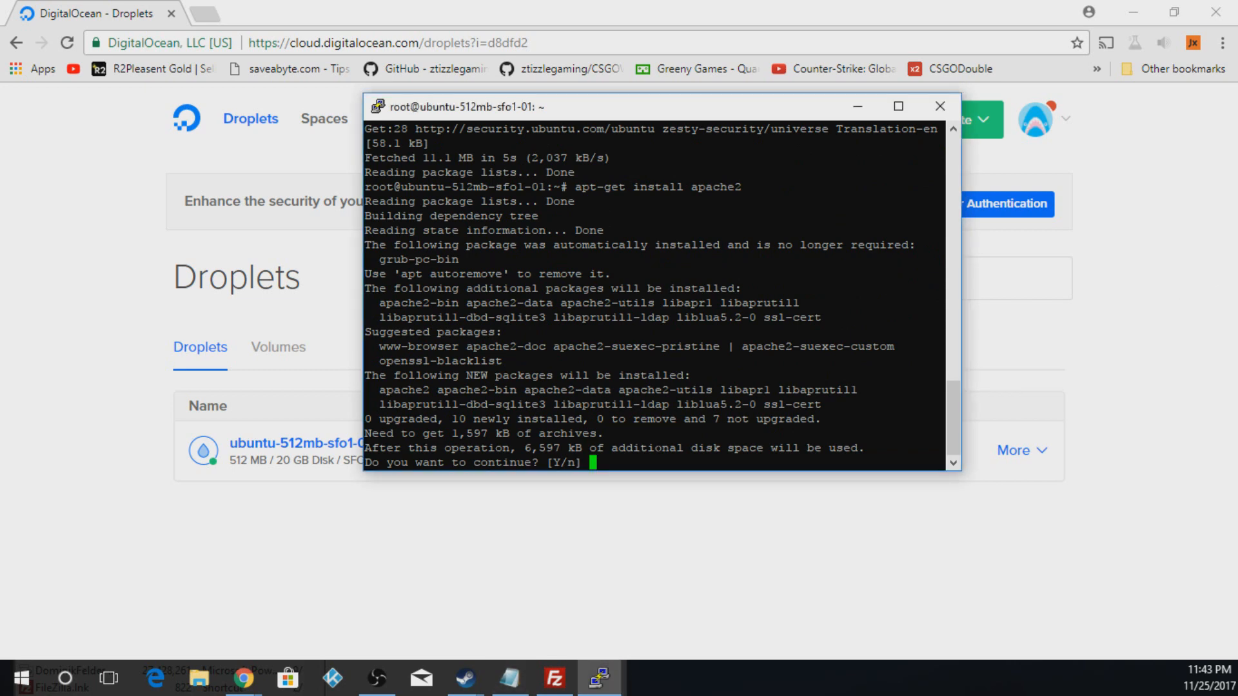
text(y)
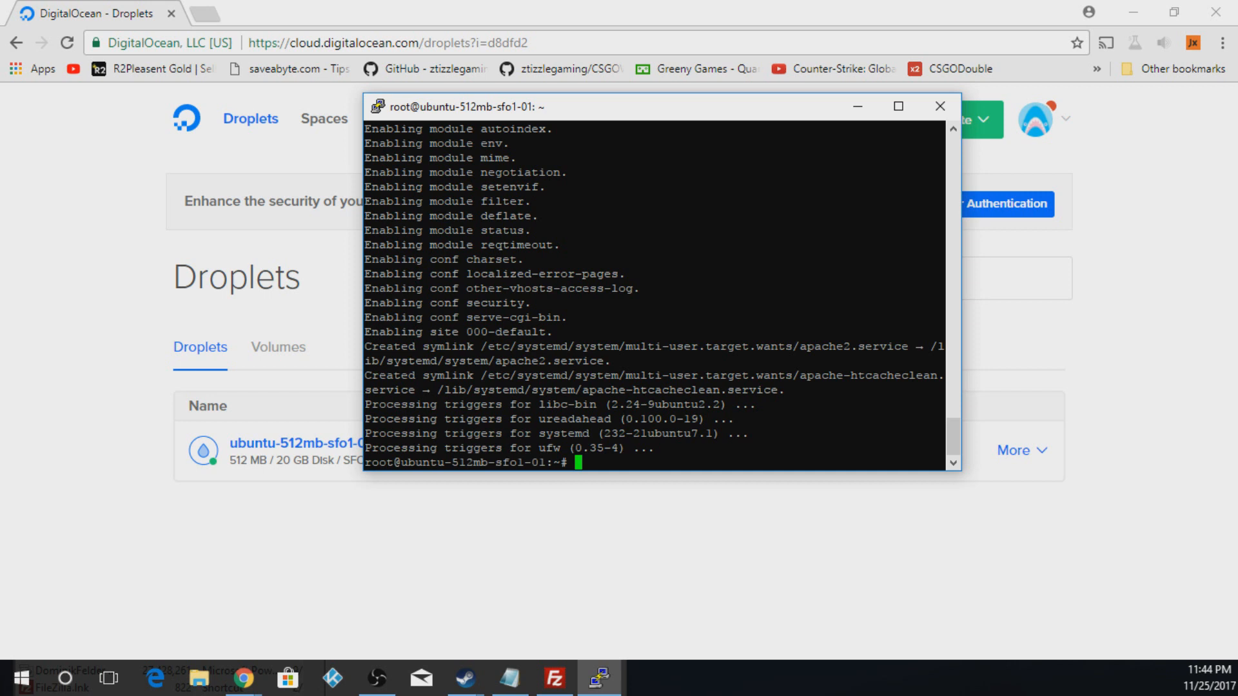
Step: Install php with apt-get, confirming with y
text(apt-get install php)
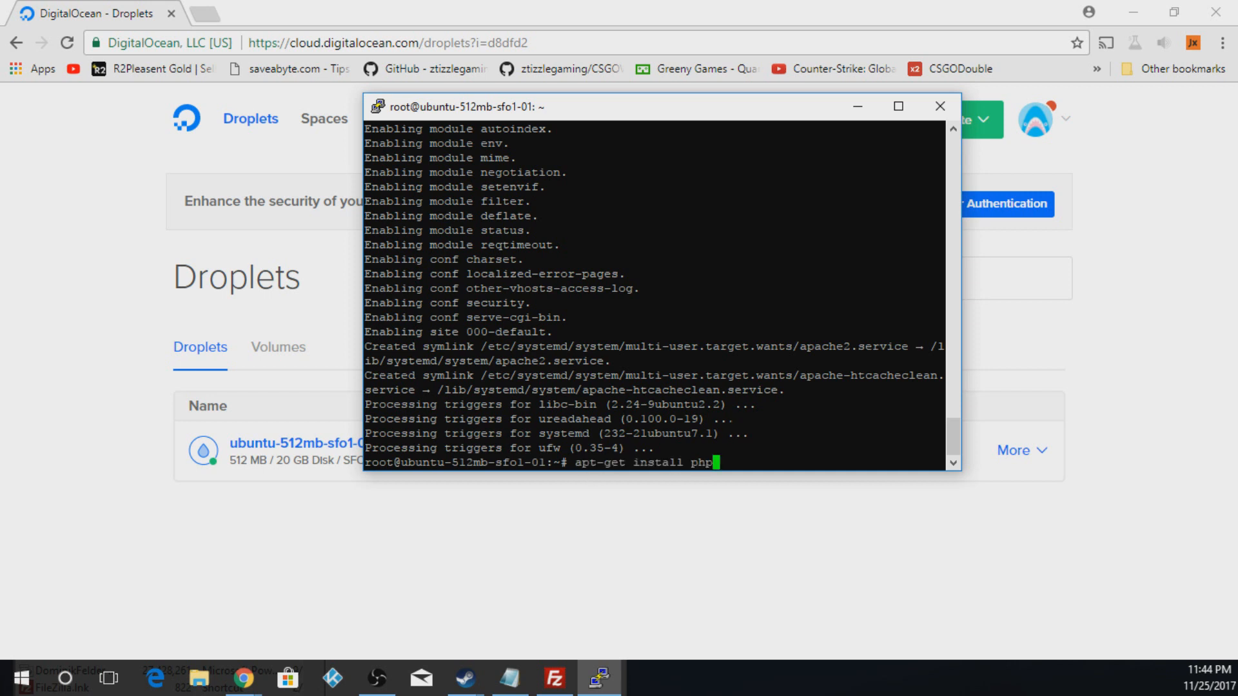
key(enter)
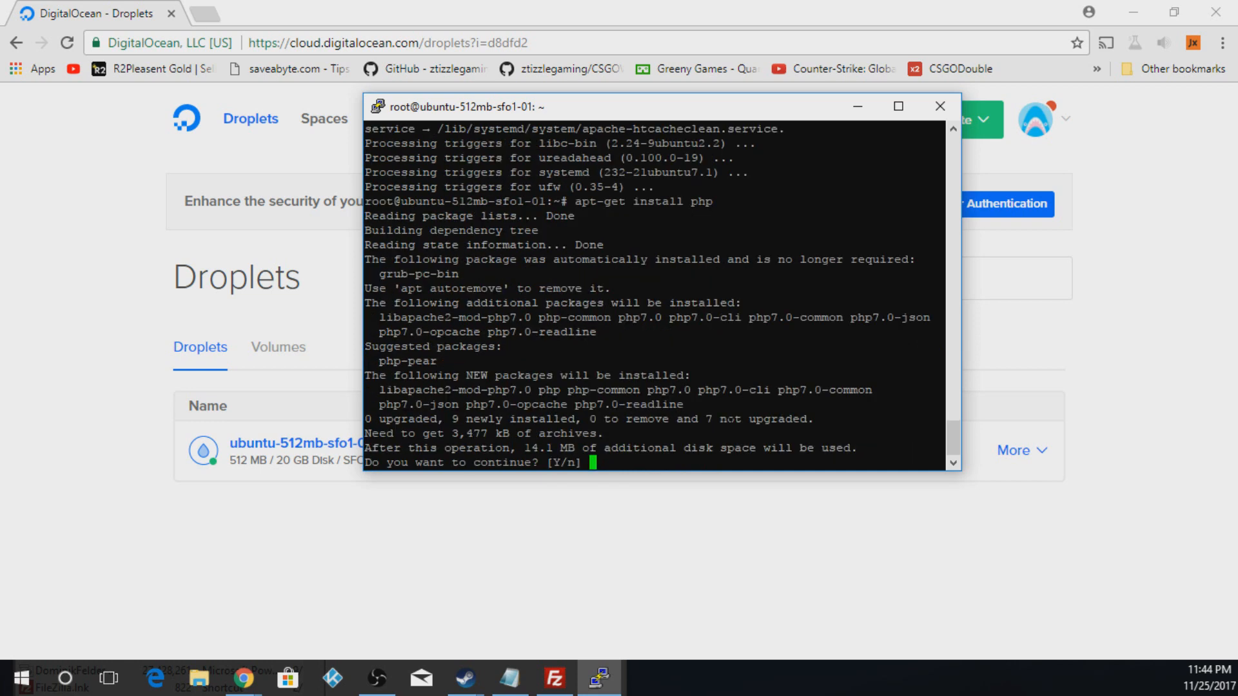
text(y)
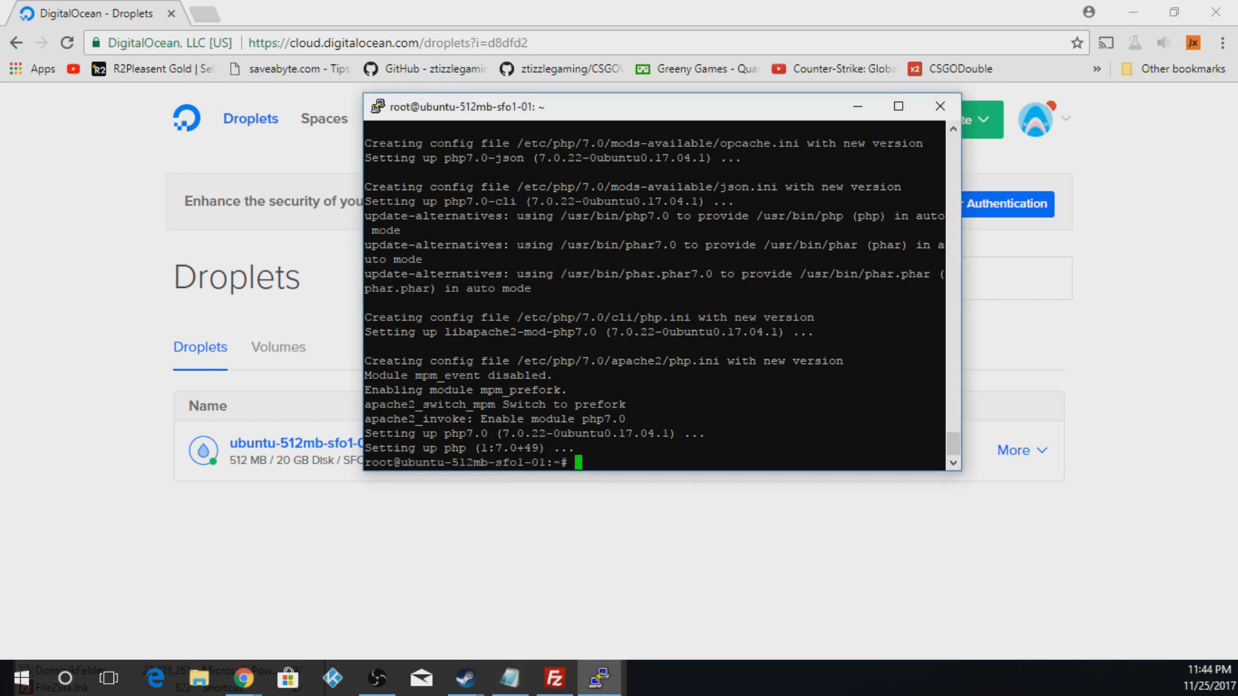
Step: Install mysql-server with apt-get and set the MySQL root password
text(apt-get install mysql-server)
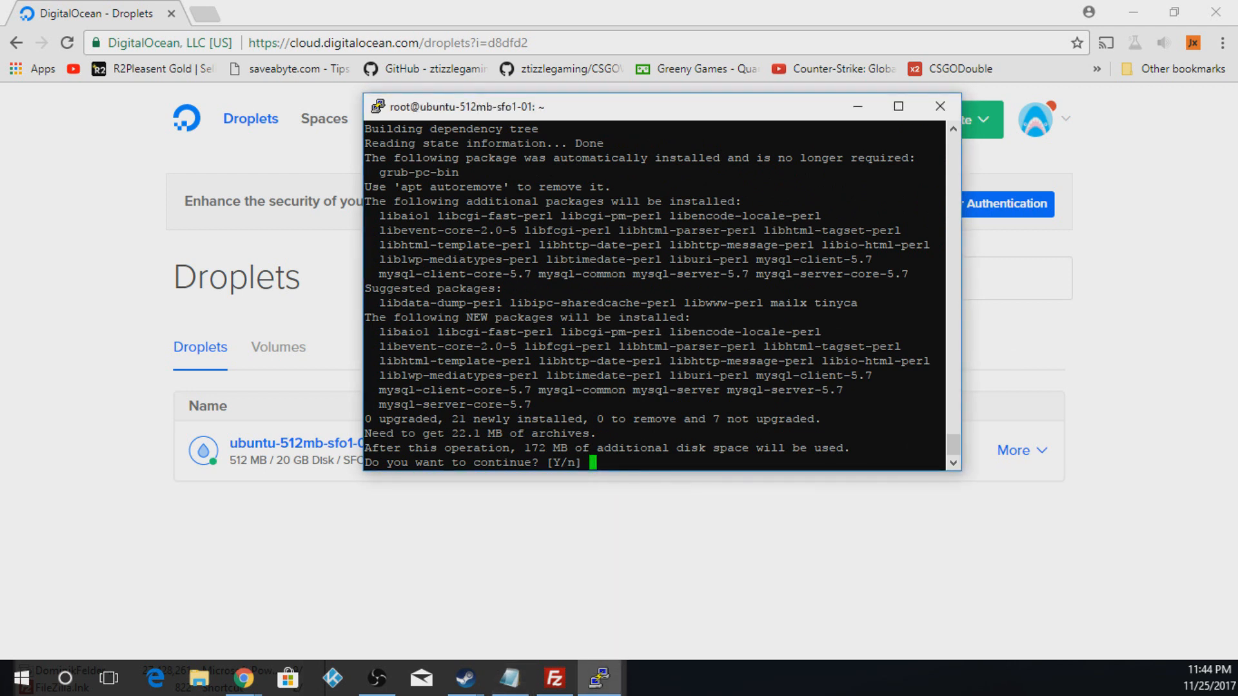
text(y)
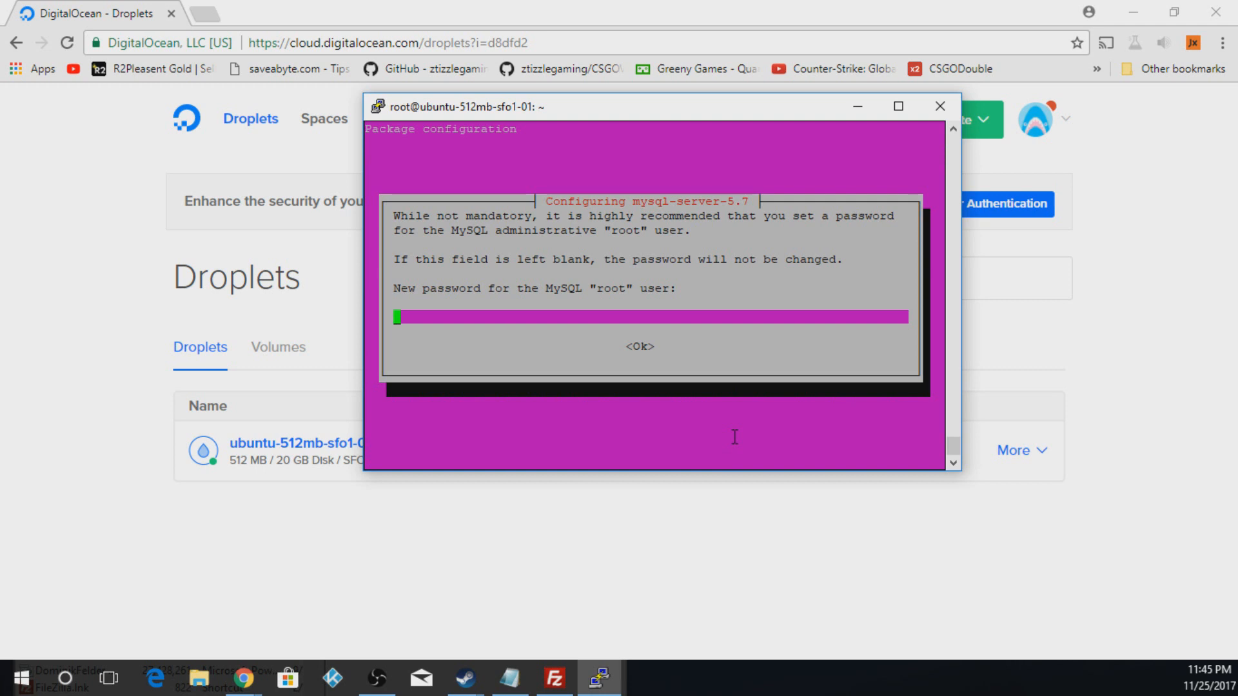
text(*****)
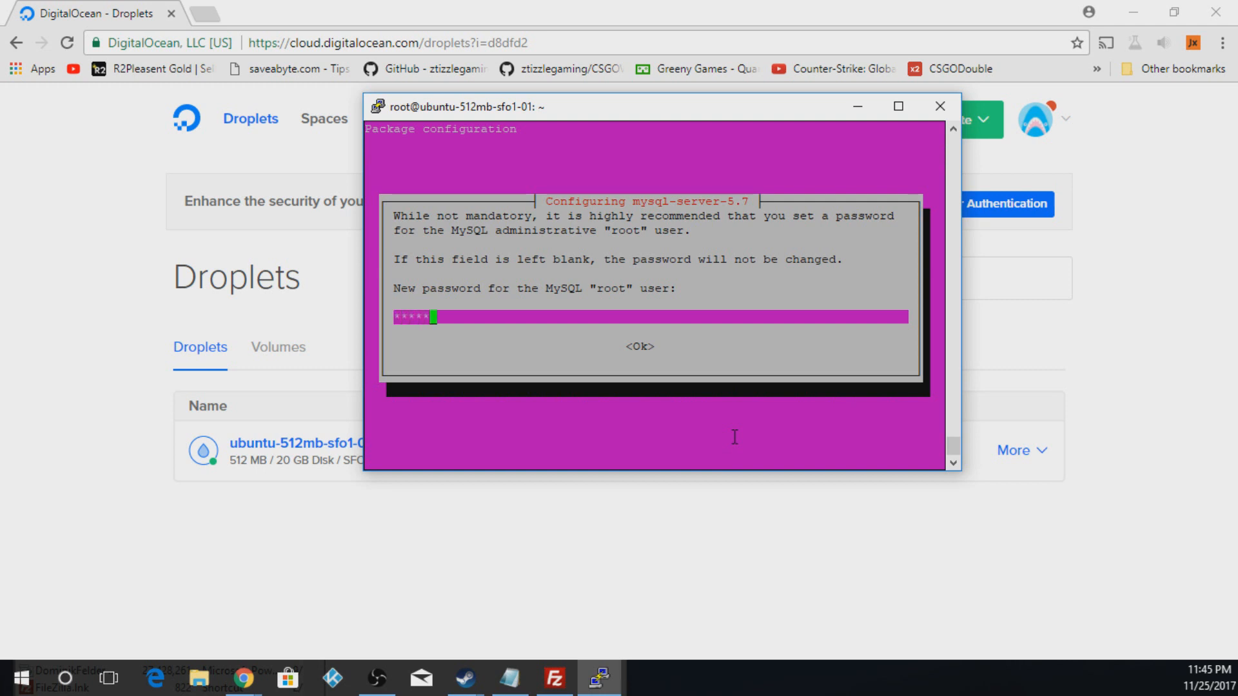
key(Return)
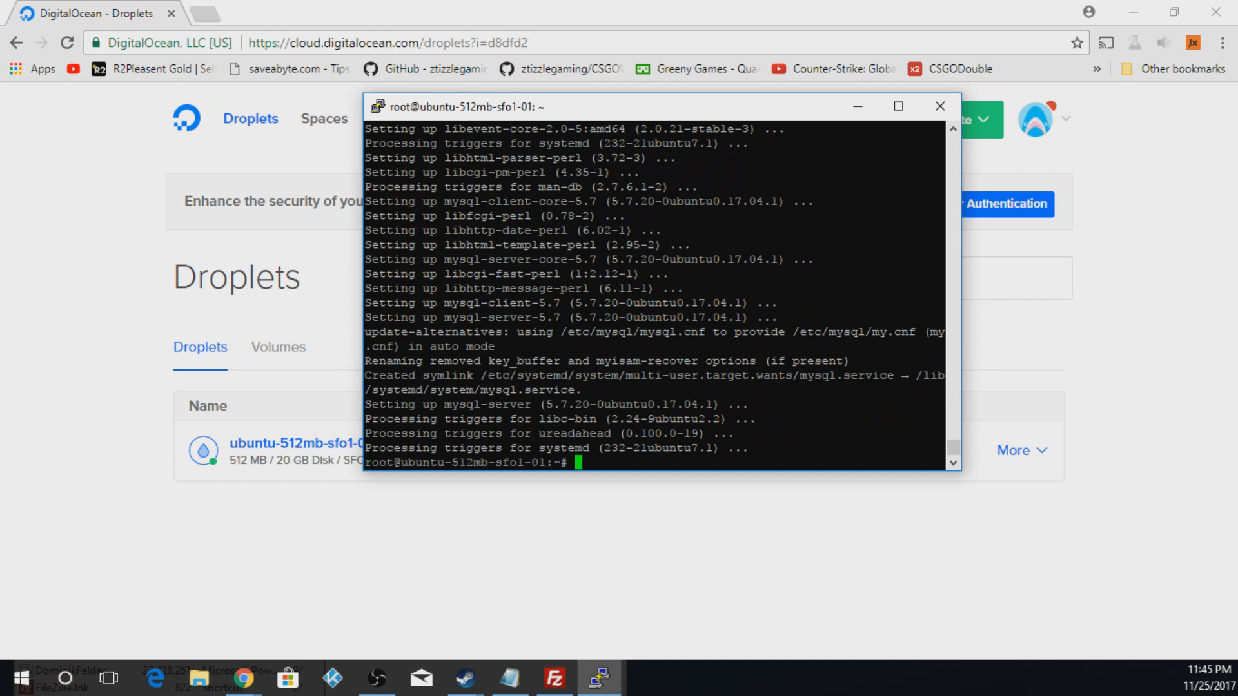
Step: Install phpmyadmin with apt-get and confirm the apache2 configuration
text(apt-get install phpmyadmin)
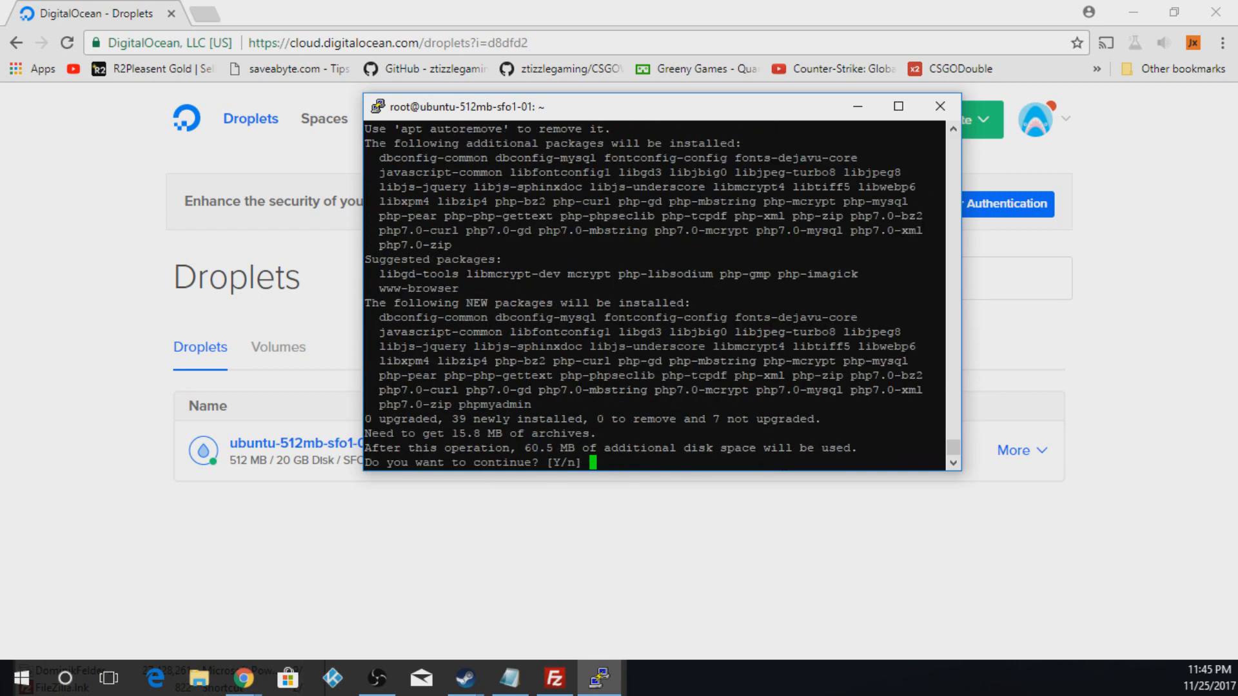
text(y)
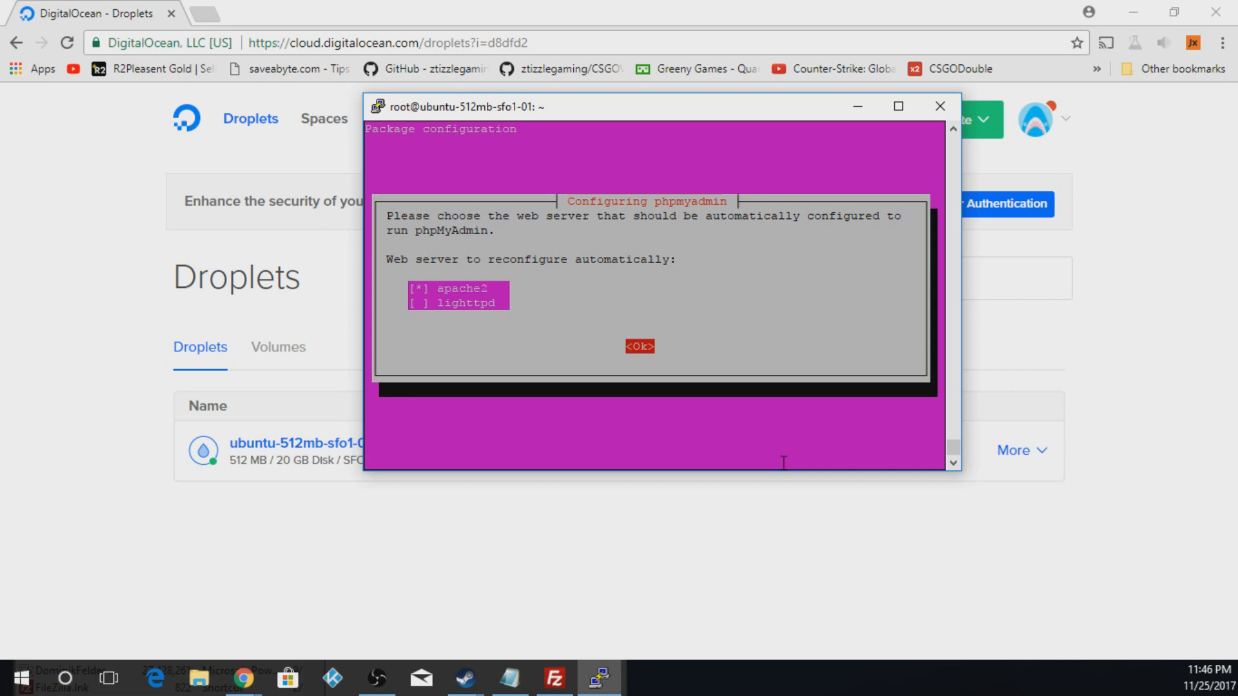
click(638, 346)
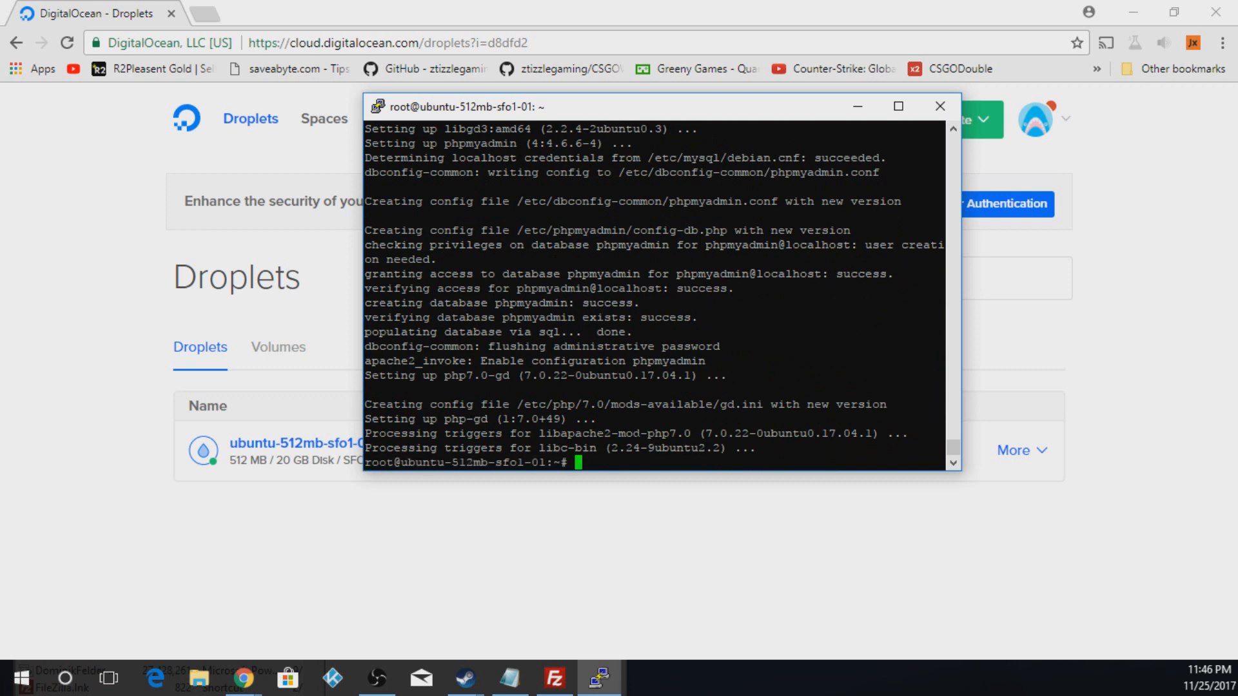
Step: Look through /etc/apache2/apache2.conf in nano, close it and minimize the terminal
text(cd /etc/apache2/)
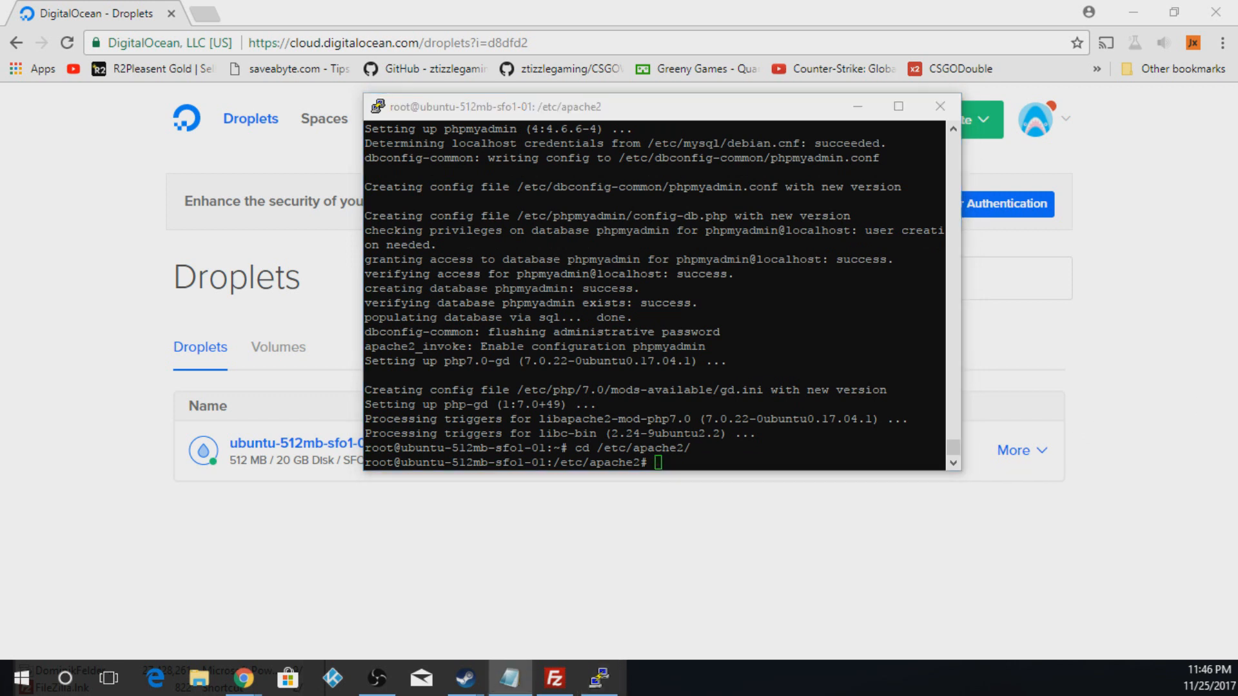
text(nano apache2.conf)
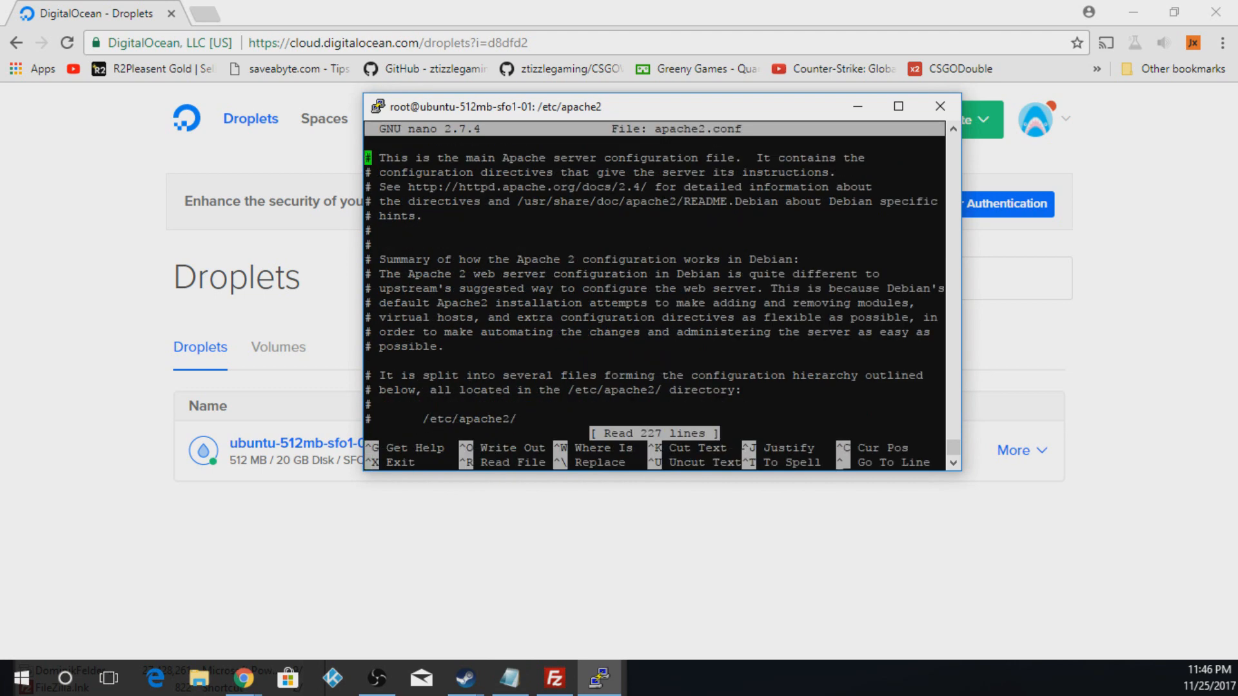
scroll(down, 3)
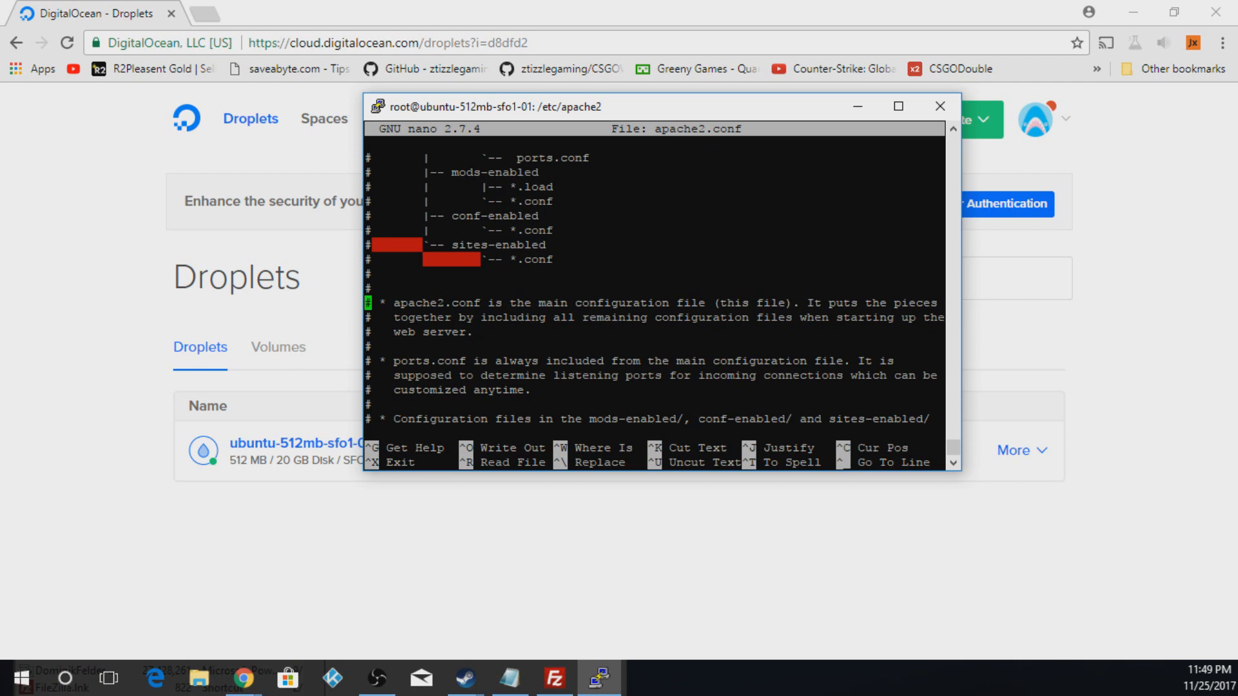
key(ctrl+x)
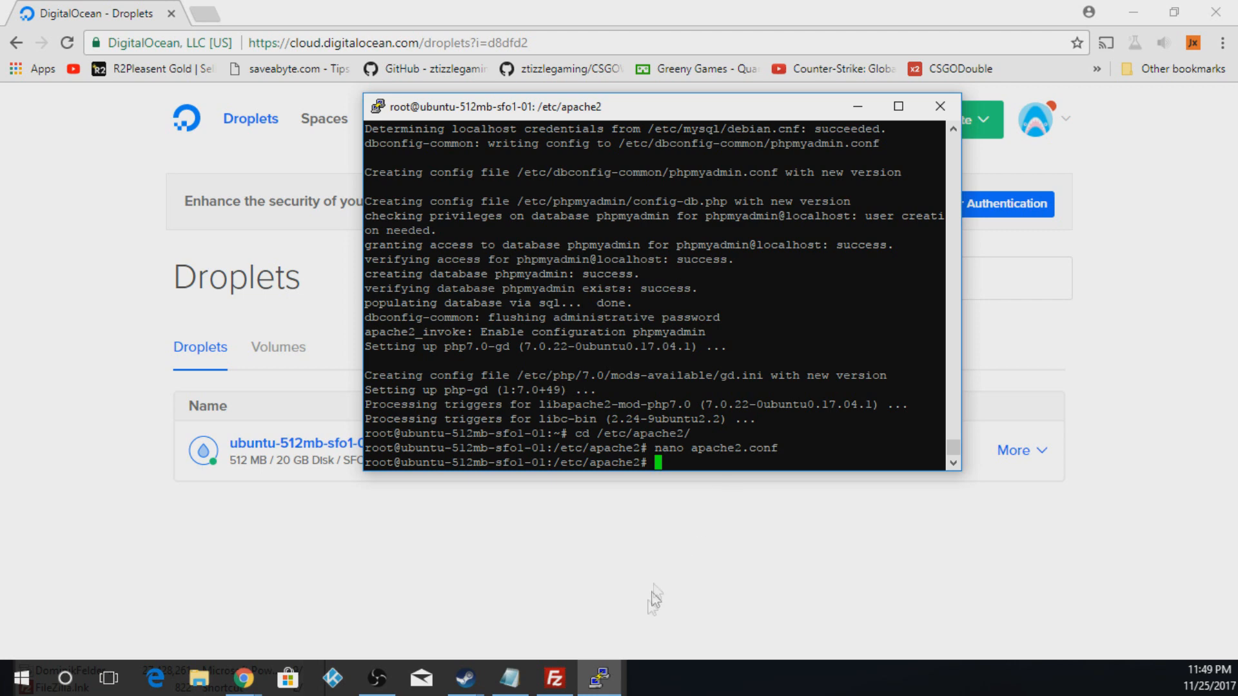
click(553, 677)
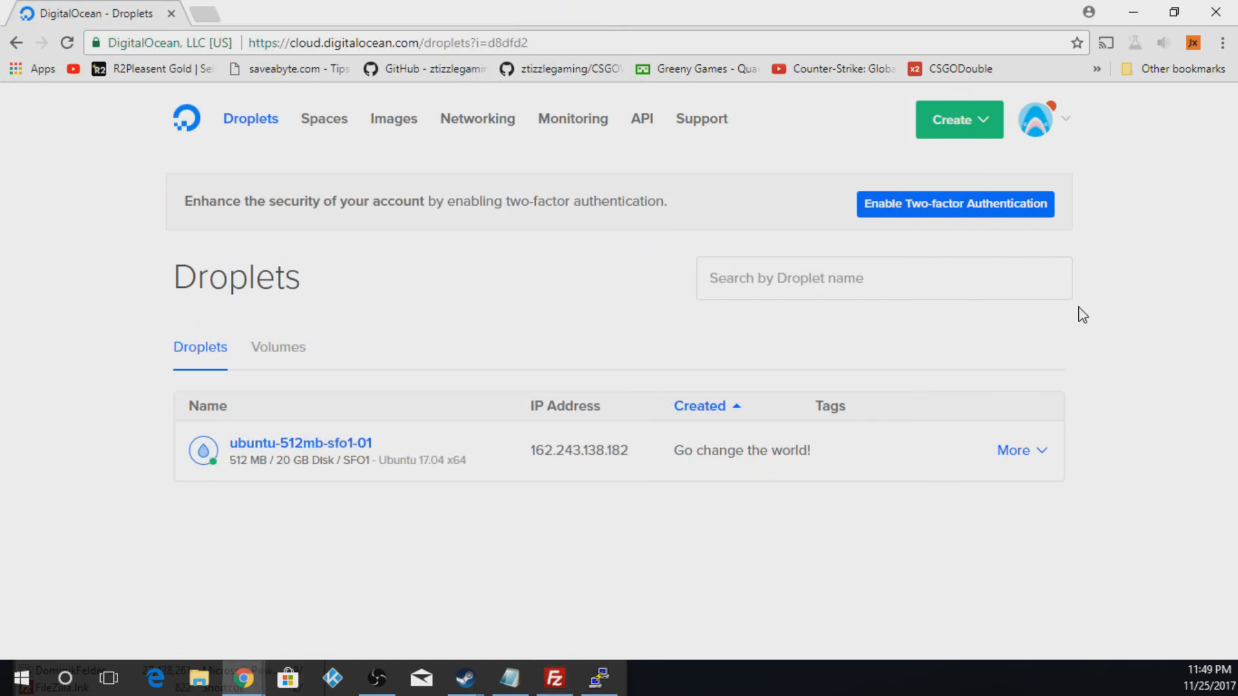
mouse_move(644, 502)
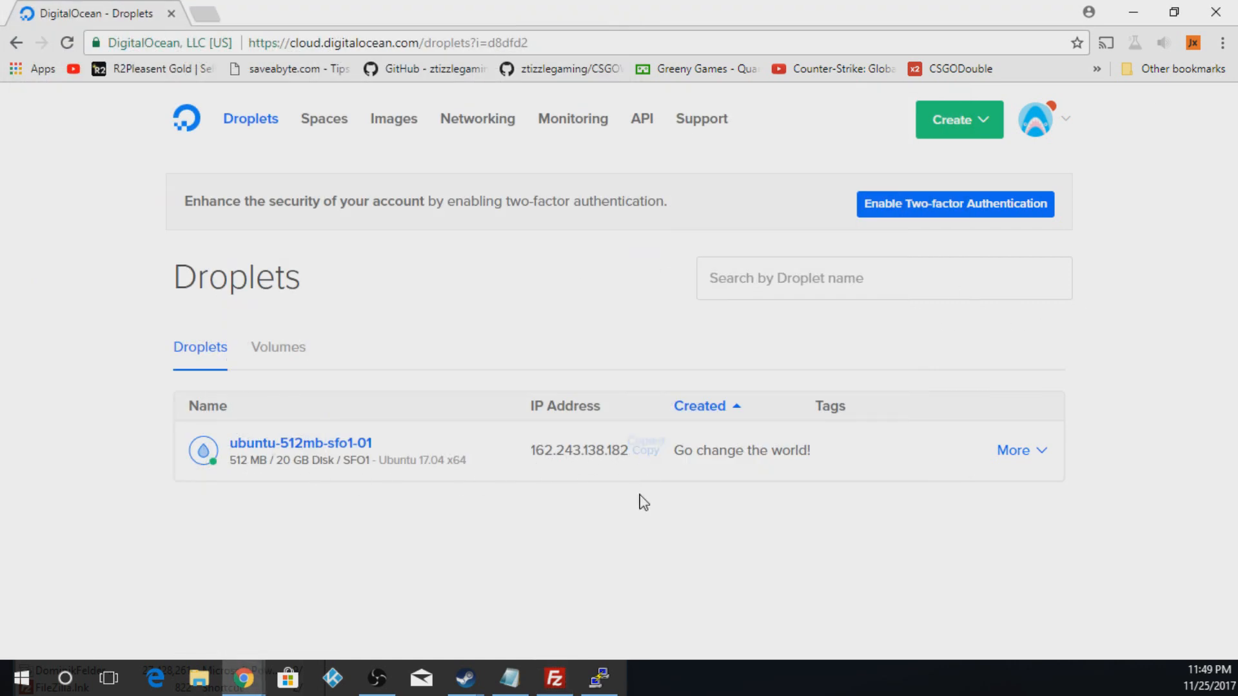
Step: Quickconnect FileZilla to 162.243.138.182 as root with its password
click(553, 677)
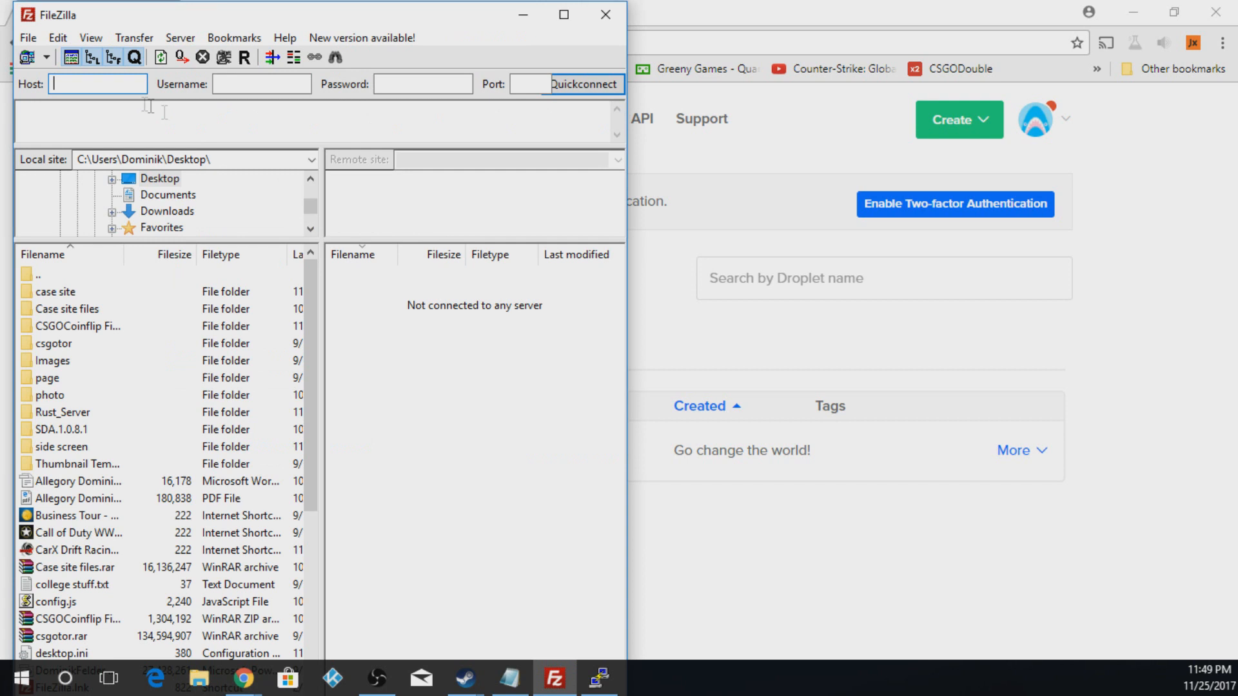
text(162.243.138.182)
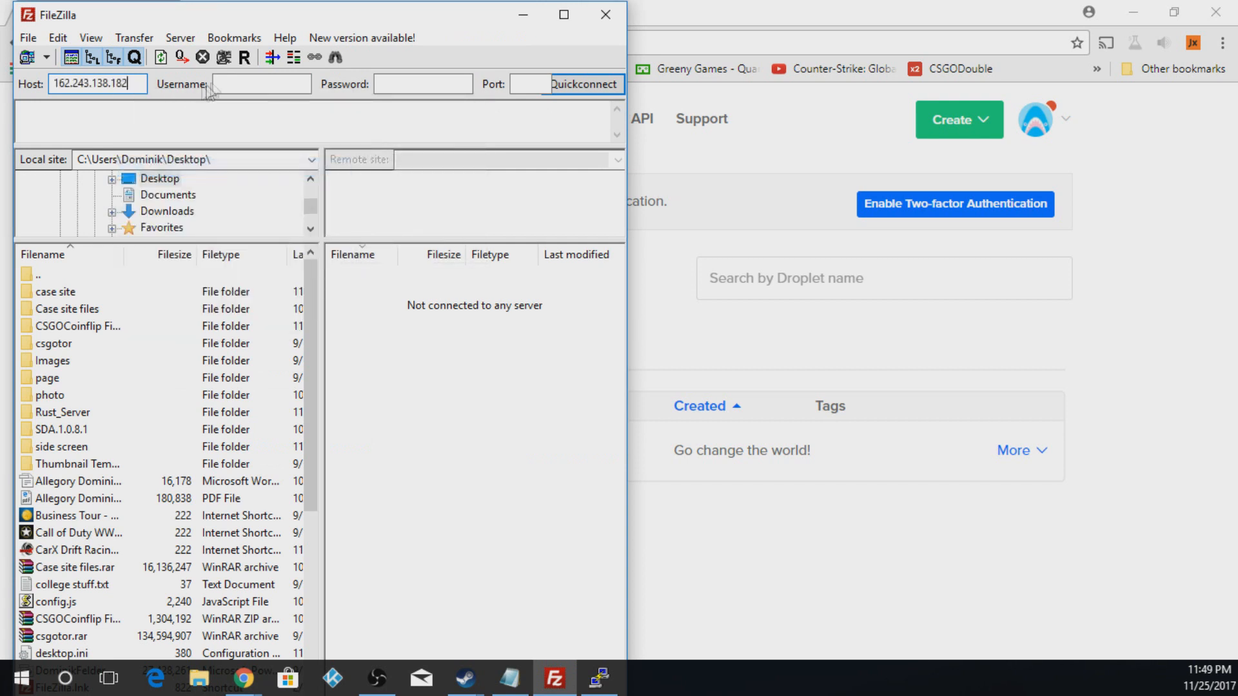
text(root)
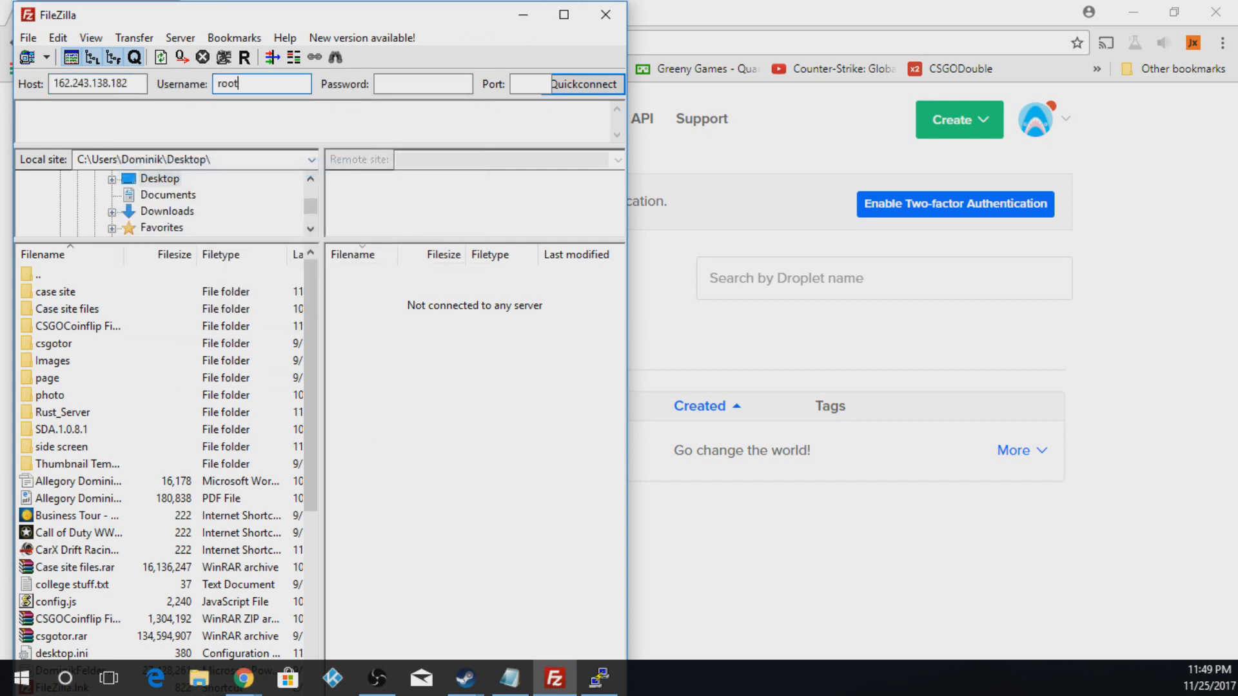
text(••)
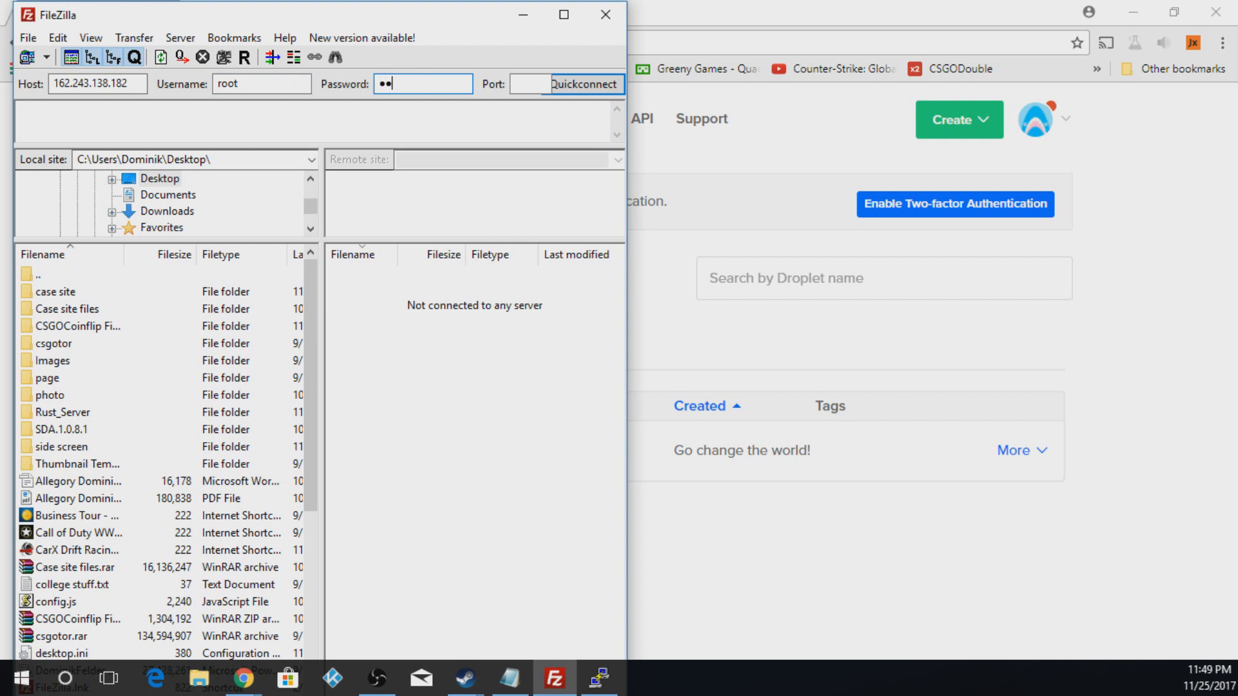
click(541, 85)
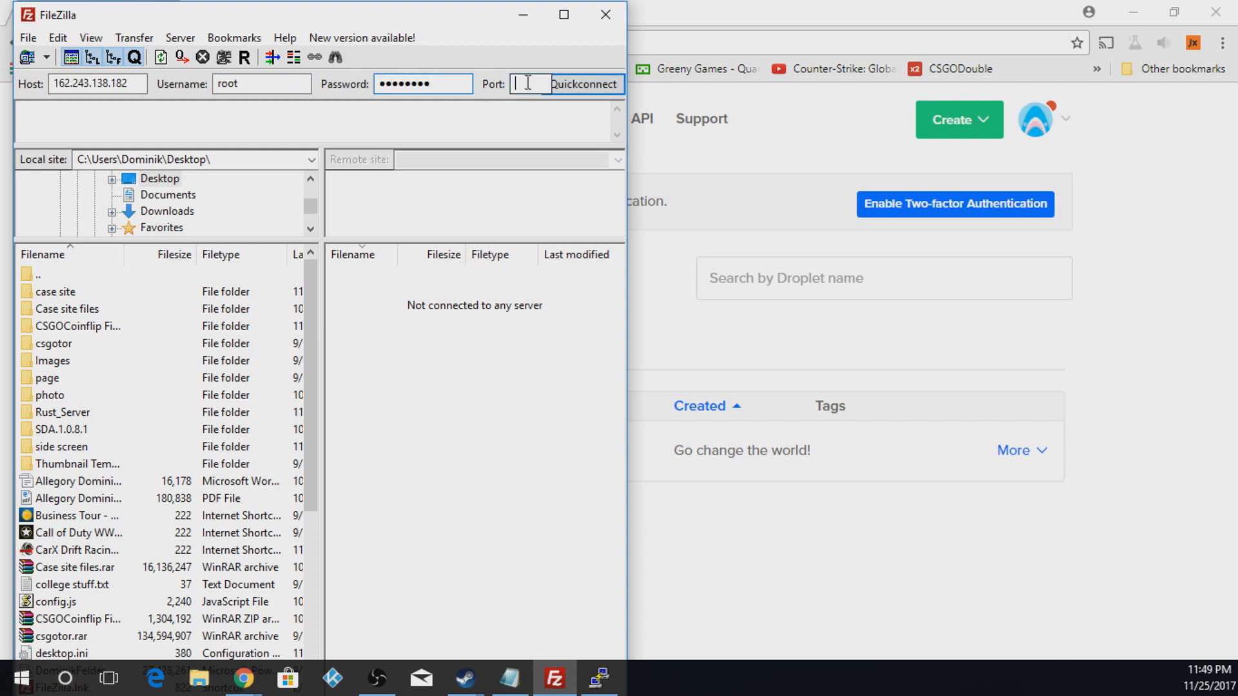
click(581, 84)
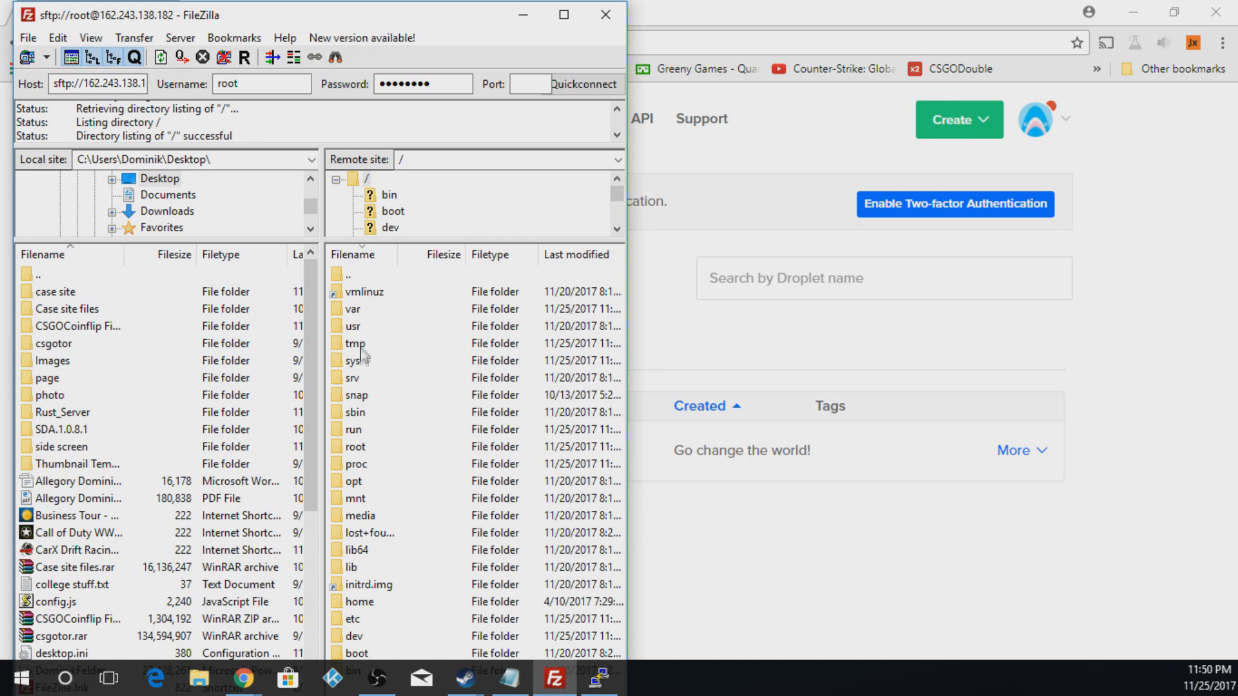
mouse_move(376, 372)
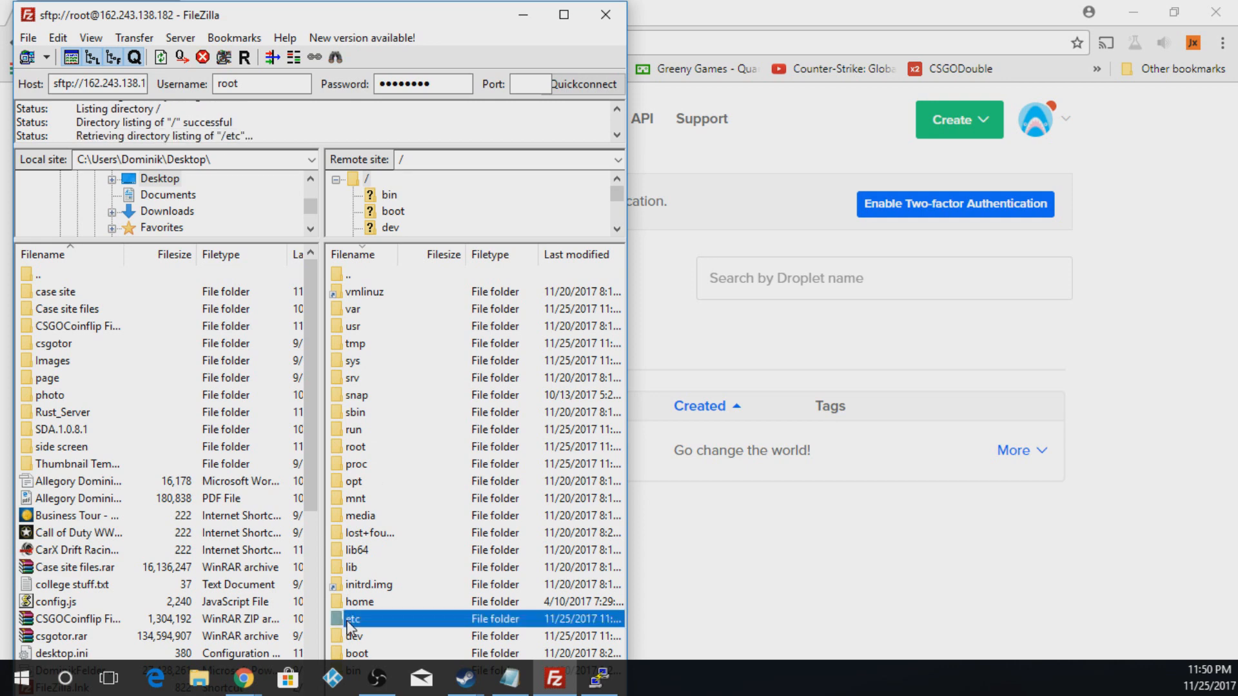
Step: Open the remote /etc folder on the droplet
double_click(361, 618)
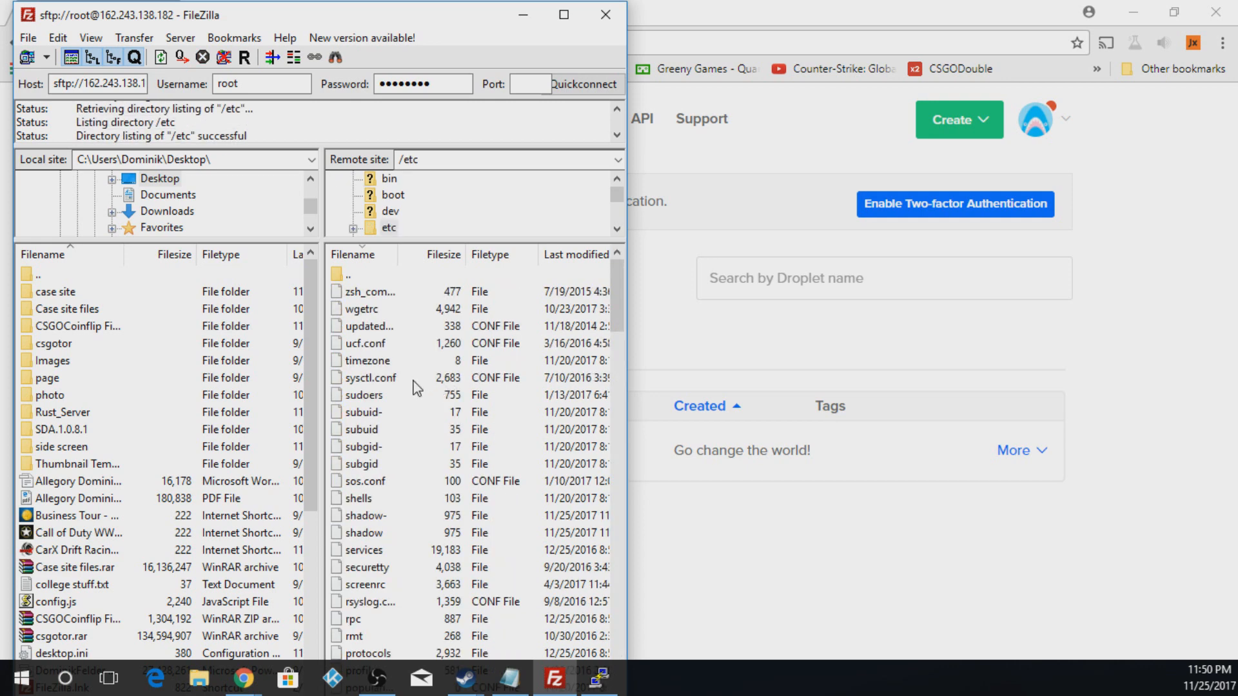
mouse_move(406, 379)
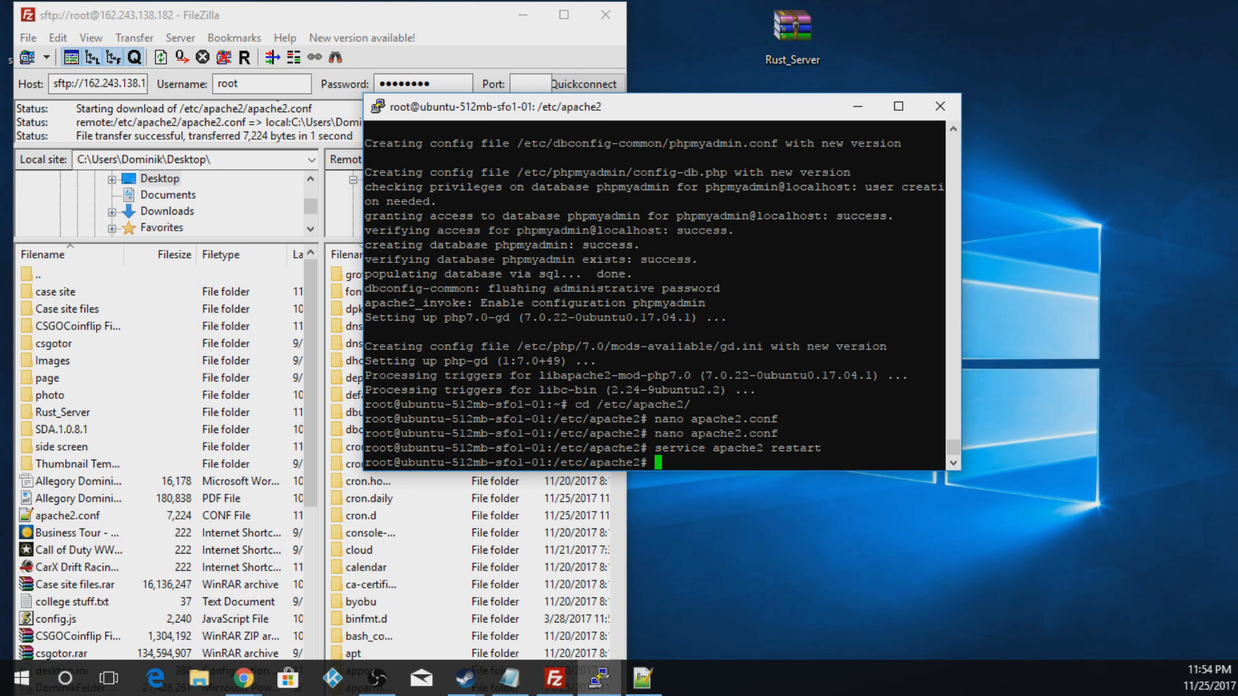
Step: Download a fresh copy of /etc/apache2/apache2.conf and open it for editing in Notepad++
text(service apache2 restart)
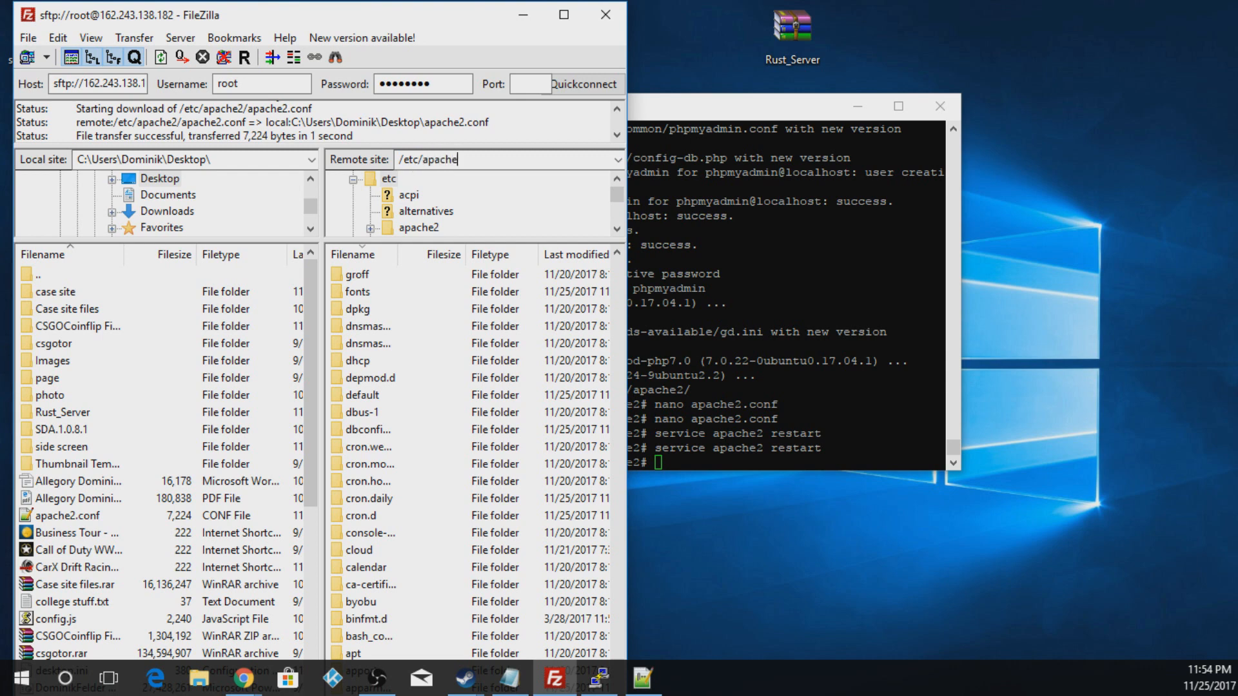
double_click(419, 227)
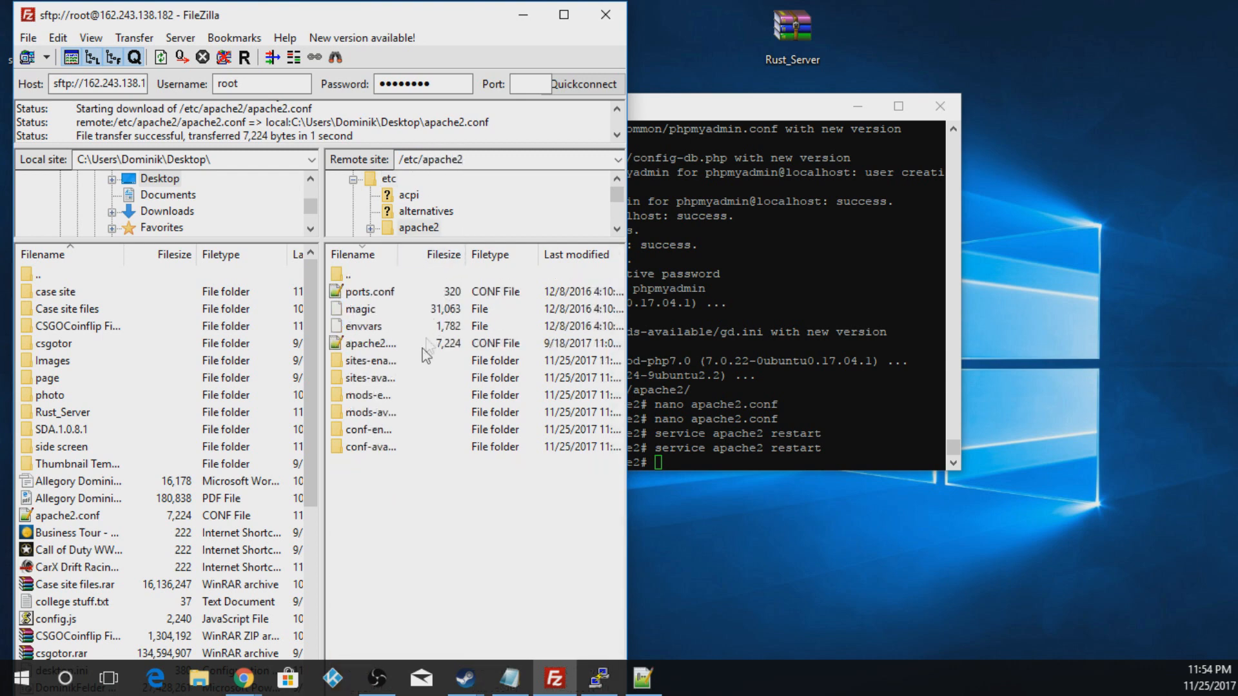
click(372, 343)
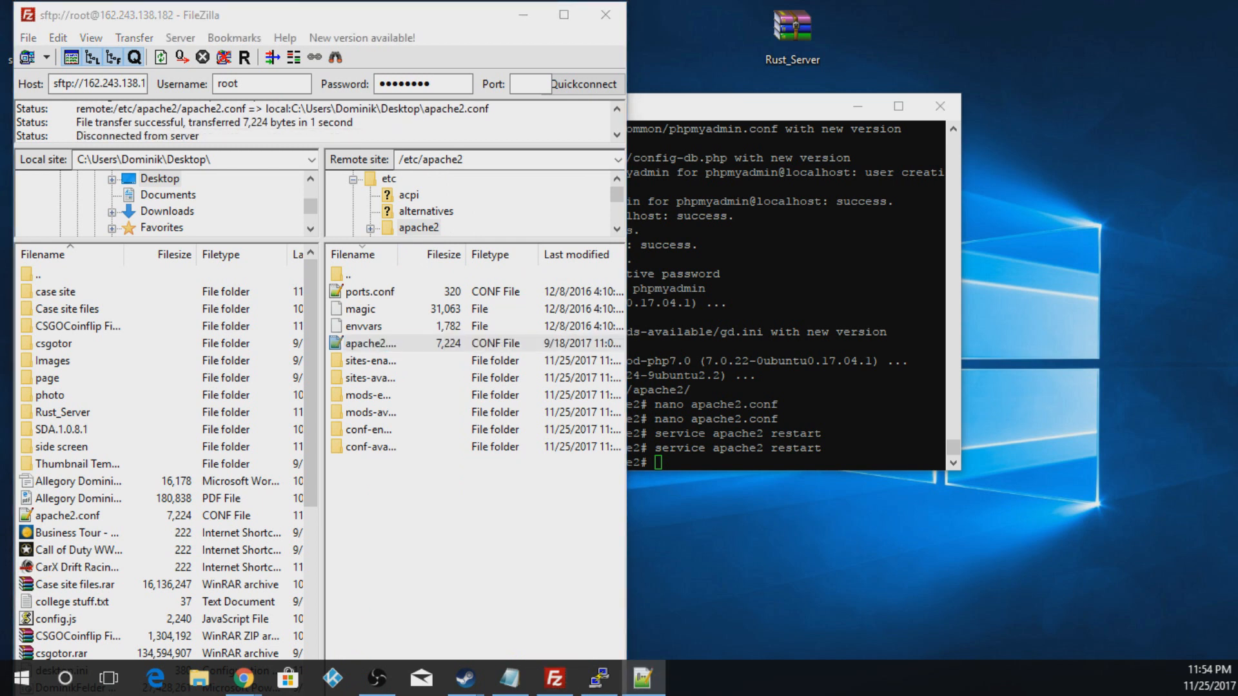
click(370, 343)
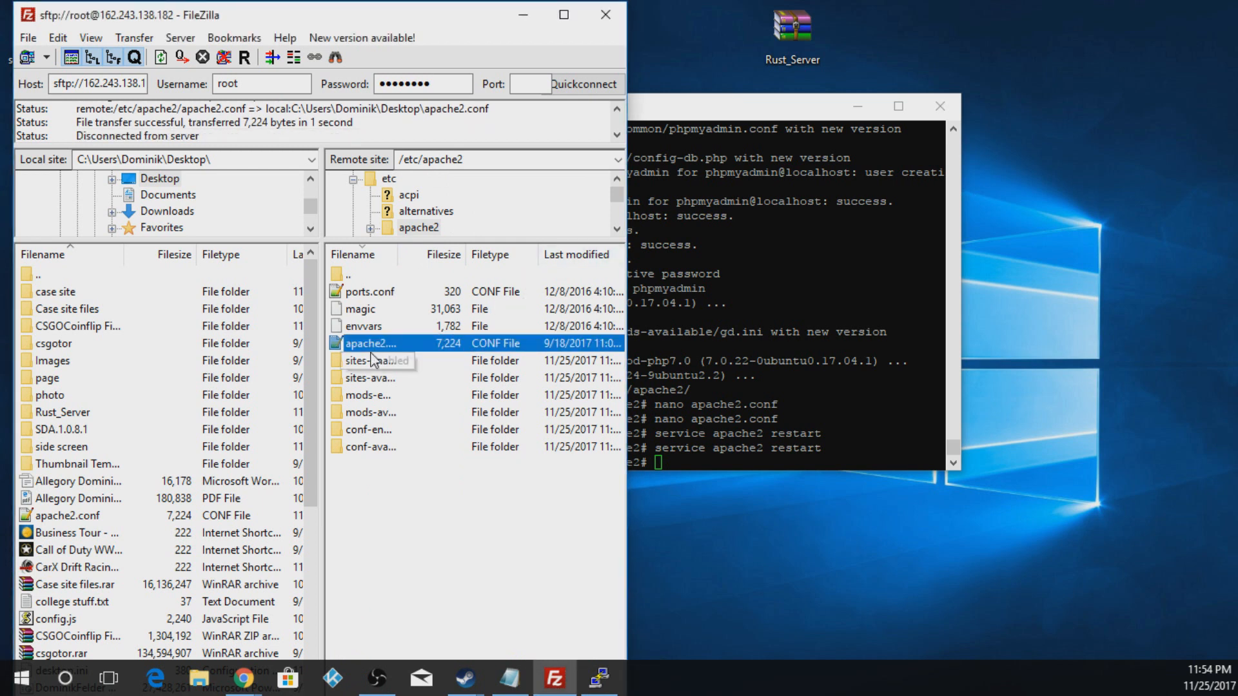
right_click(370, 343)
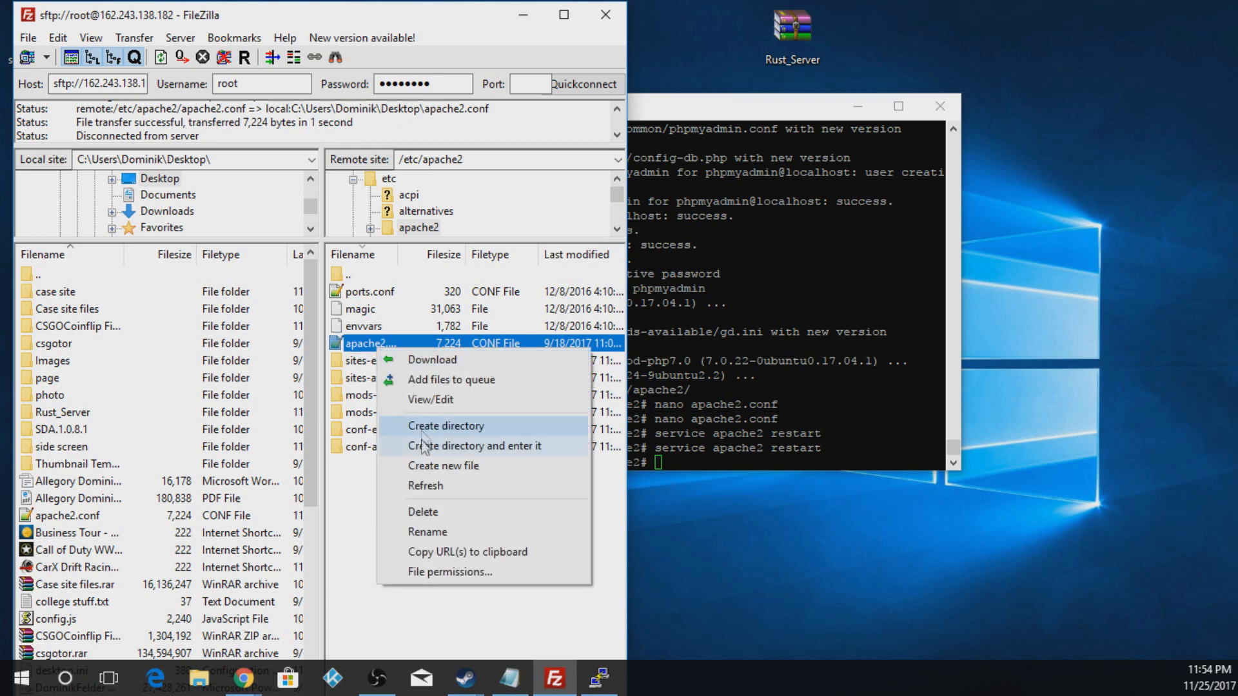
click(430, 399)
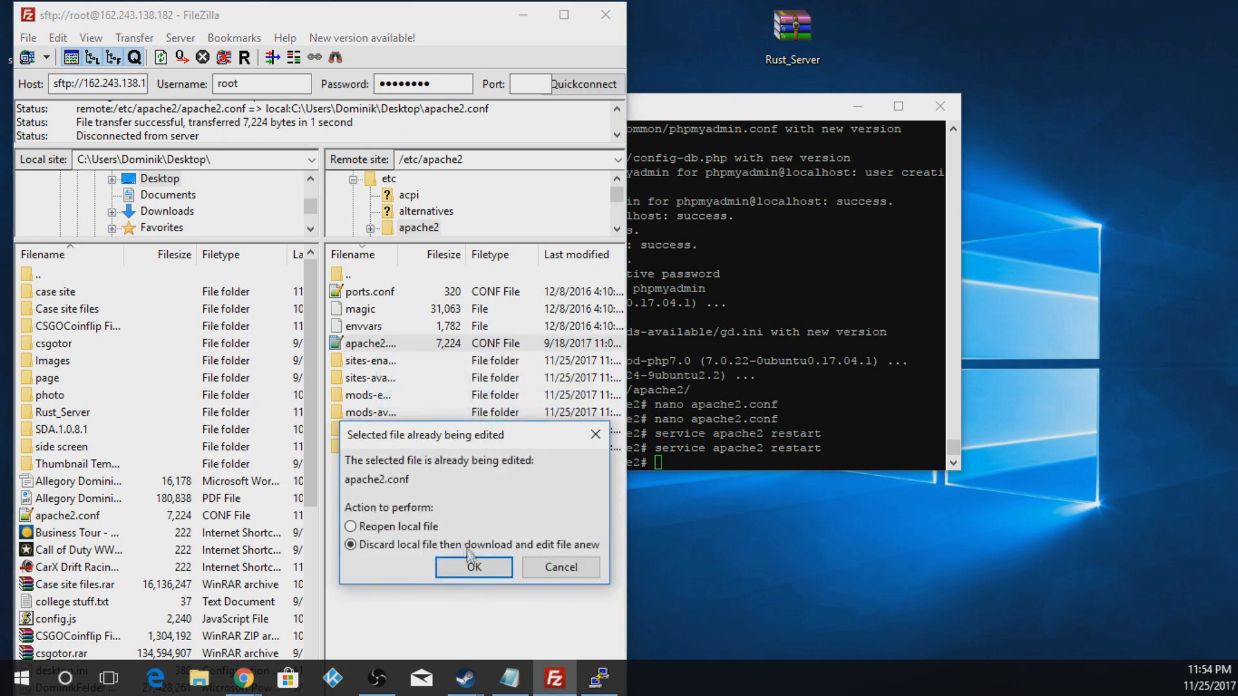
click(474, 568)
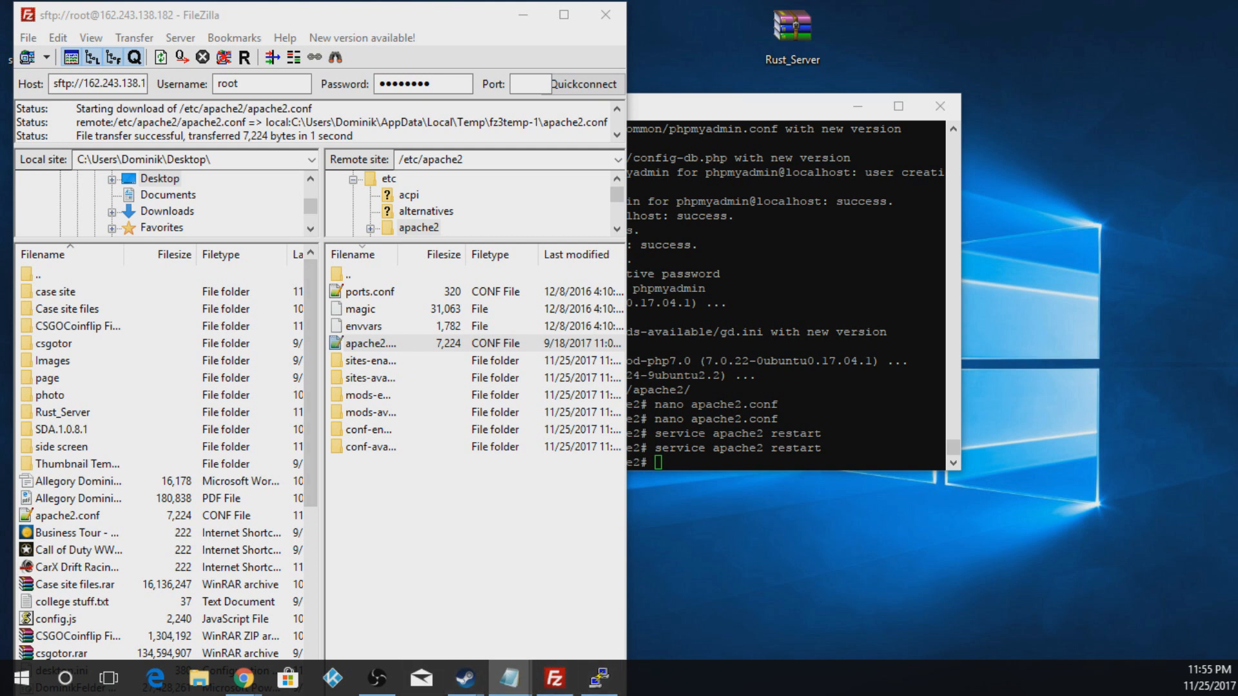
click(371, 343)
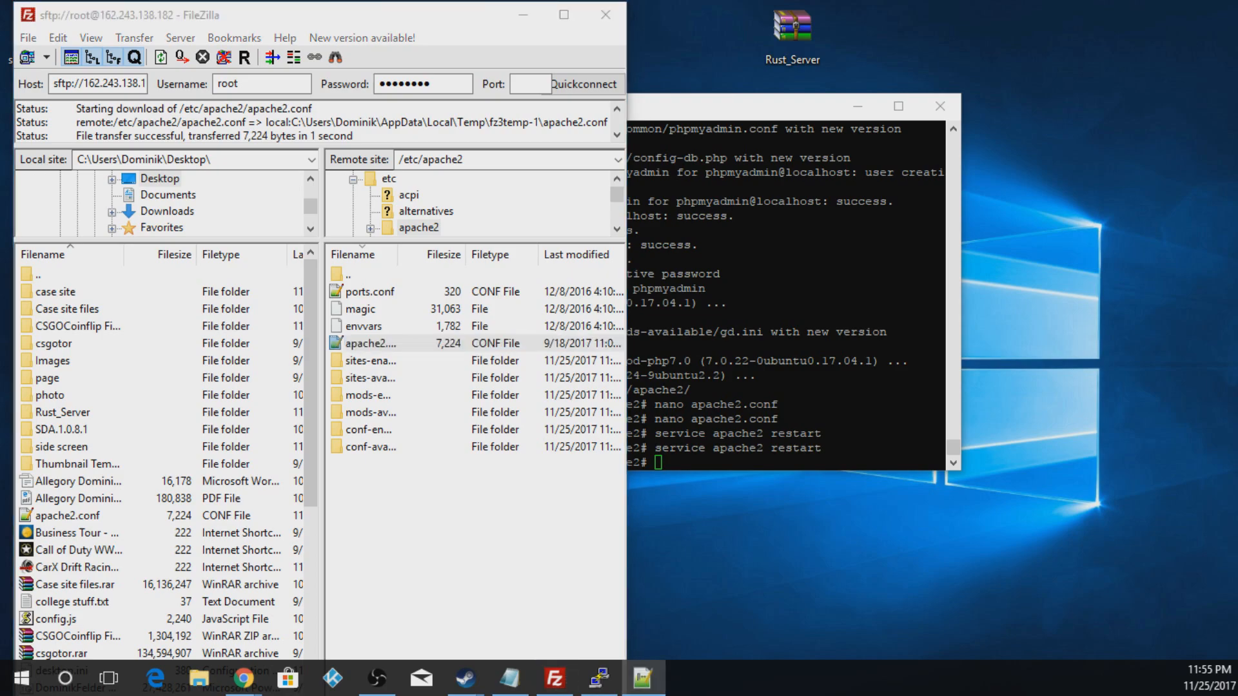
double_click(368, 343)
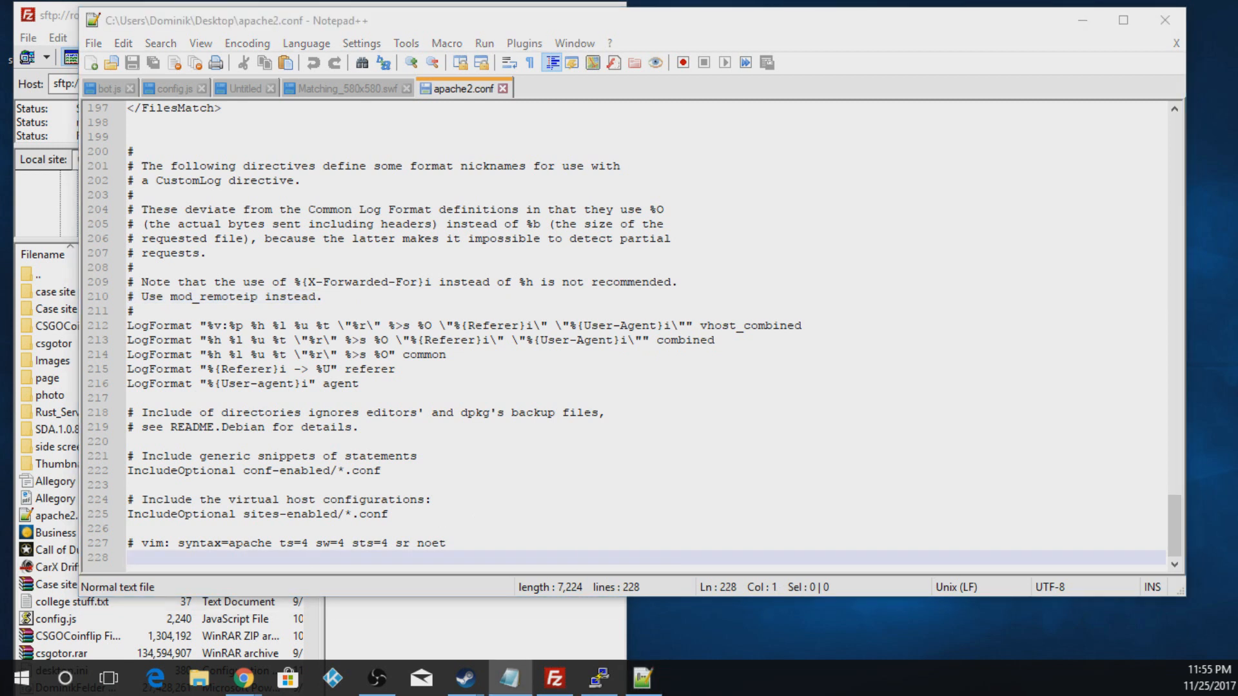
Step: Append 'Include /etc/phpmyadmin/apache.conf' to apache2.conf and upload it, overwriting the server copy
text(Include /etc/phpmyadmin/apache.conf)
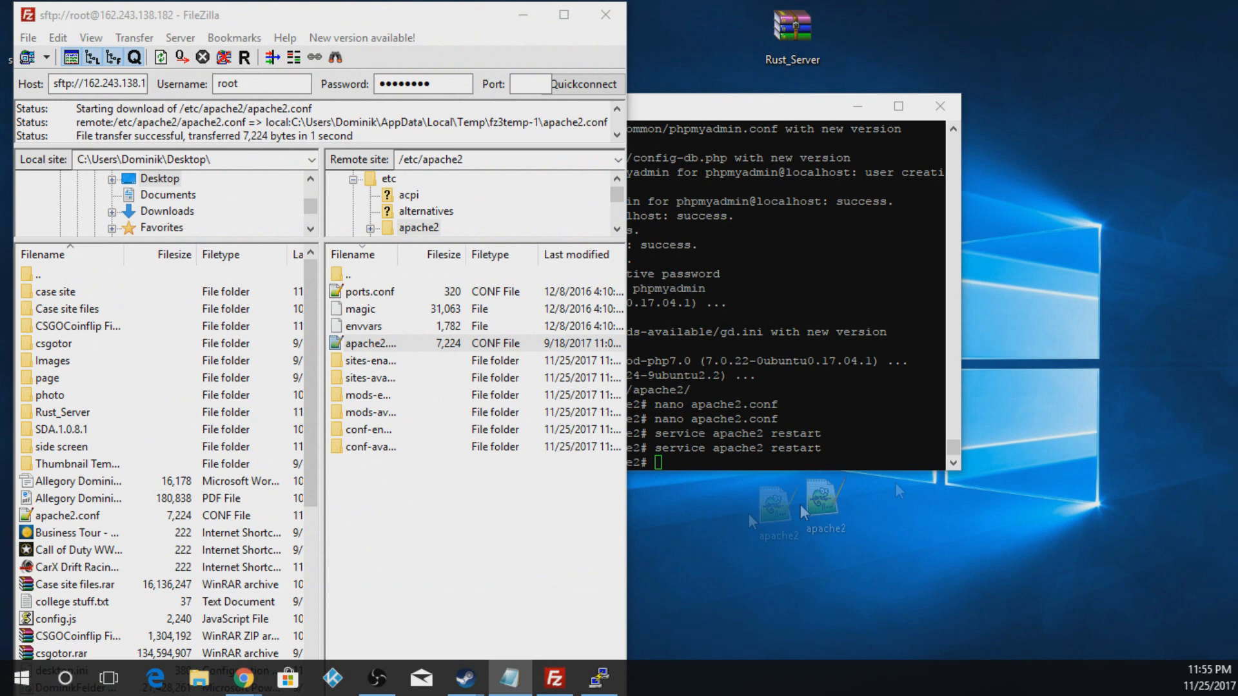
click(182, 56)
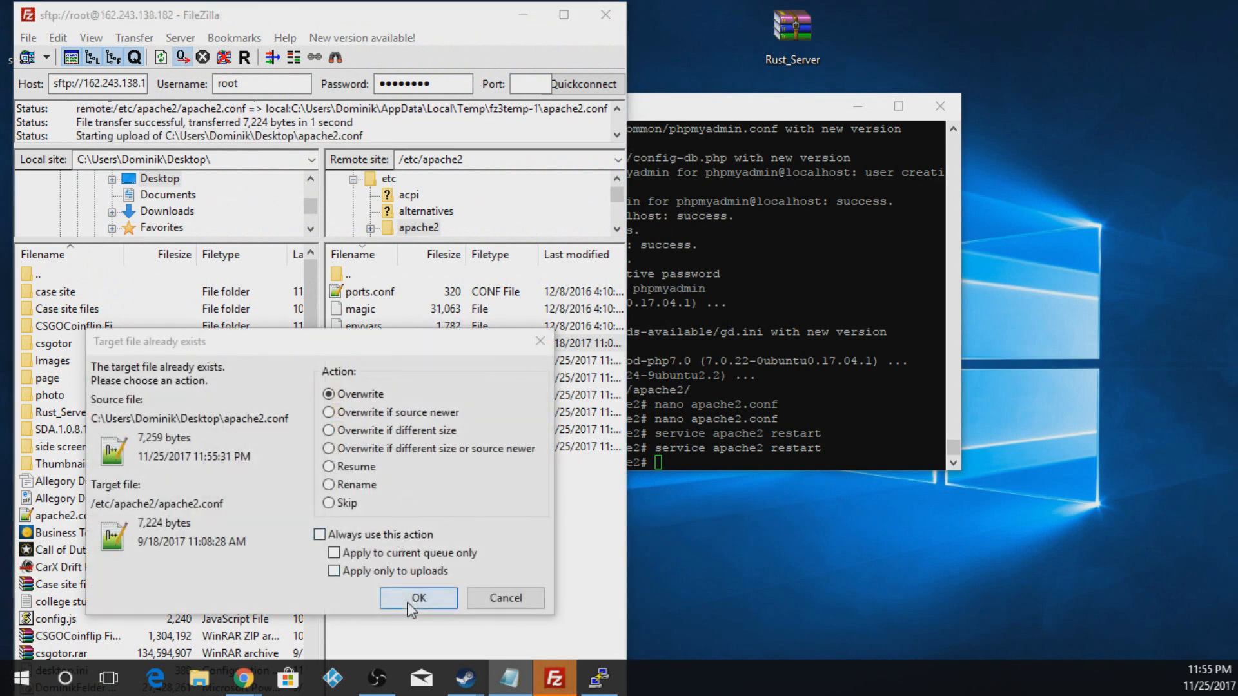
click(416, 597)
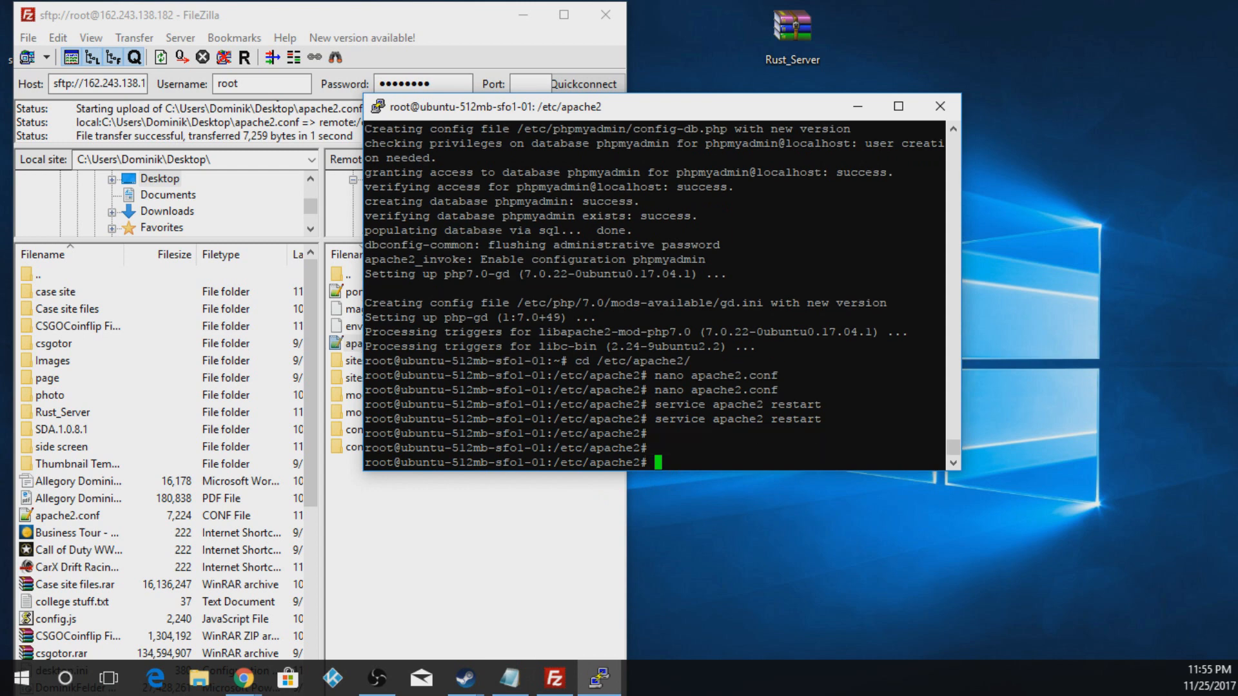
Step: Restart Apache in PuTTY, then navigate FileZilla's remote pane up to the server root
text(nano apache2.conf)
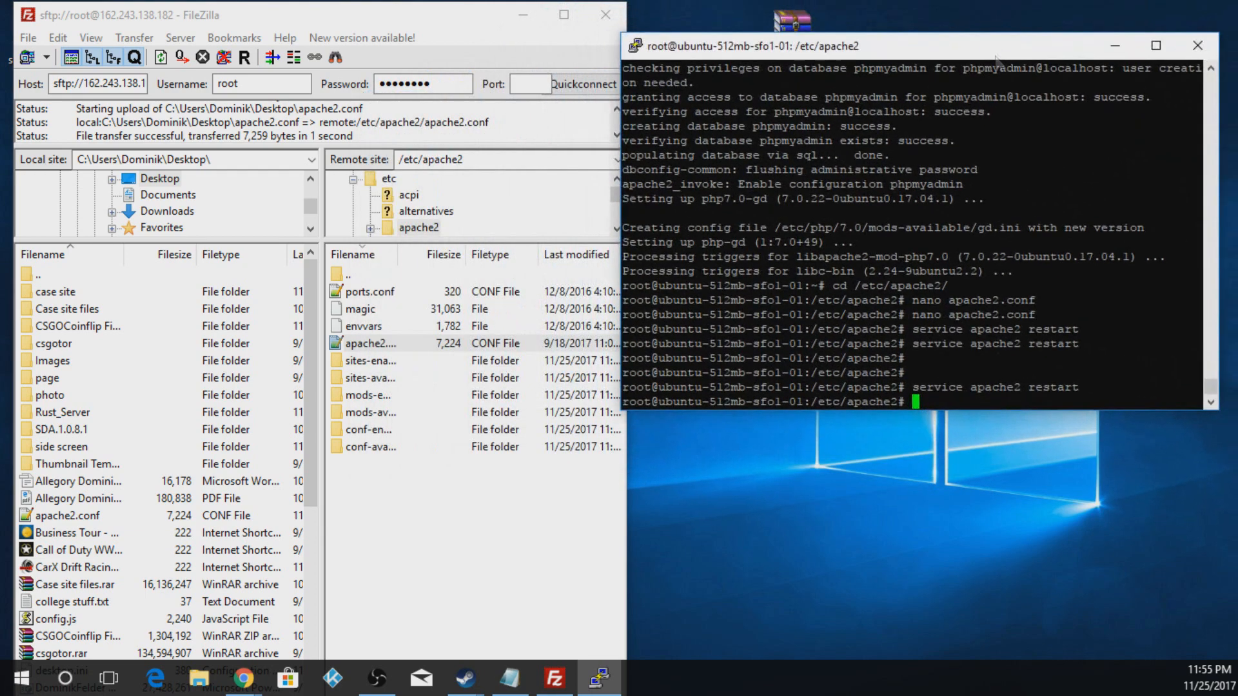
click(371, 343)
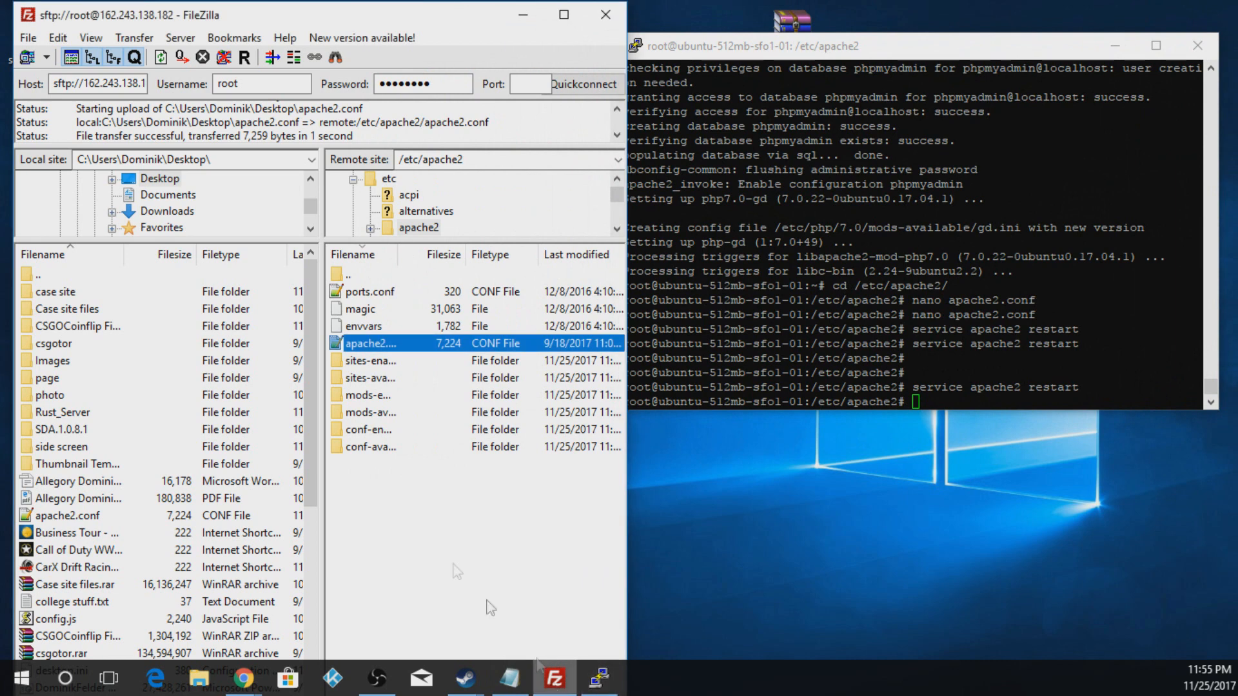
click(364, 273)
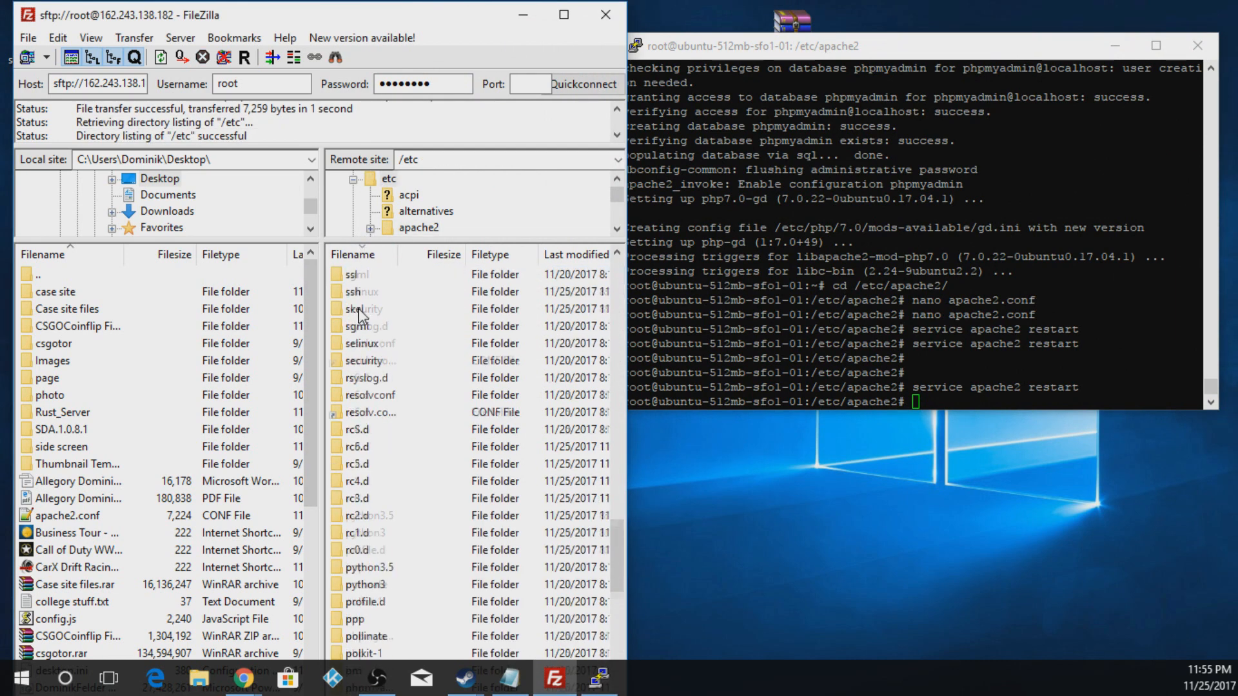
scroll(down, 3)
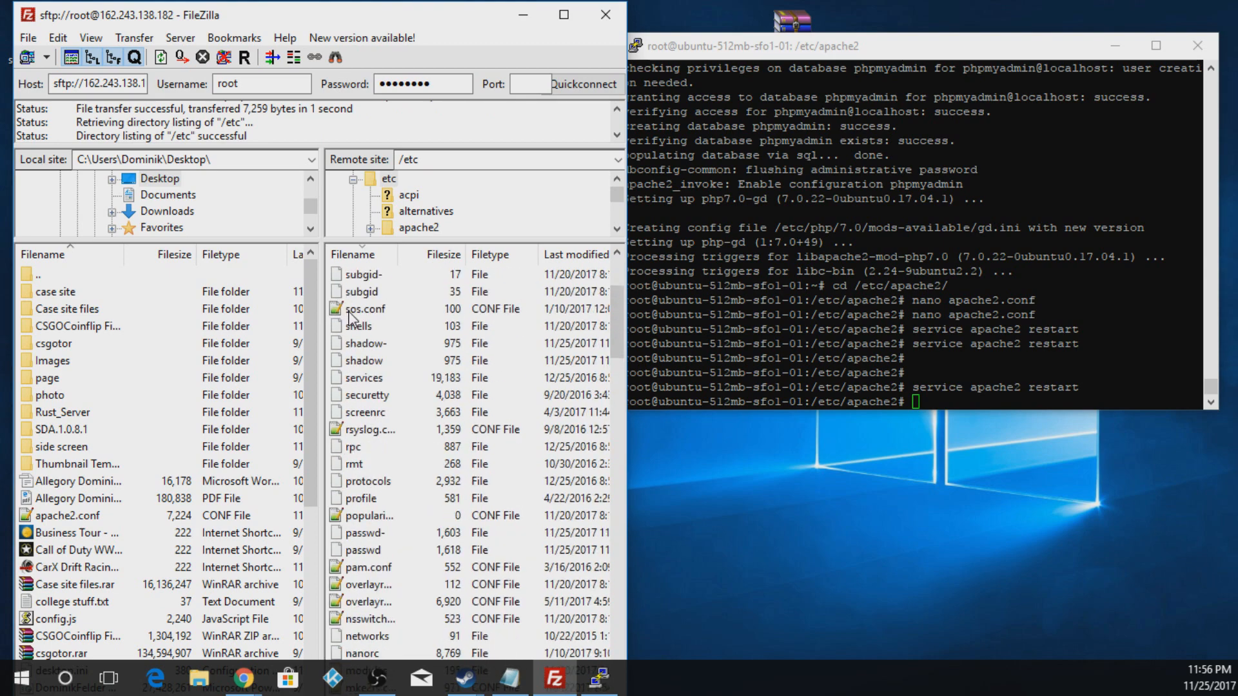
click(365, 178)
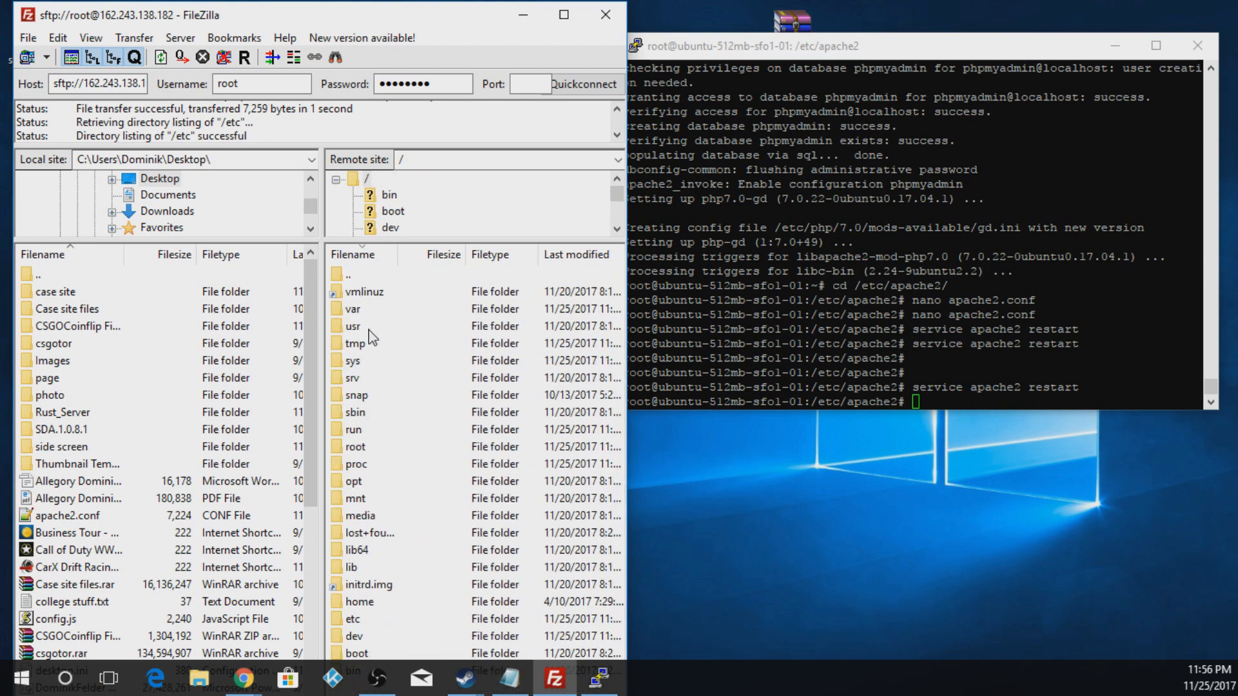
Step: Go to /var/www/html on the server and delete its default index.html
click(353, 309)
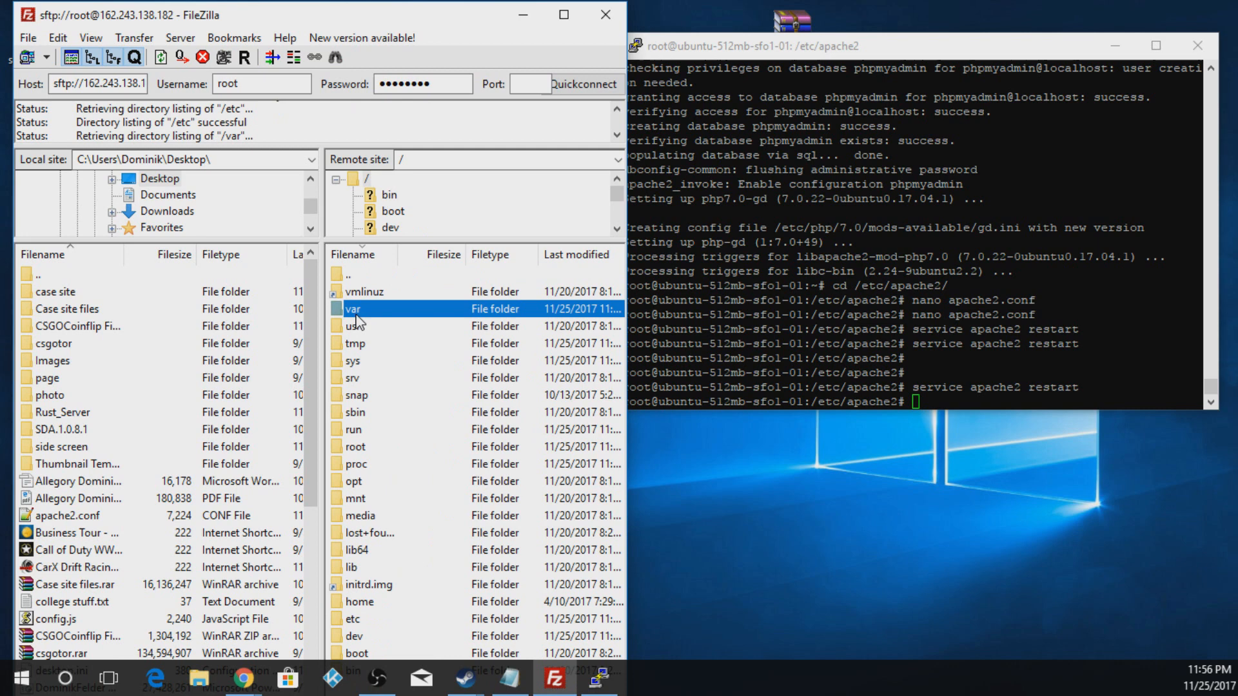
double_click(354, 308)
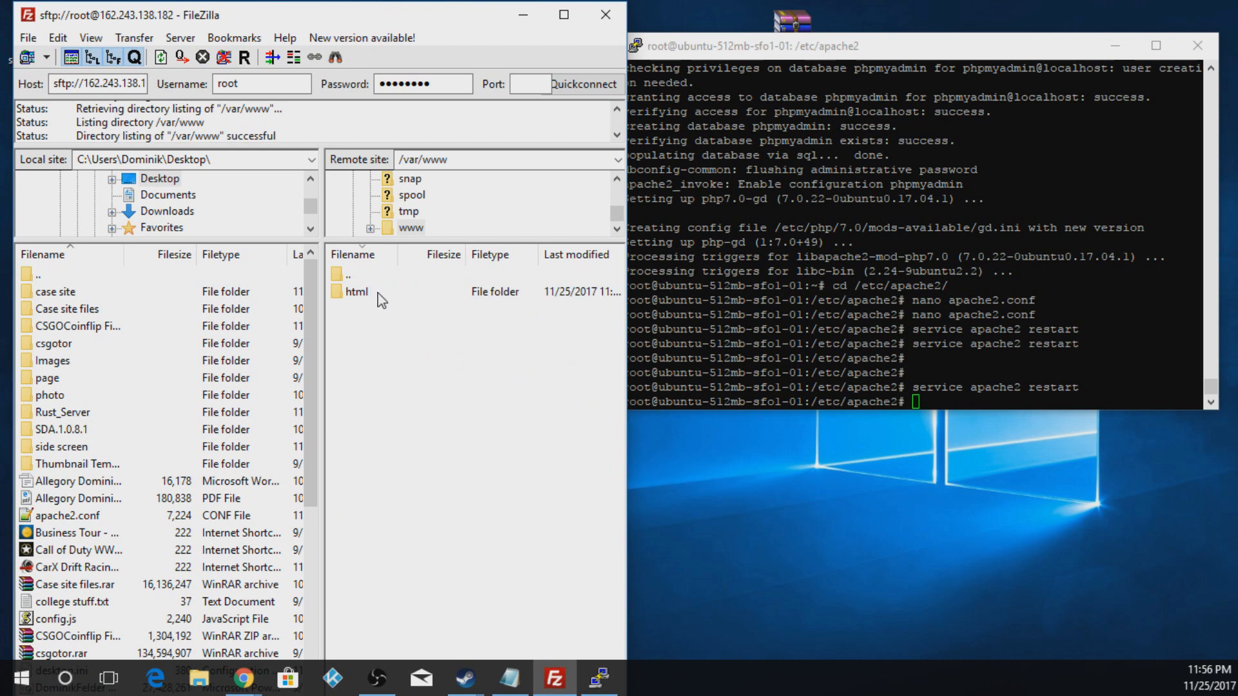
double_click(358, 292)
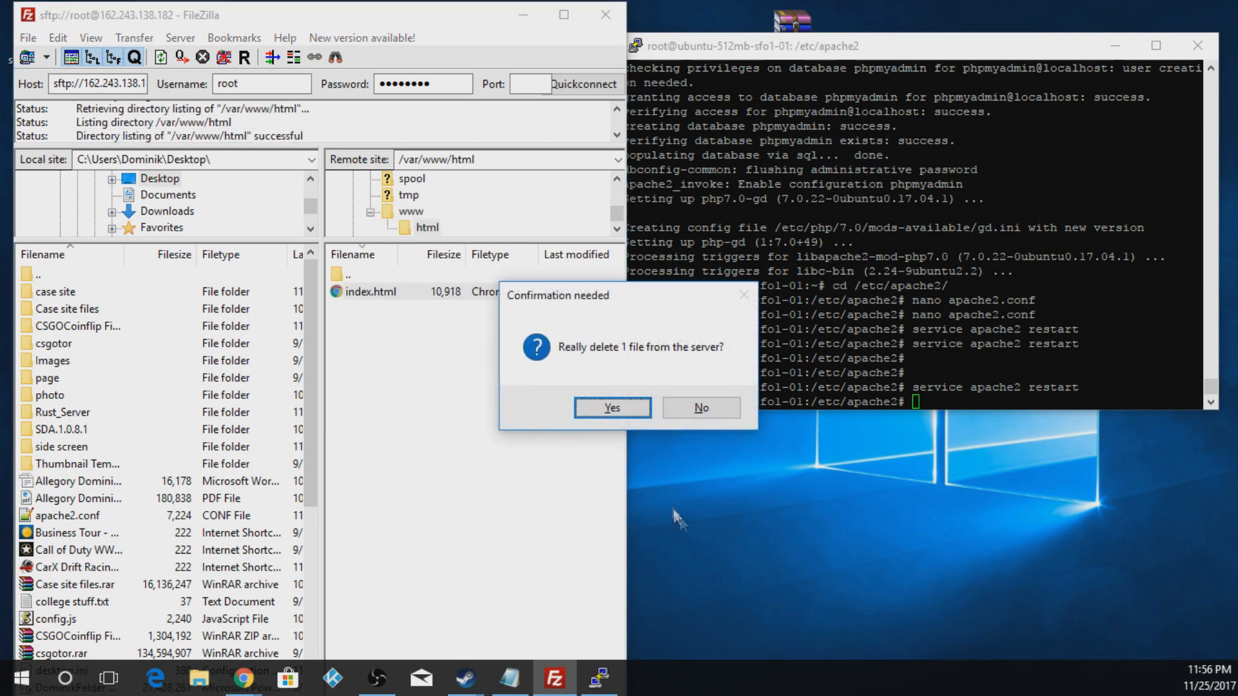
click(612, 408)
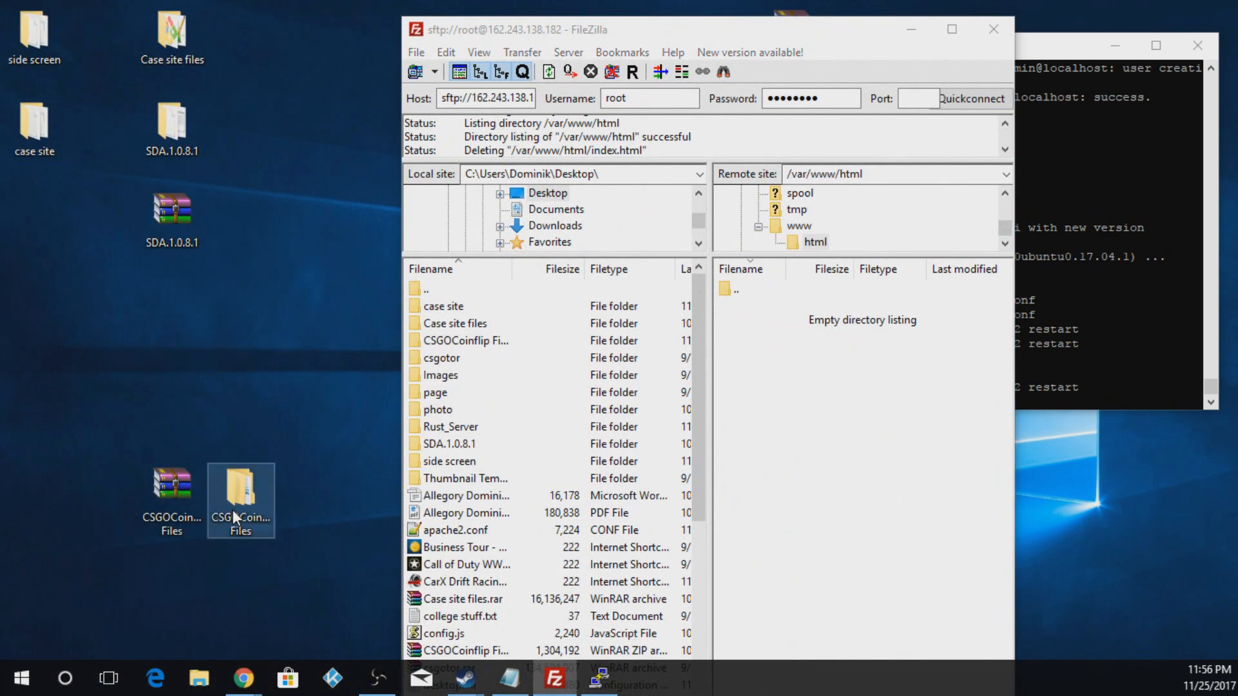
Step: Upload all files from CSGOCoinflip Files/html into /var/www/html and maximize FileZilla
double_click(240, 483)
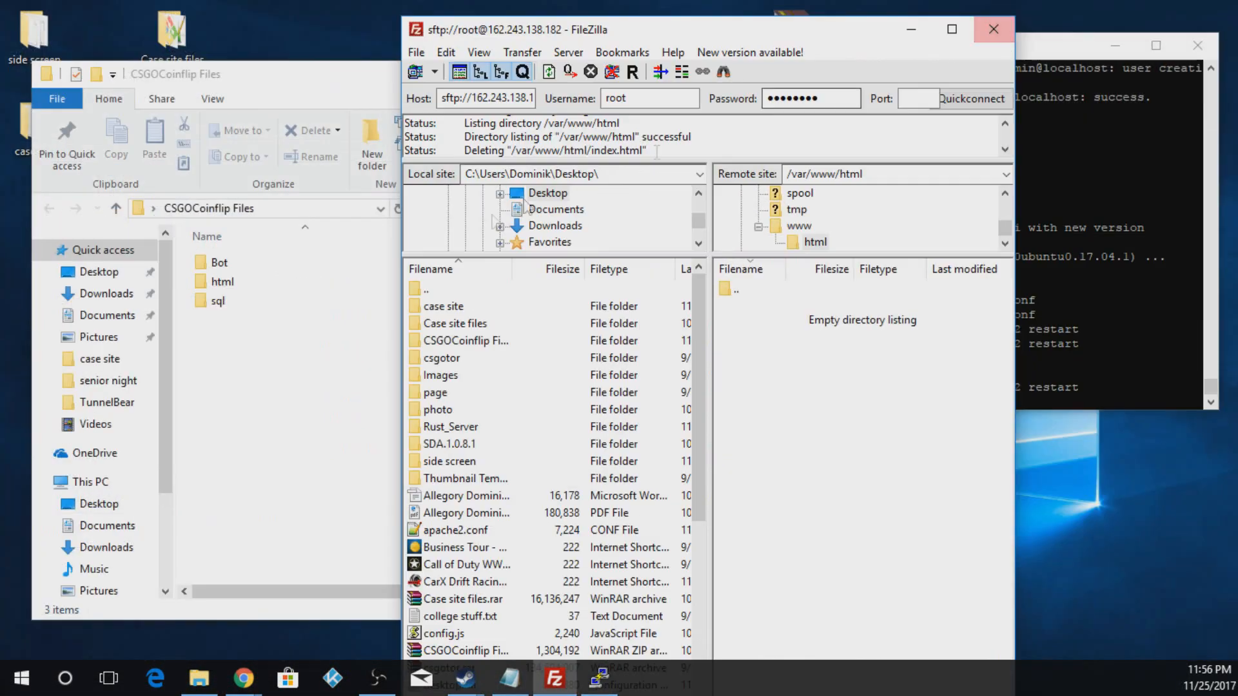
double_click(223, 281)
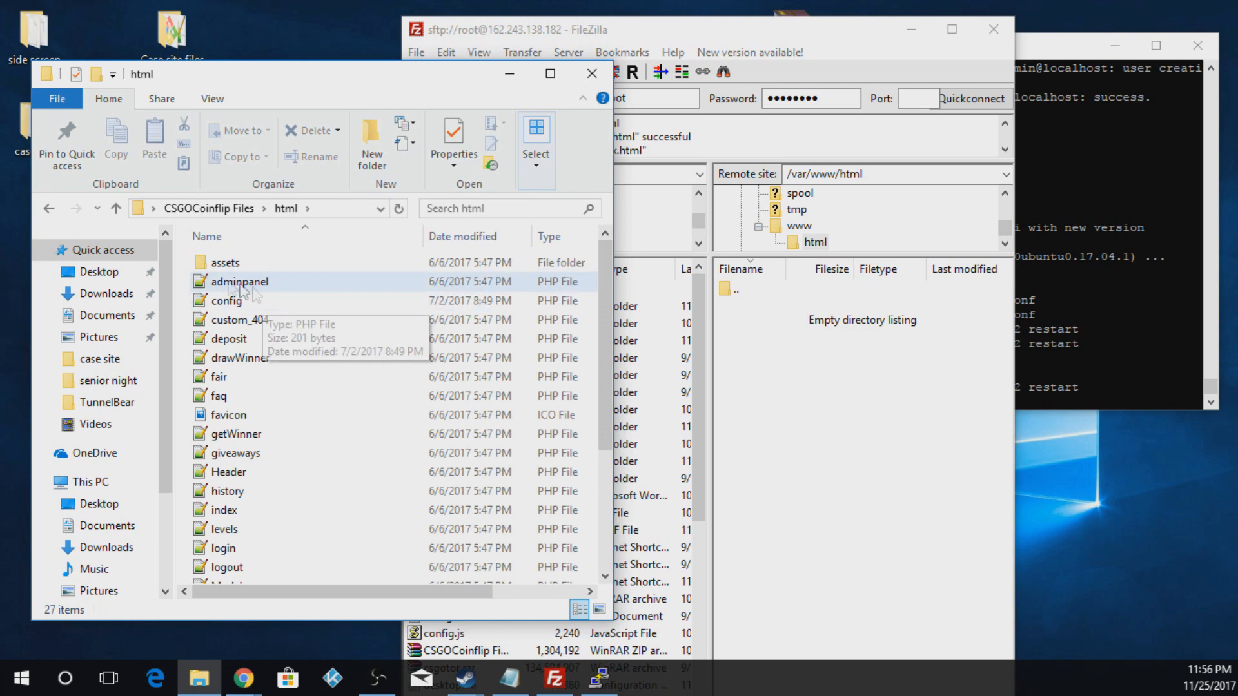
key(ctrl+a)
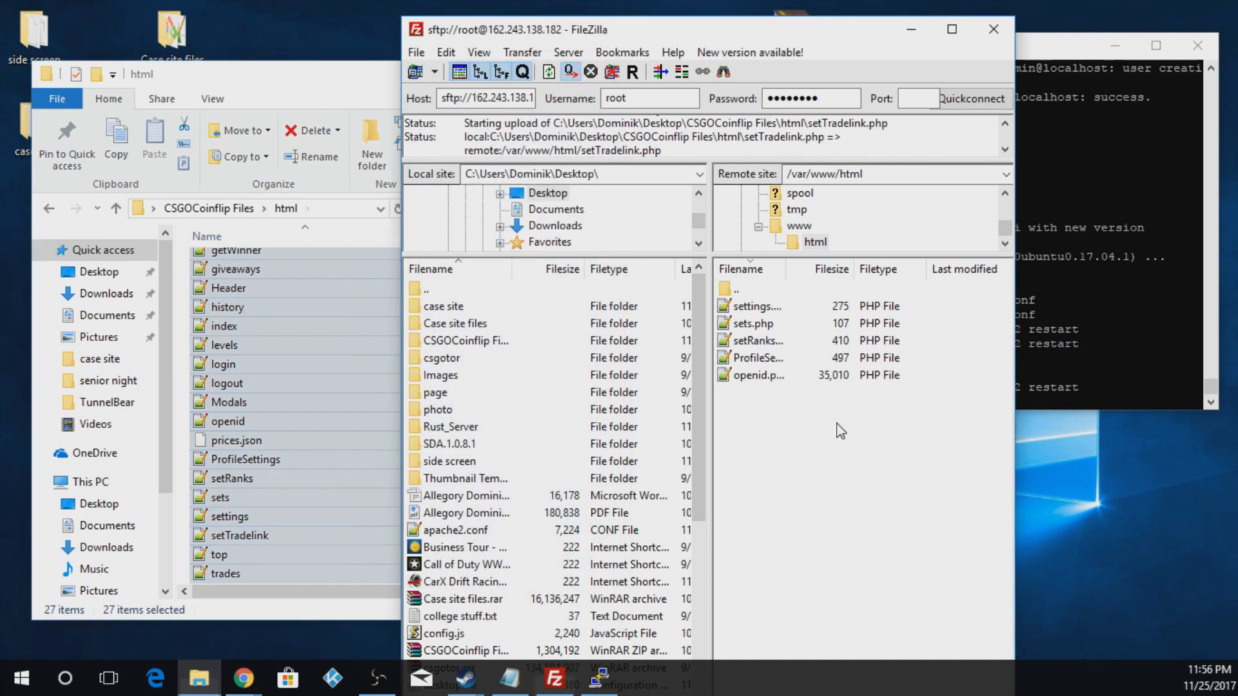
click(951, 30)
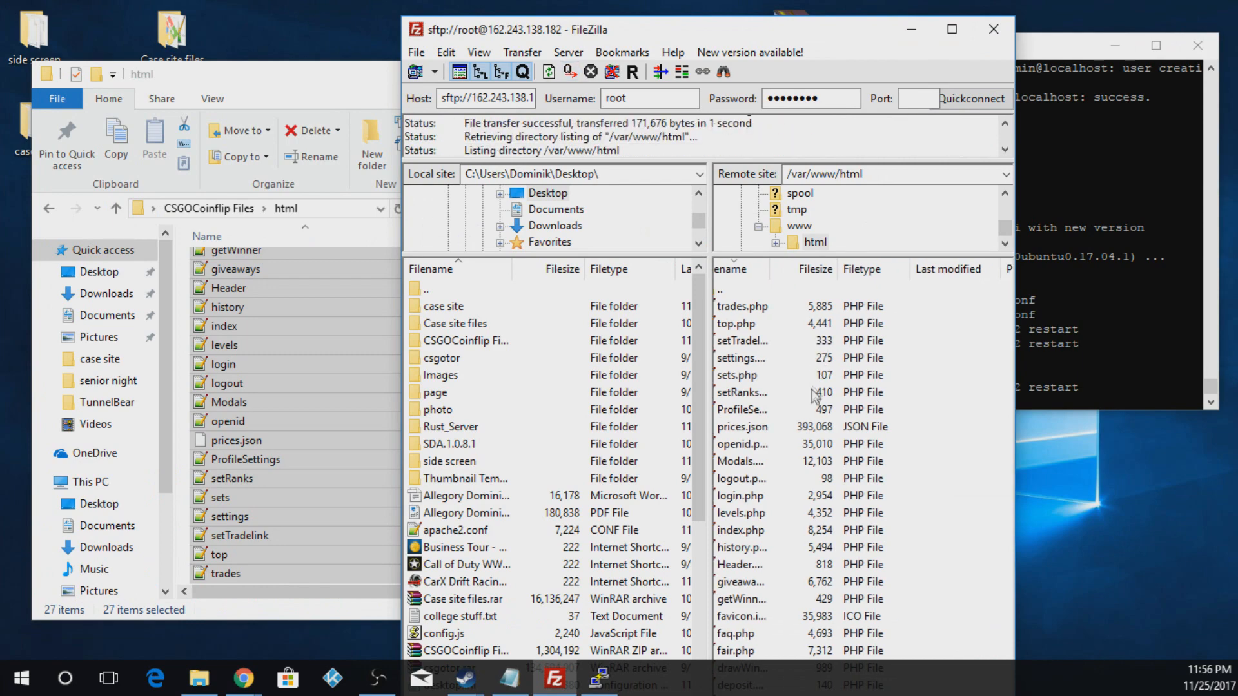
click(951, 30)
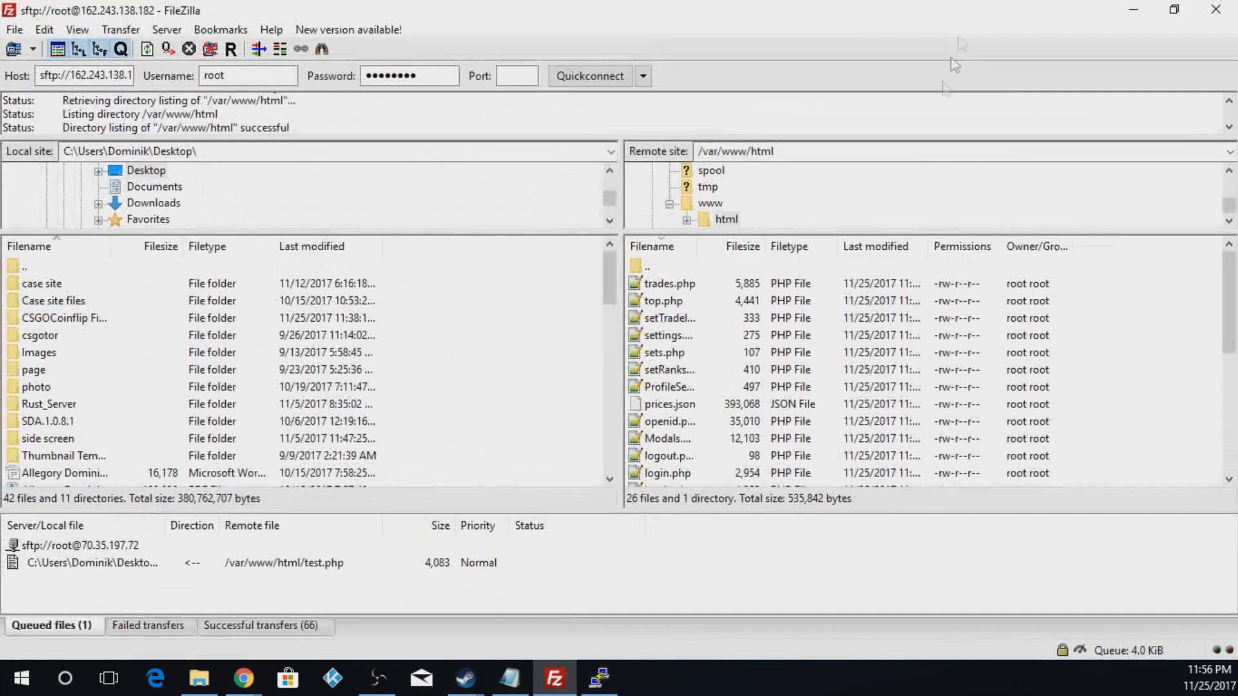
Step: Open the server's config.php from /var/www/html for editing via View/Edit
scroll(down, 3)
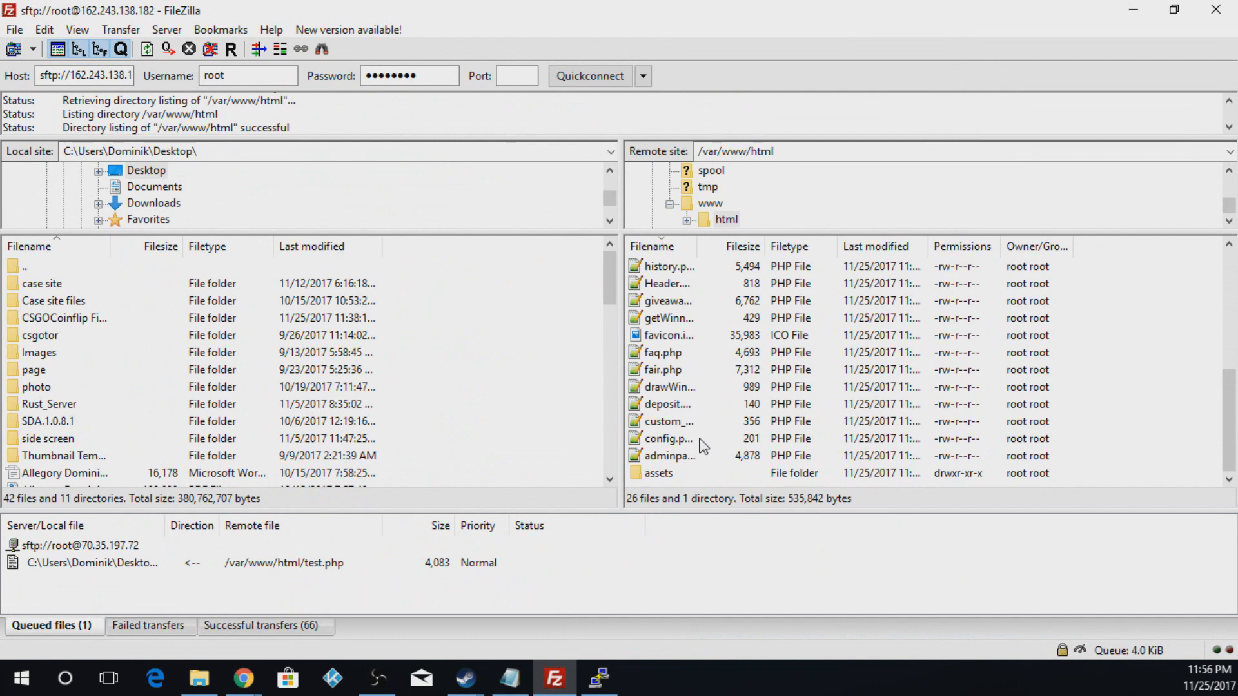
click(667, 439)
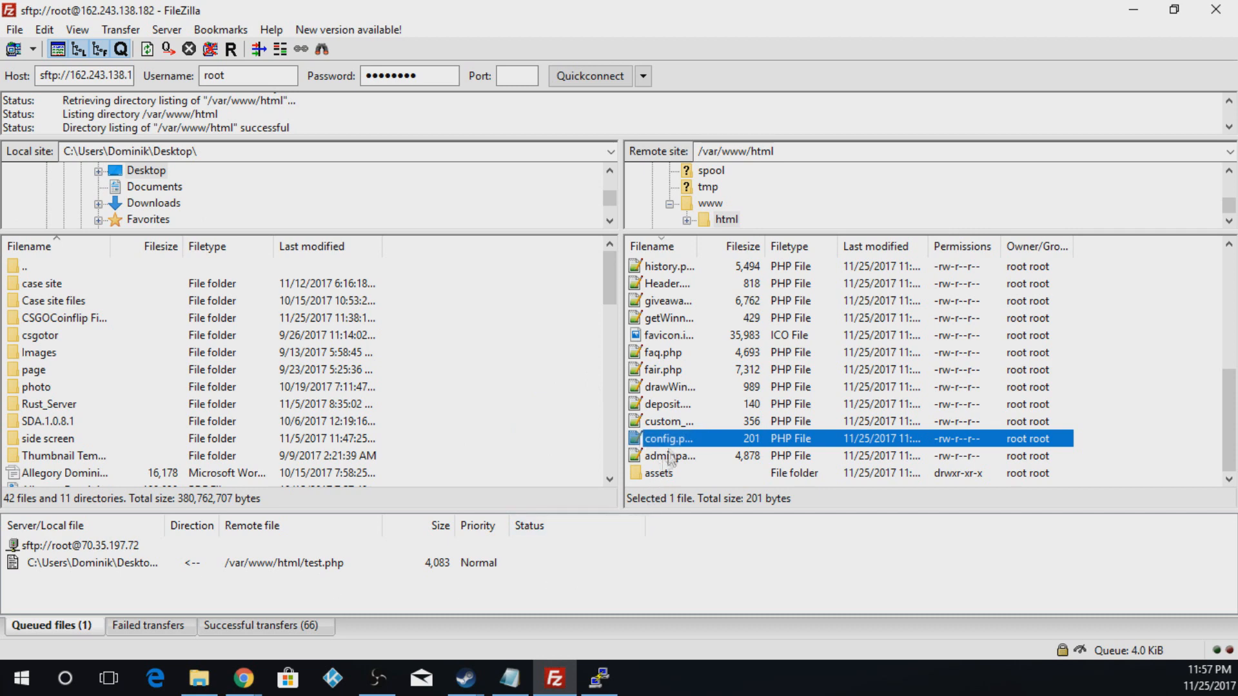
right_click(667, 438)
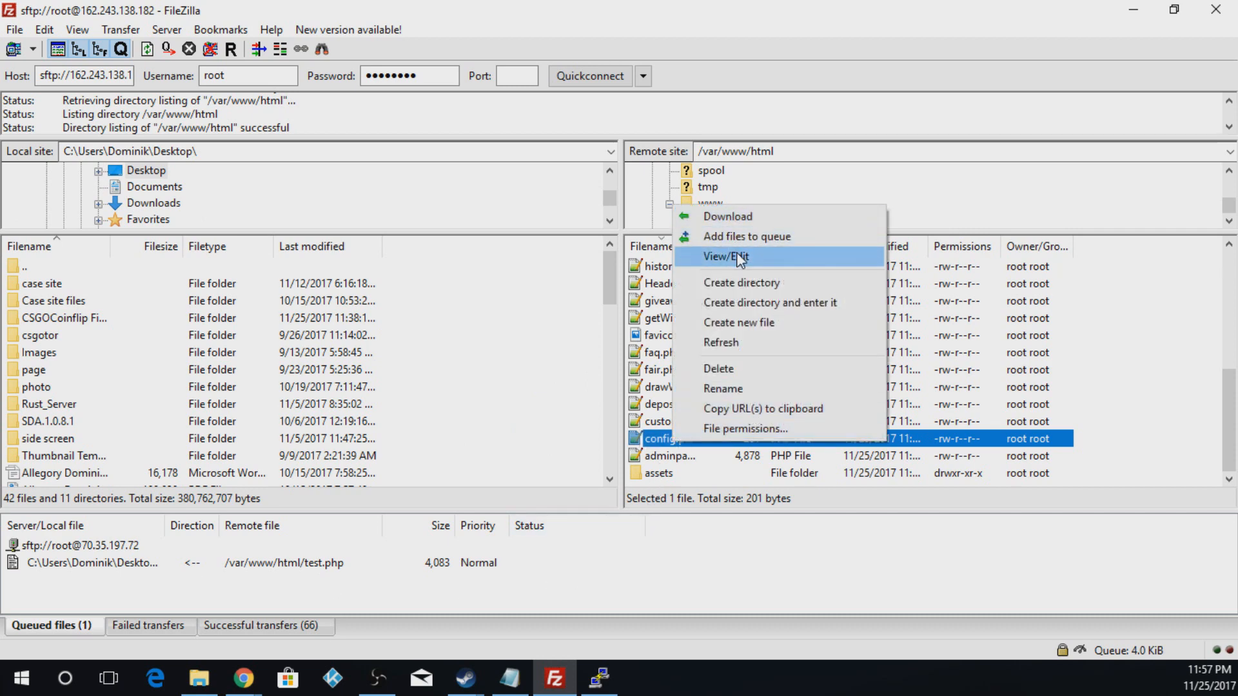
click(724, 257)
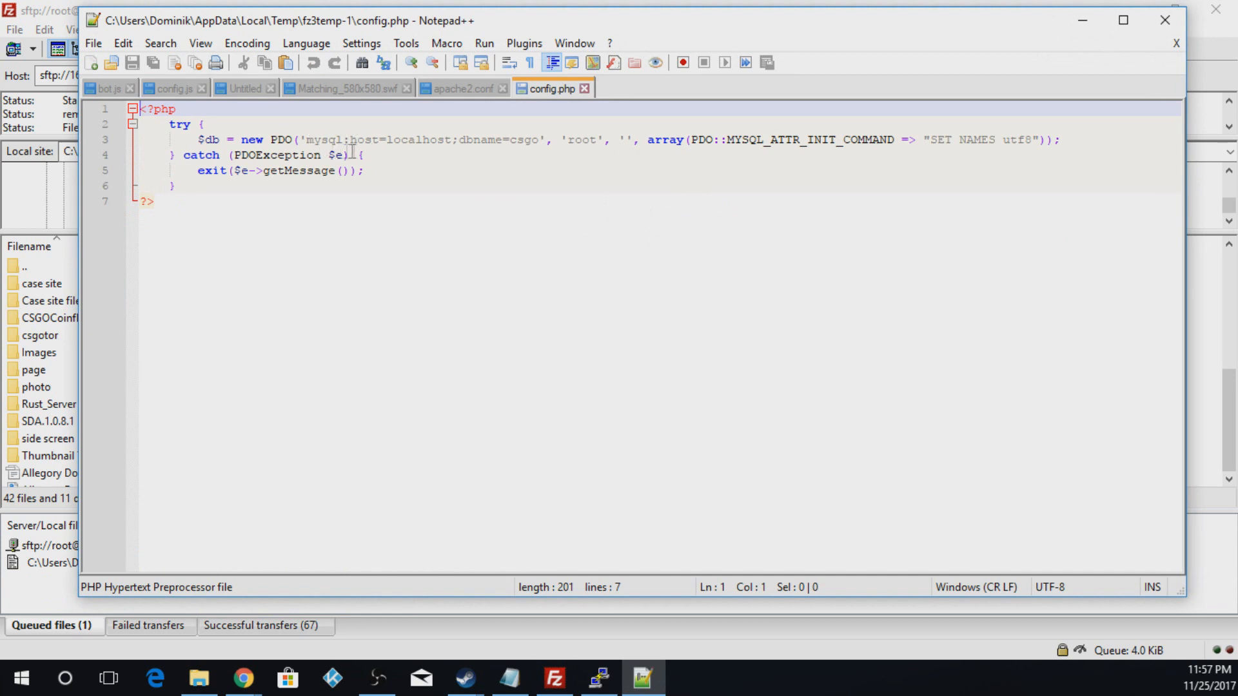
double_click(414, 139)
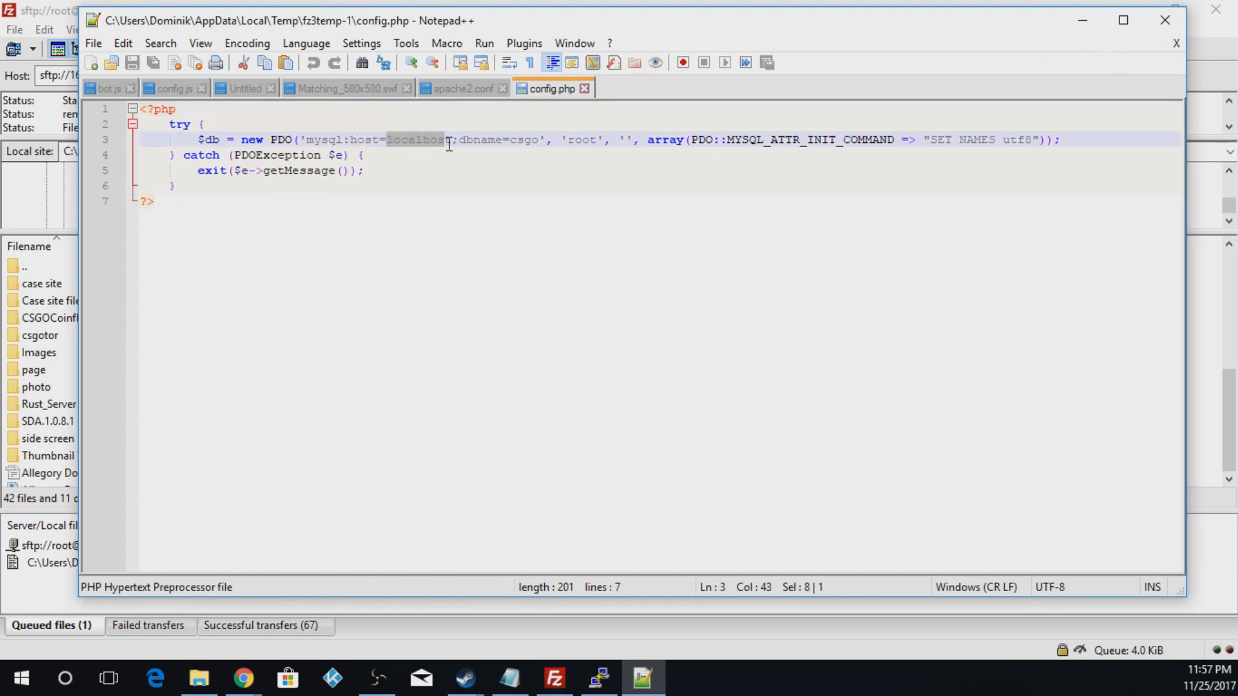
click(387, 139)
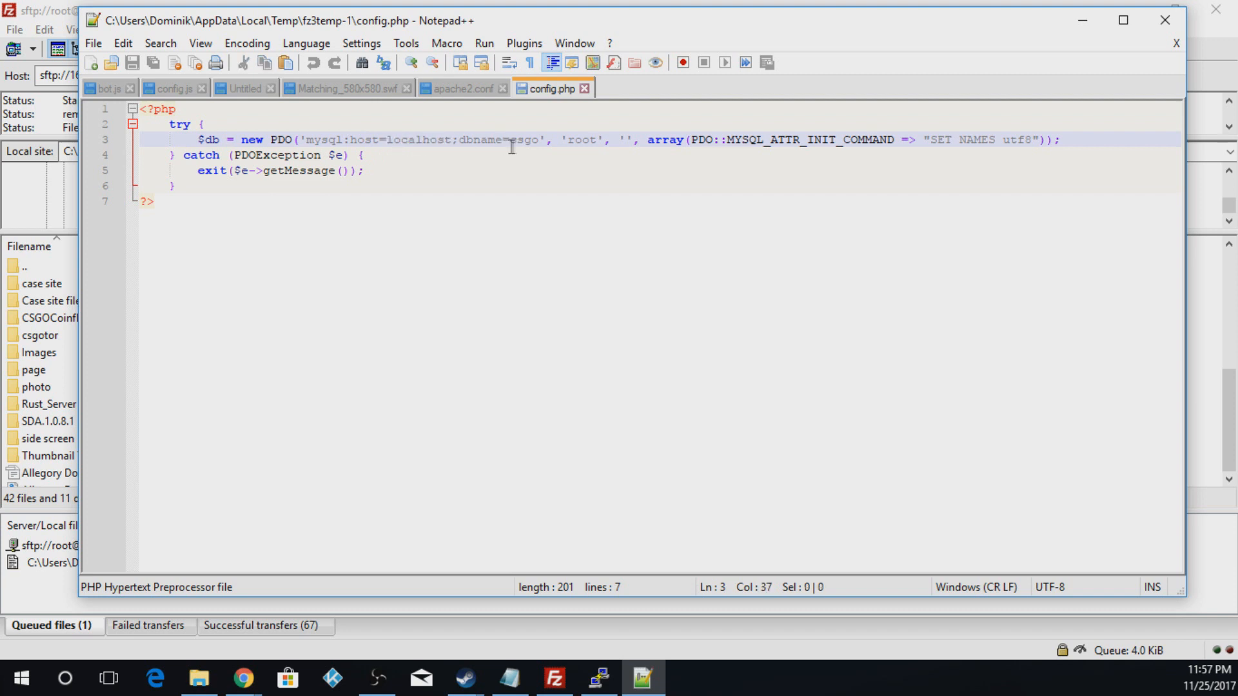
double_click(520, 140)
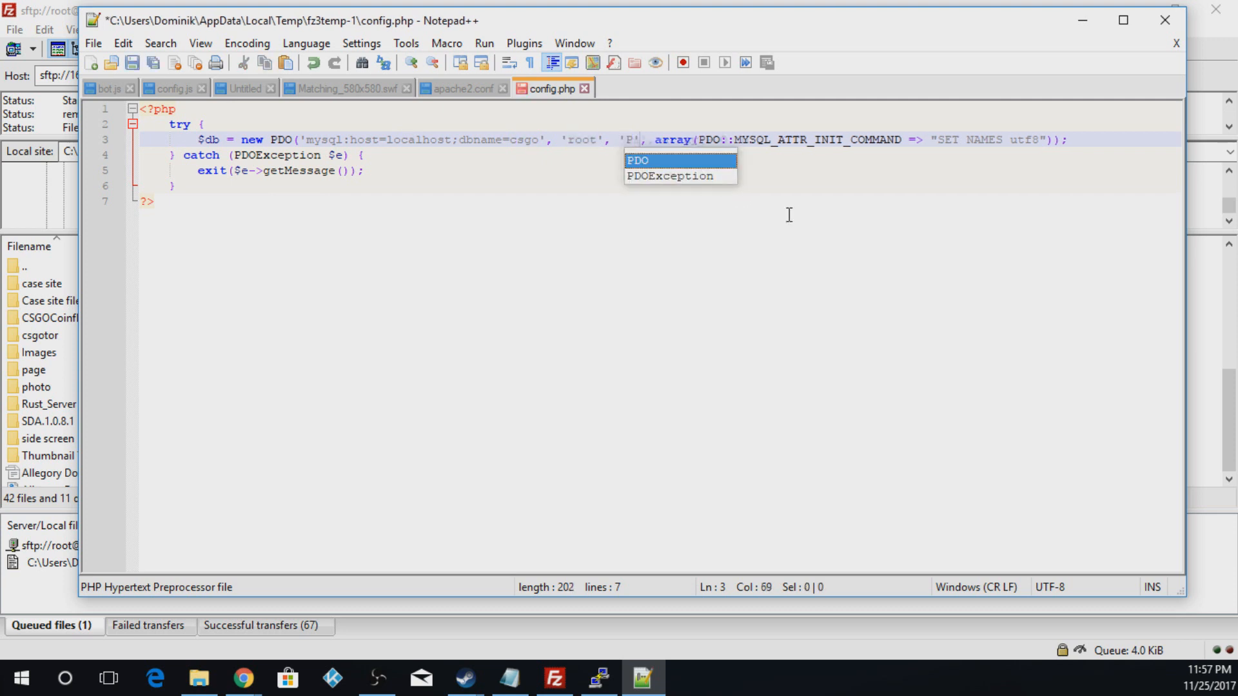
text(assword)
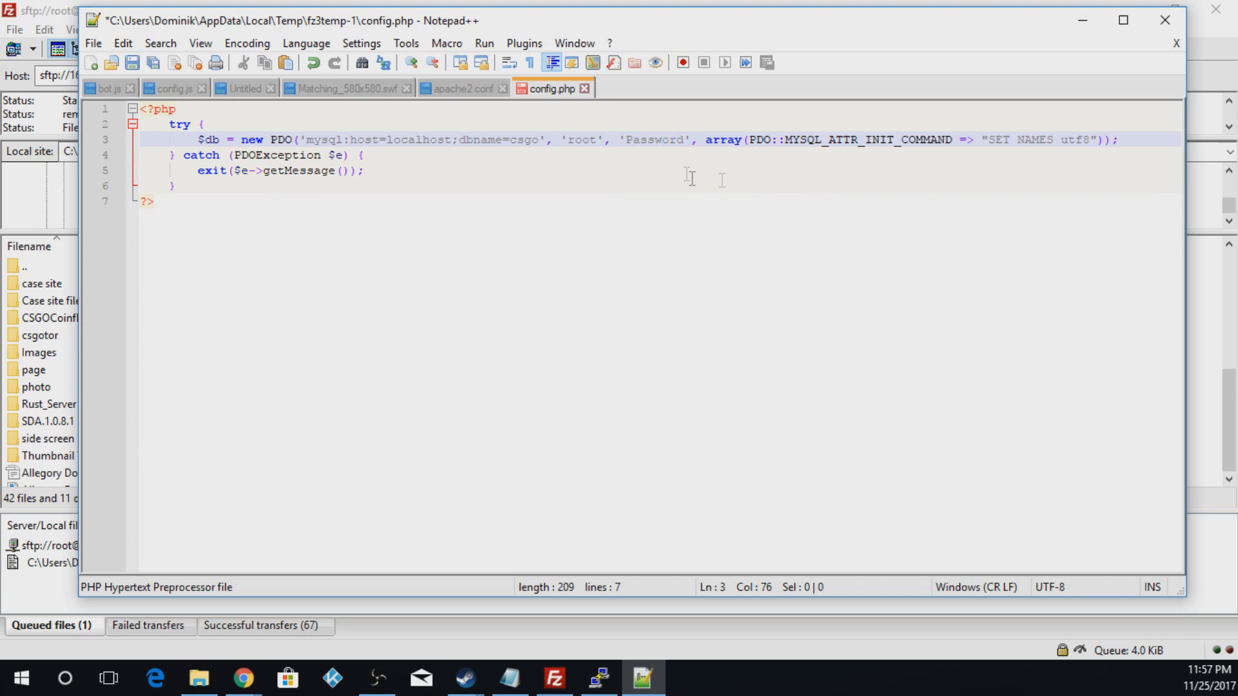
mouse_move(386, 156)
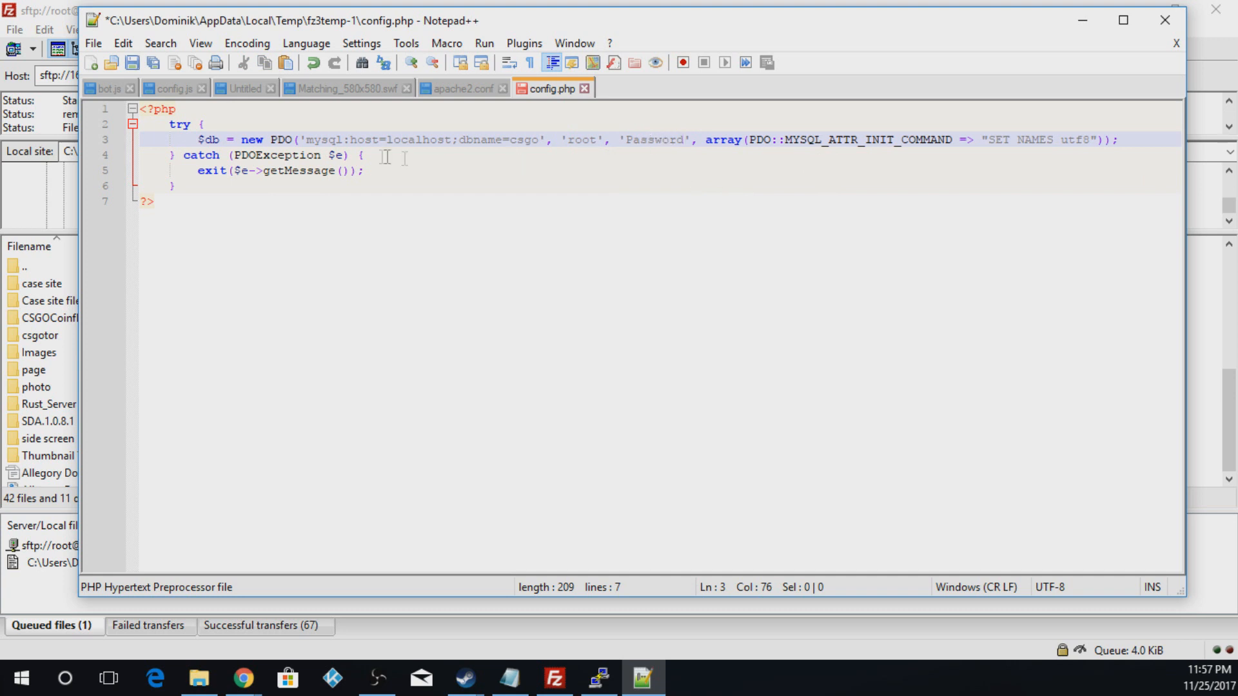
mouse_move(133, 62)
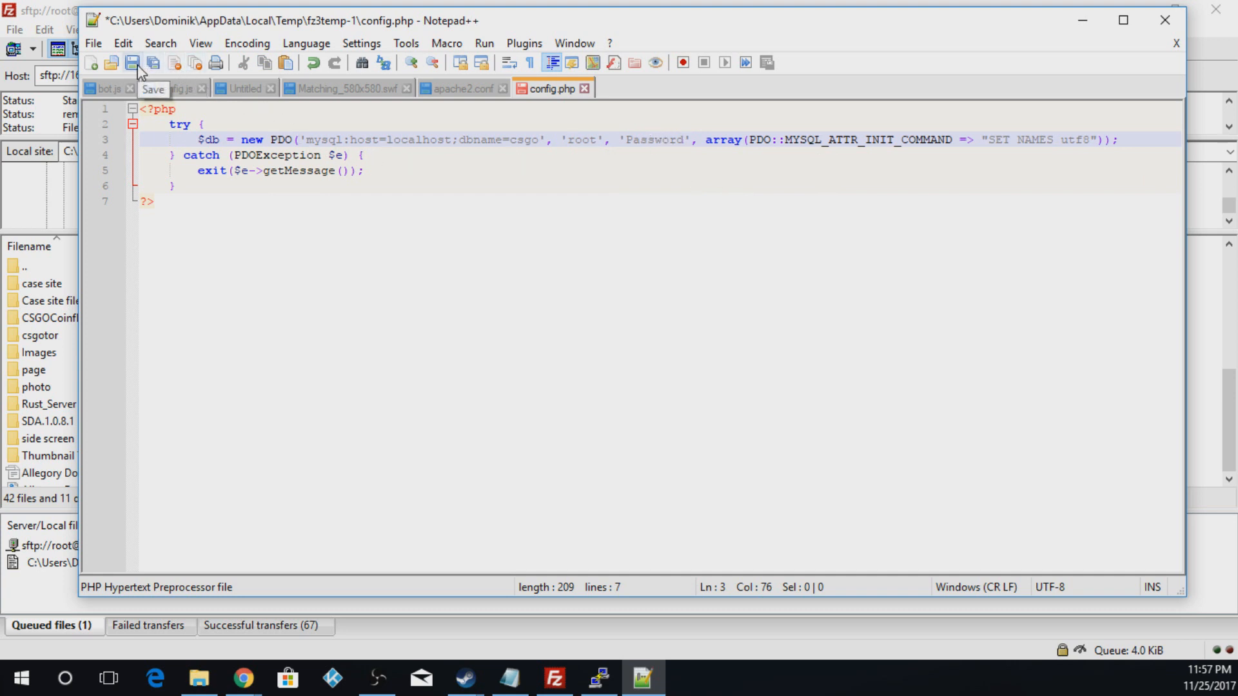
click(132, 62)
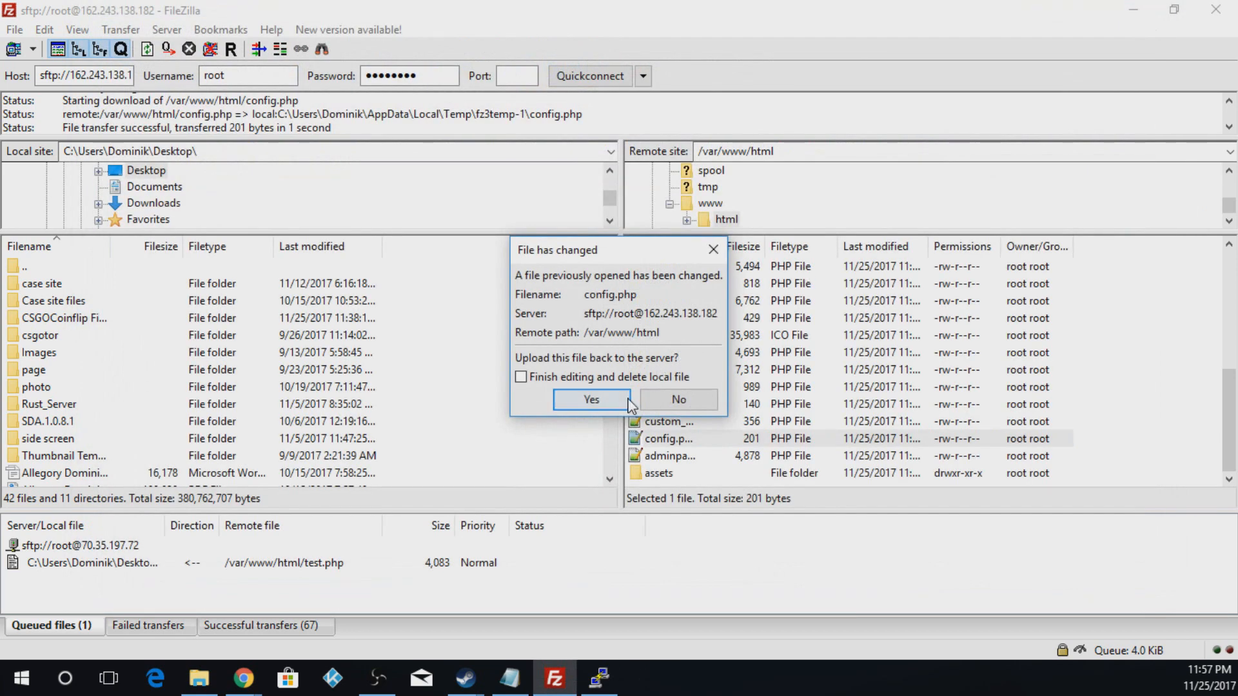
Step: Confirm uploading the changed config.php back to /var/www/html
click(590, 400)
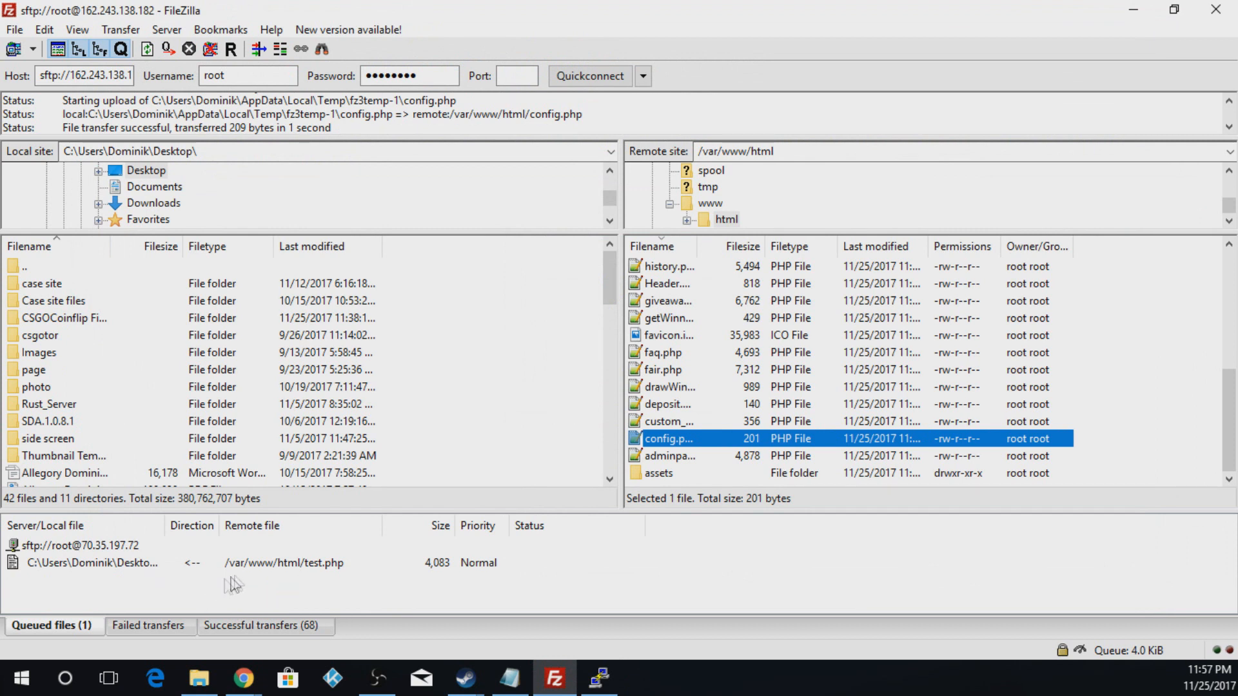
mouse_move(235, 586)
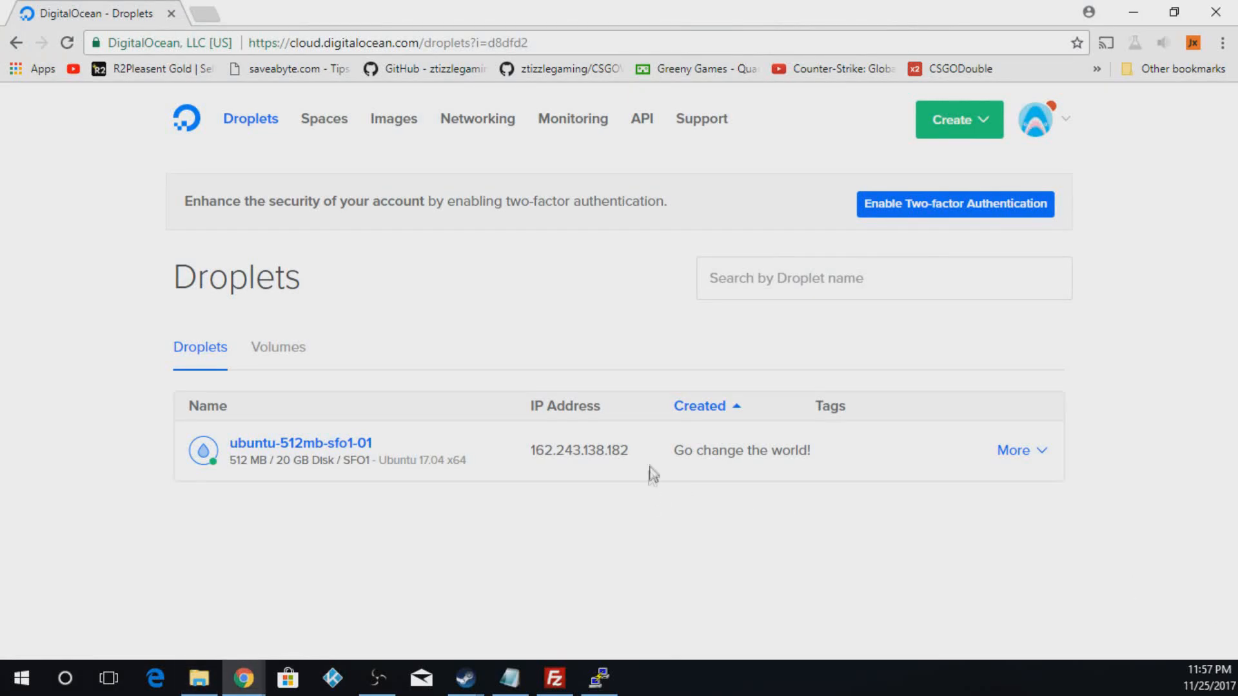
Step: Log in to phpMyAdmin at 162.243.138.182/phpmyadmin as root in a new tab
click(213, 13)
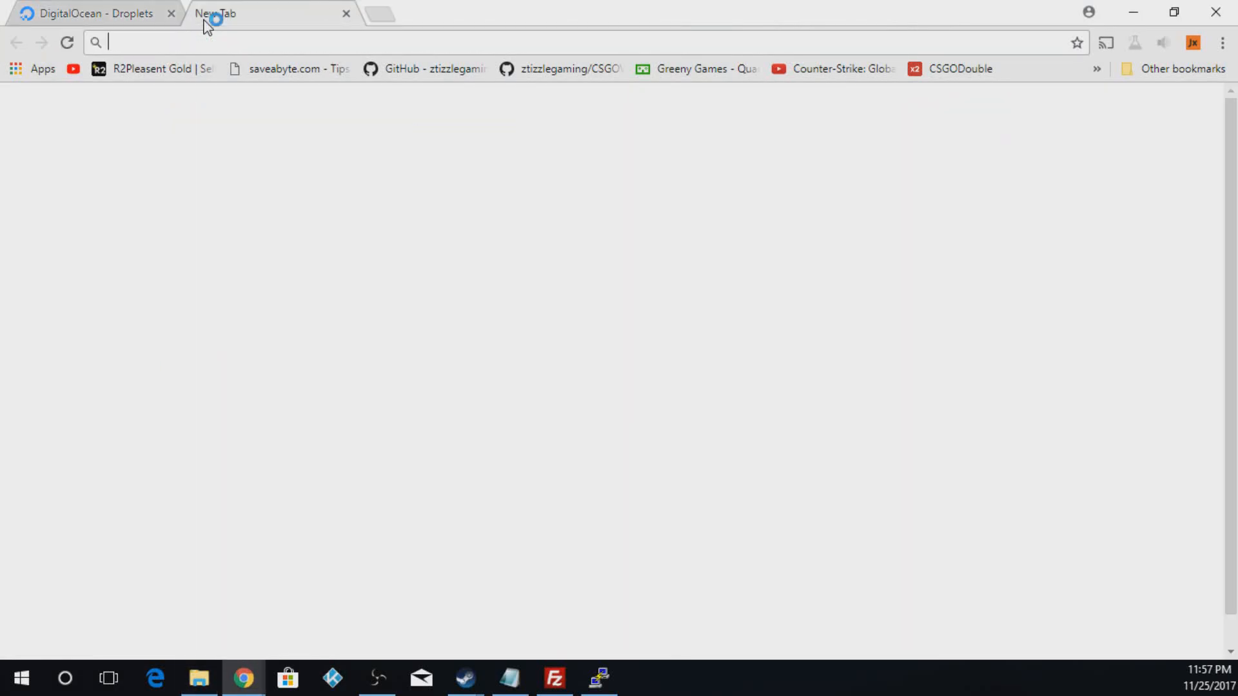
text(162.243.138.182)
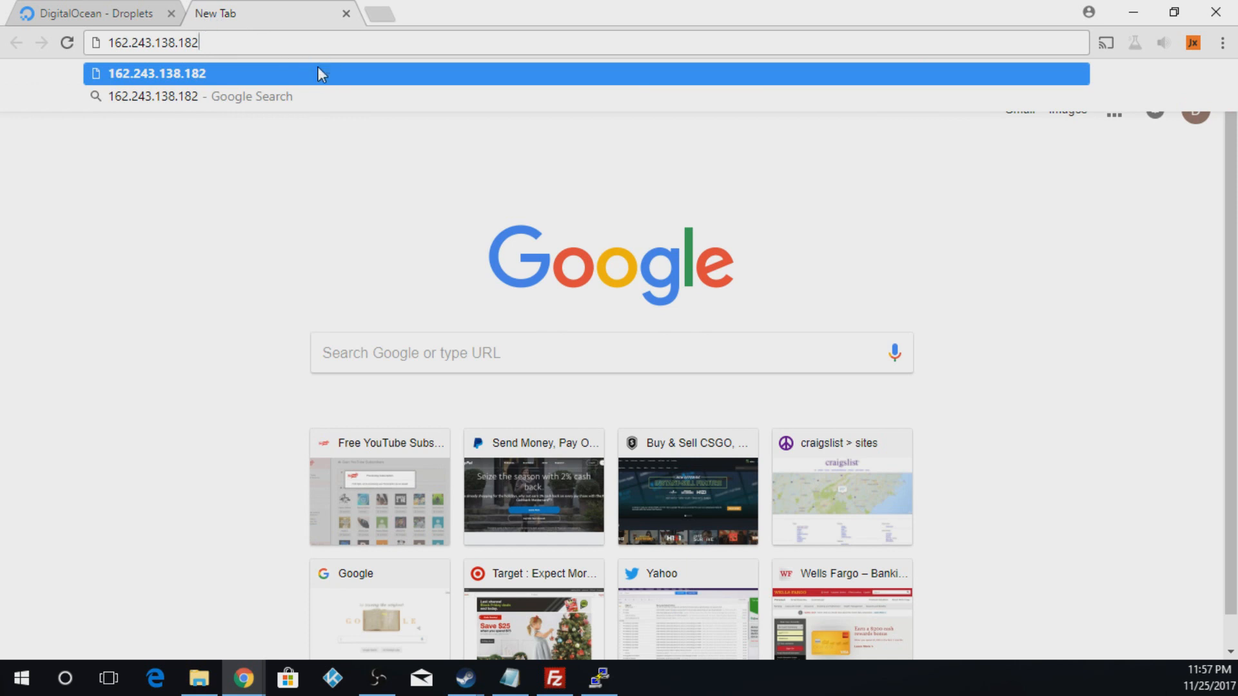
text(/phpmyadmin/)
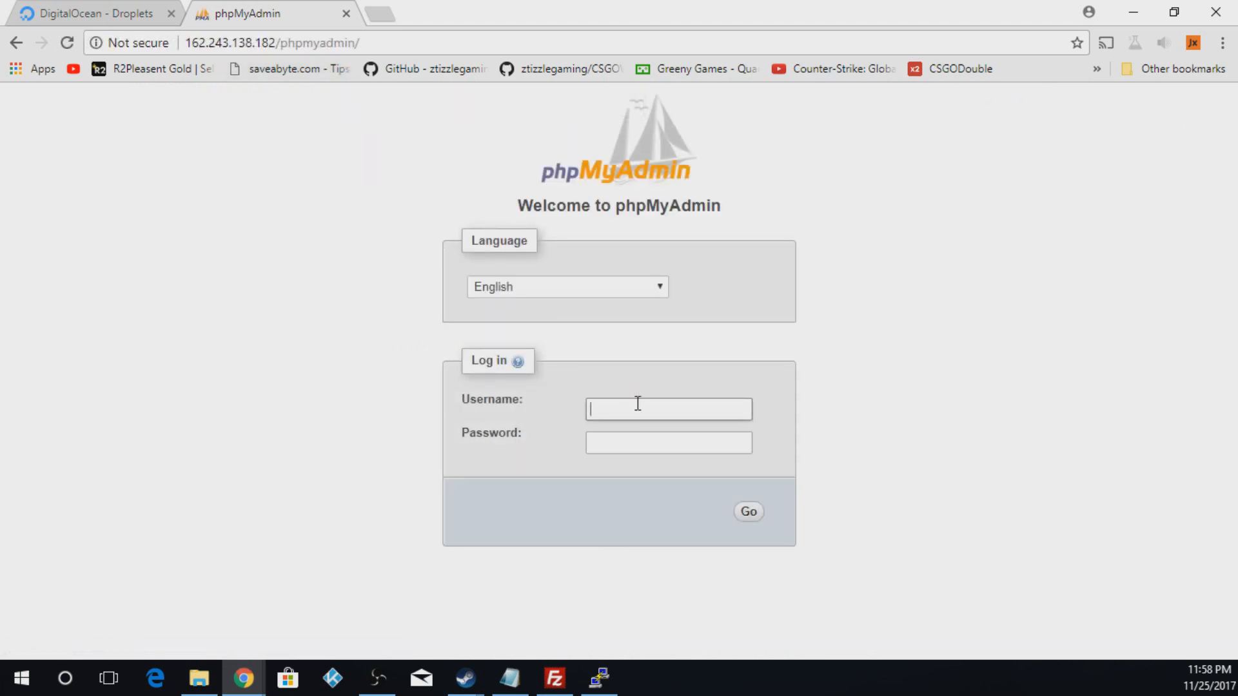
text(root)
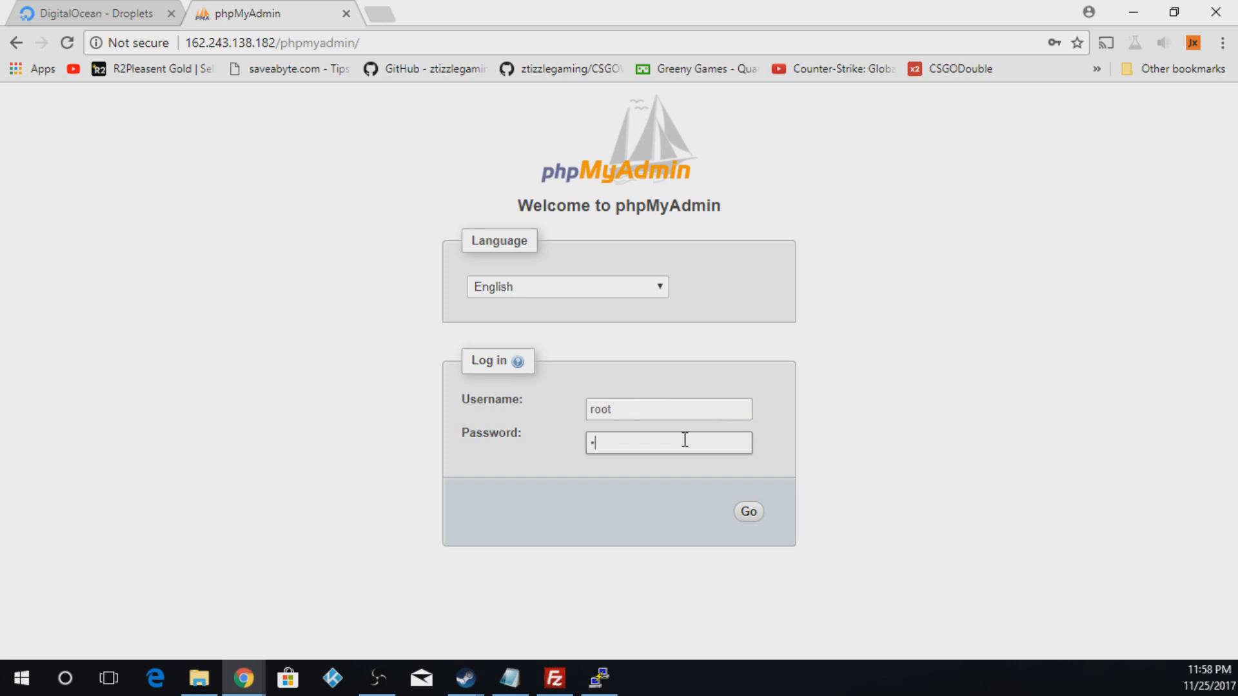
text(password)
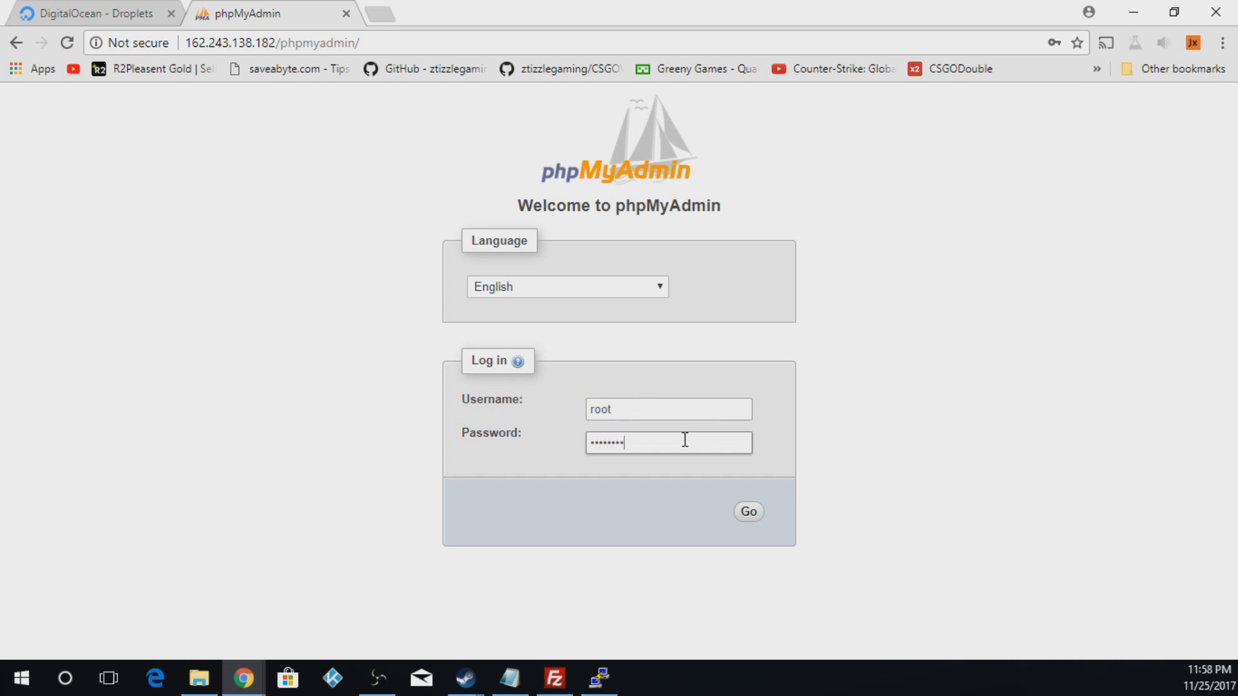
click(747, 512)
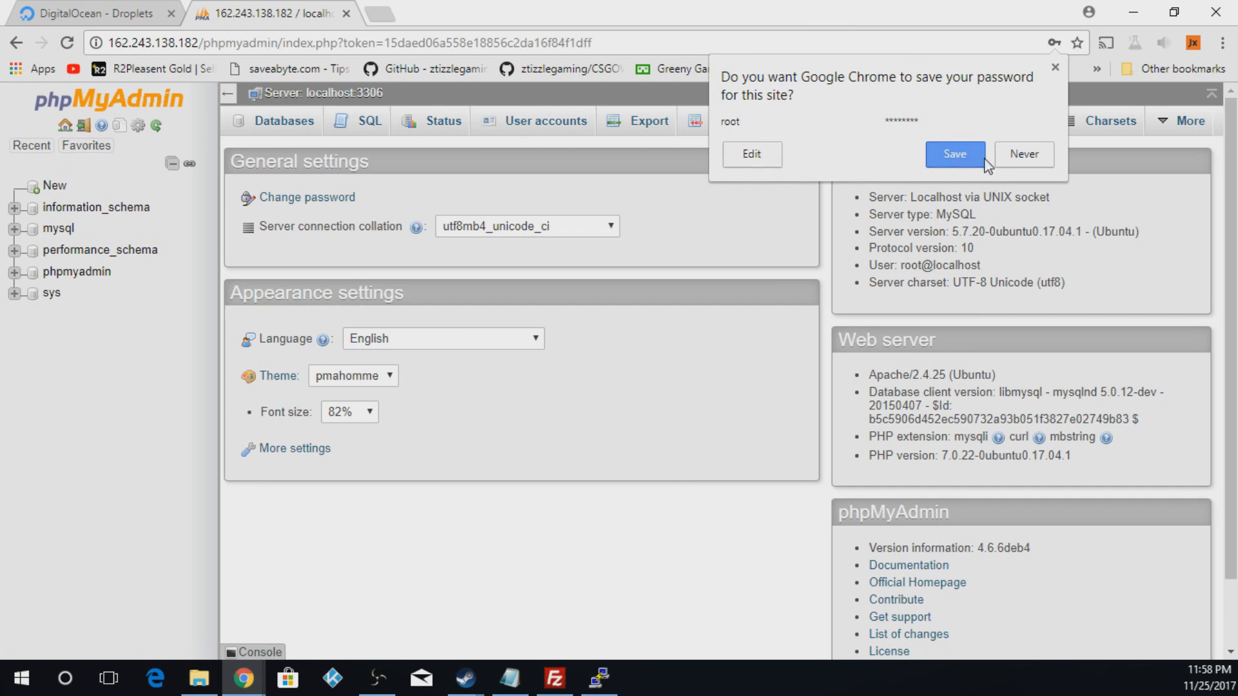
Step: Create an empty csgo database from the Databases list and go to its import page
click(954, 153)
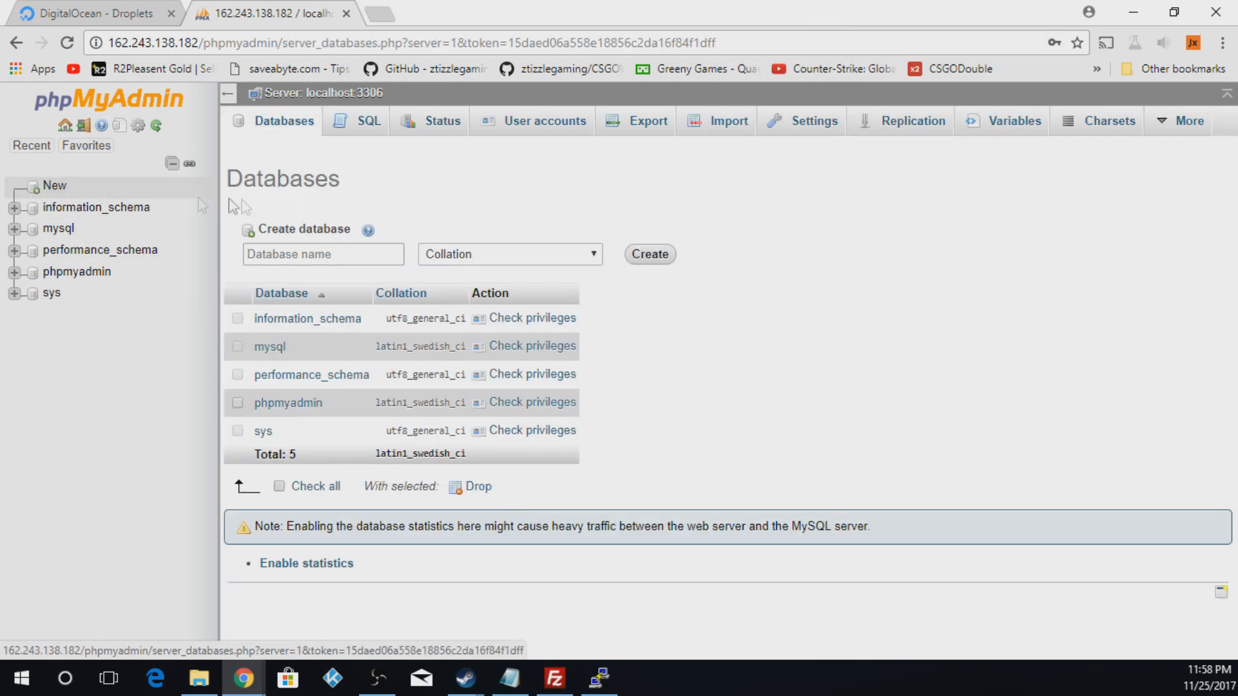
text(csgo)
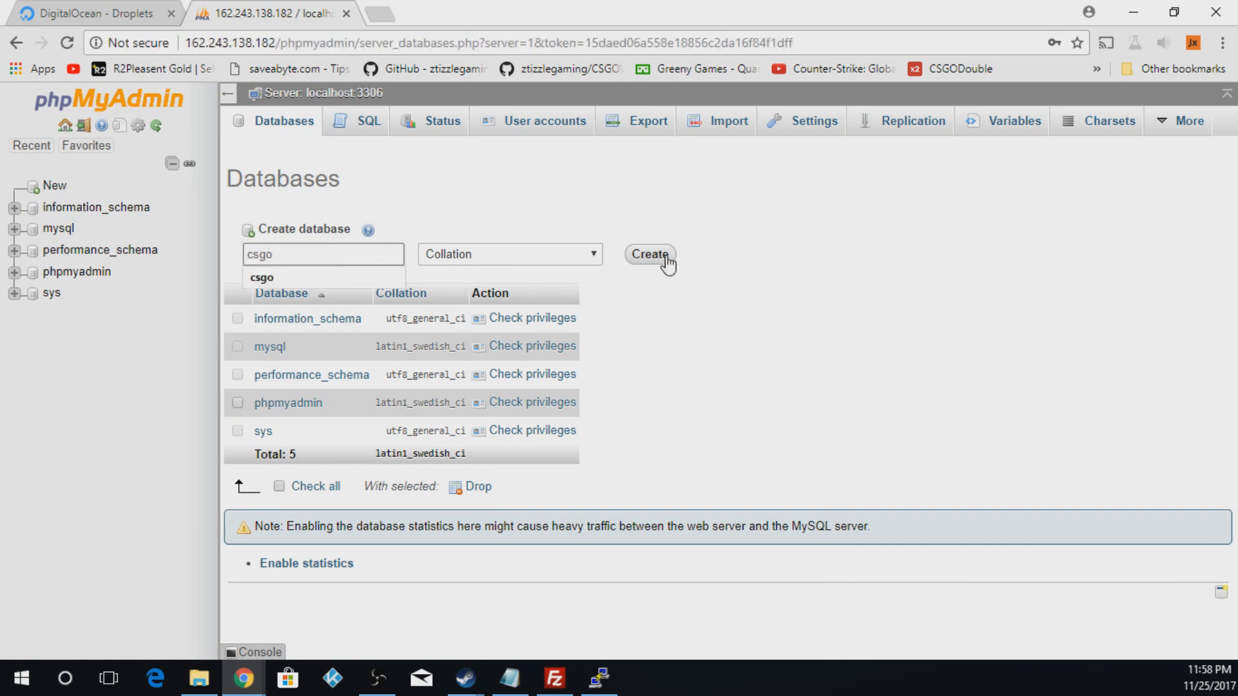
click(648, 254)
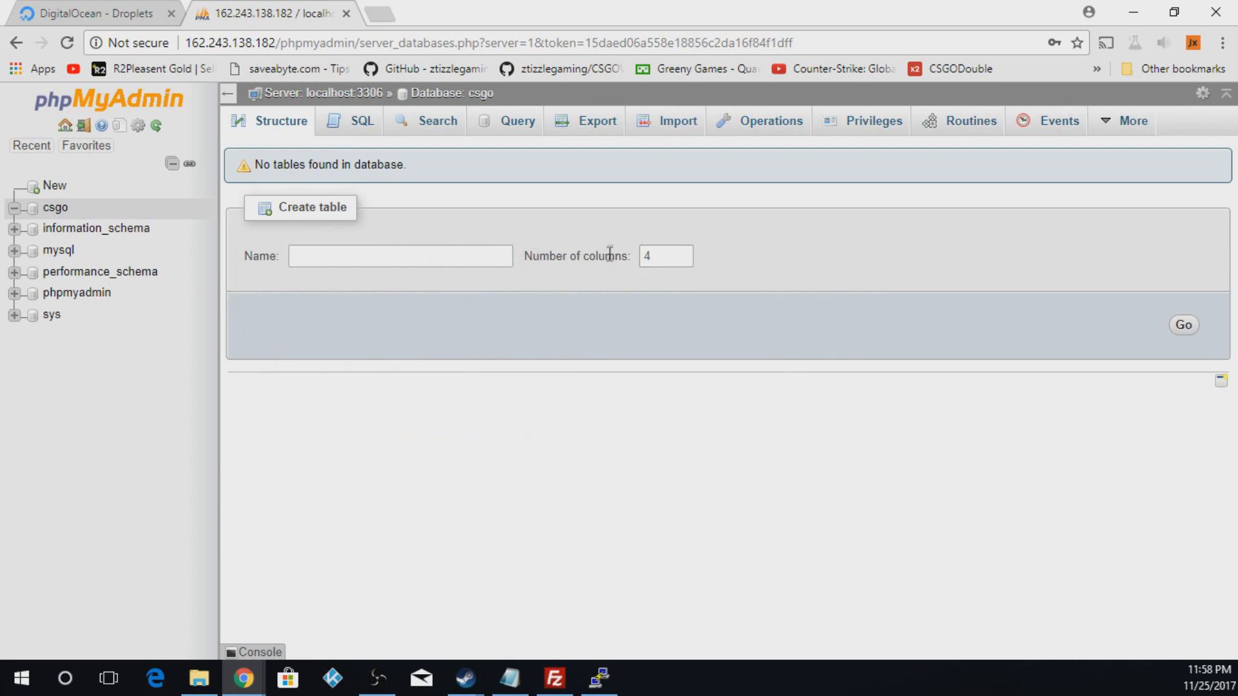
click(674, 121)
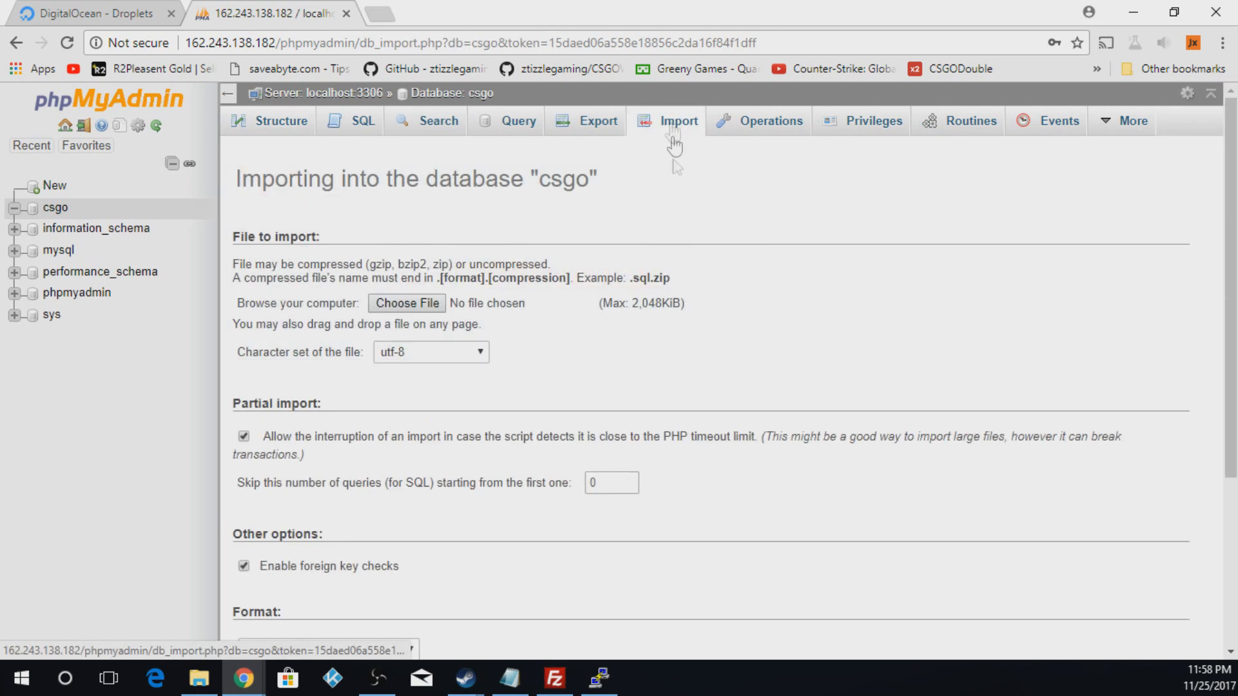
Step: Choose database.sql from the coinflip sql folder as the import file for csgo
click(408, 303)
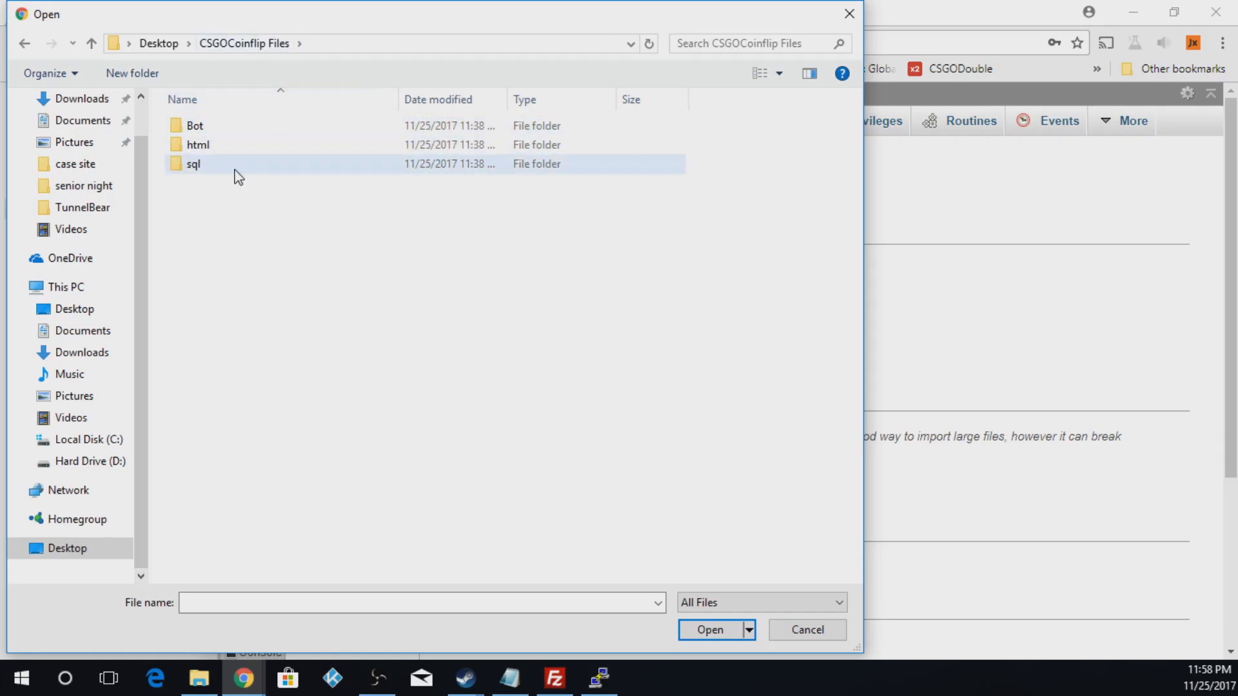
double_click(193, 164)
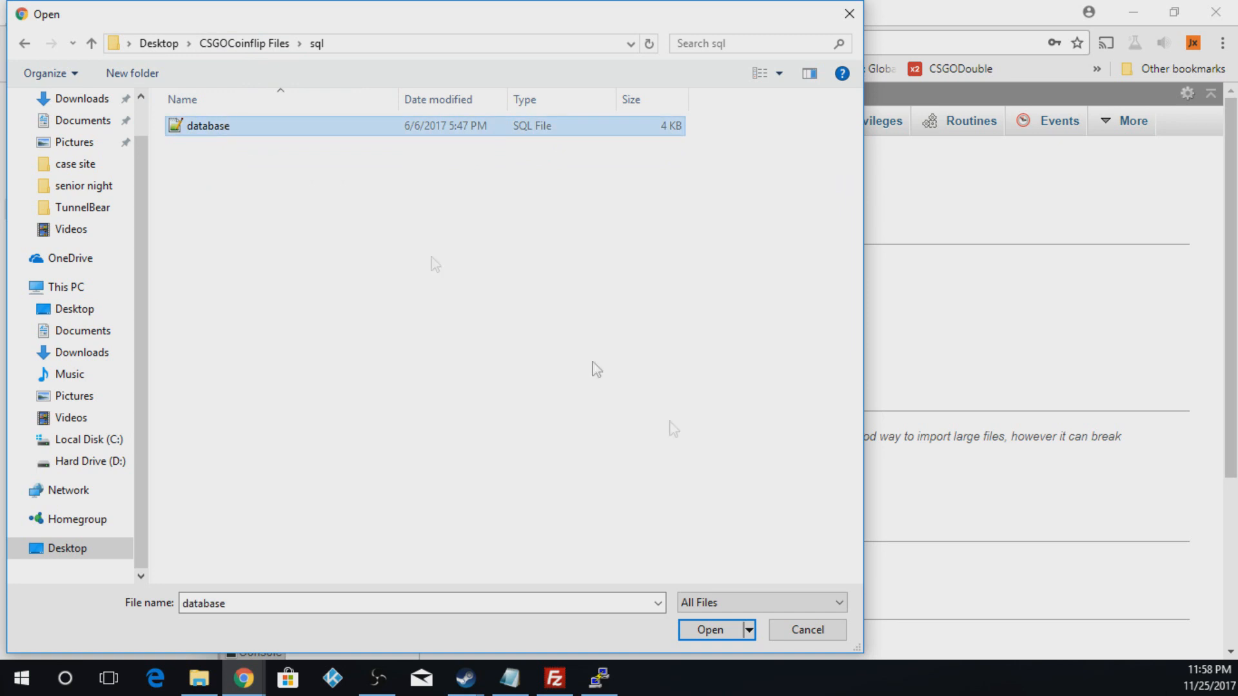
click(710, 629)
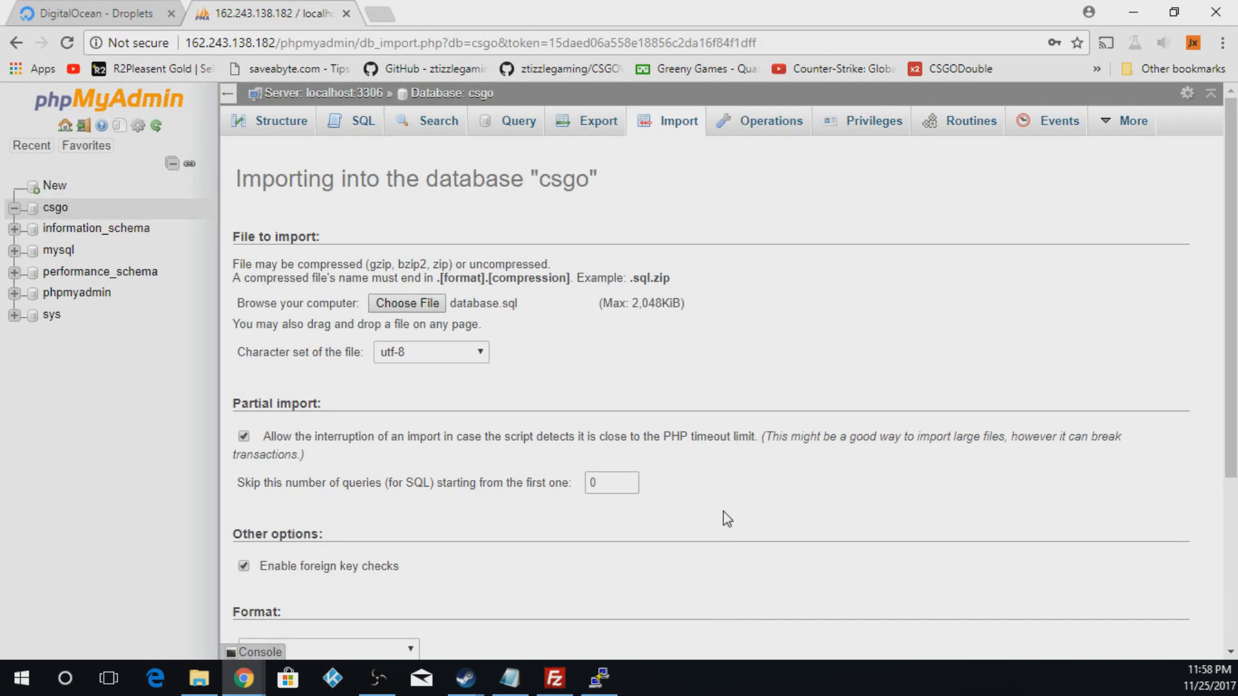
scroll(down, 3)
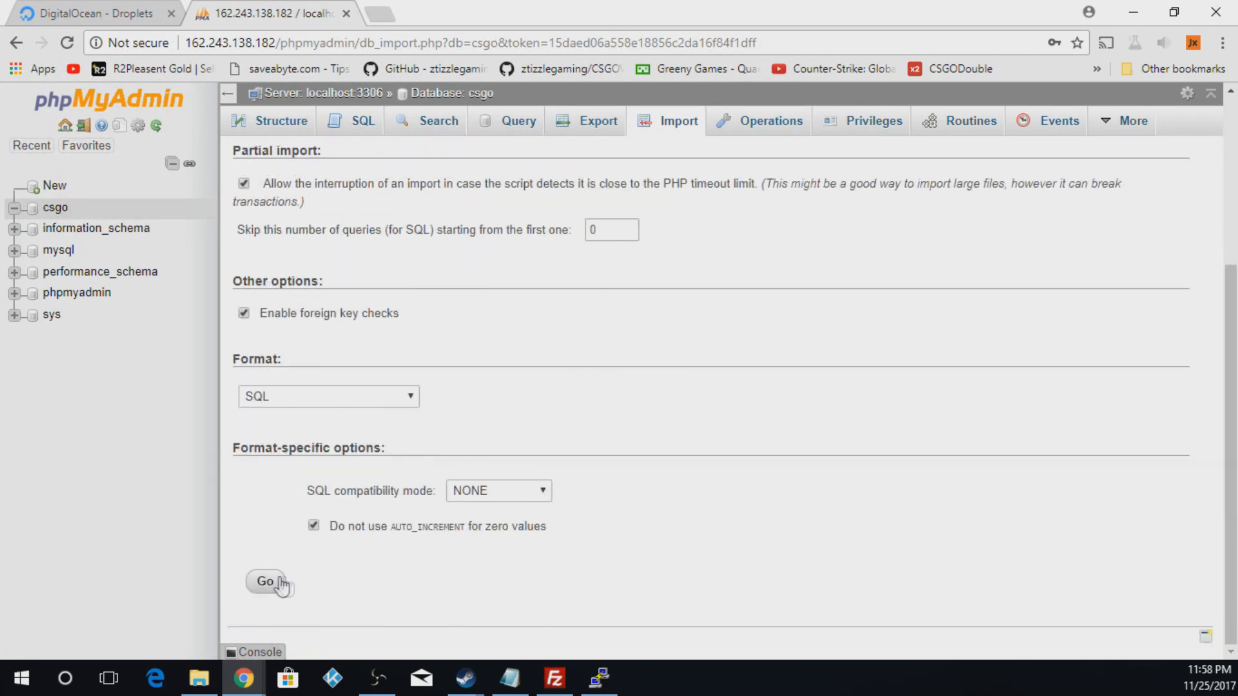
Step: Run the database.sql import into csgo and browse the new users table
click(264, 581)
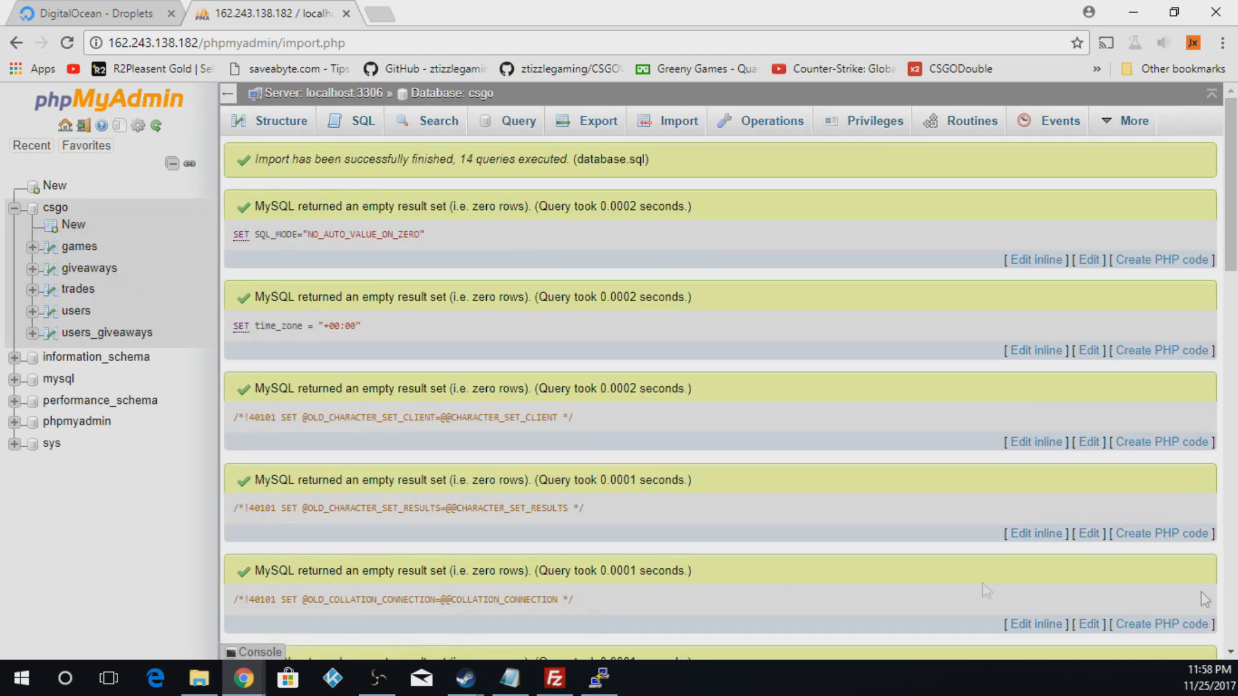
mouse_move(1203, 597)
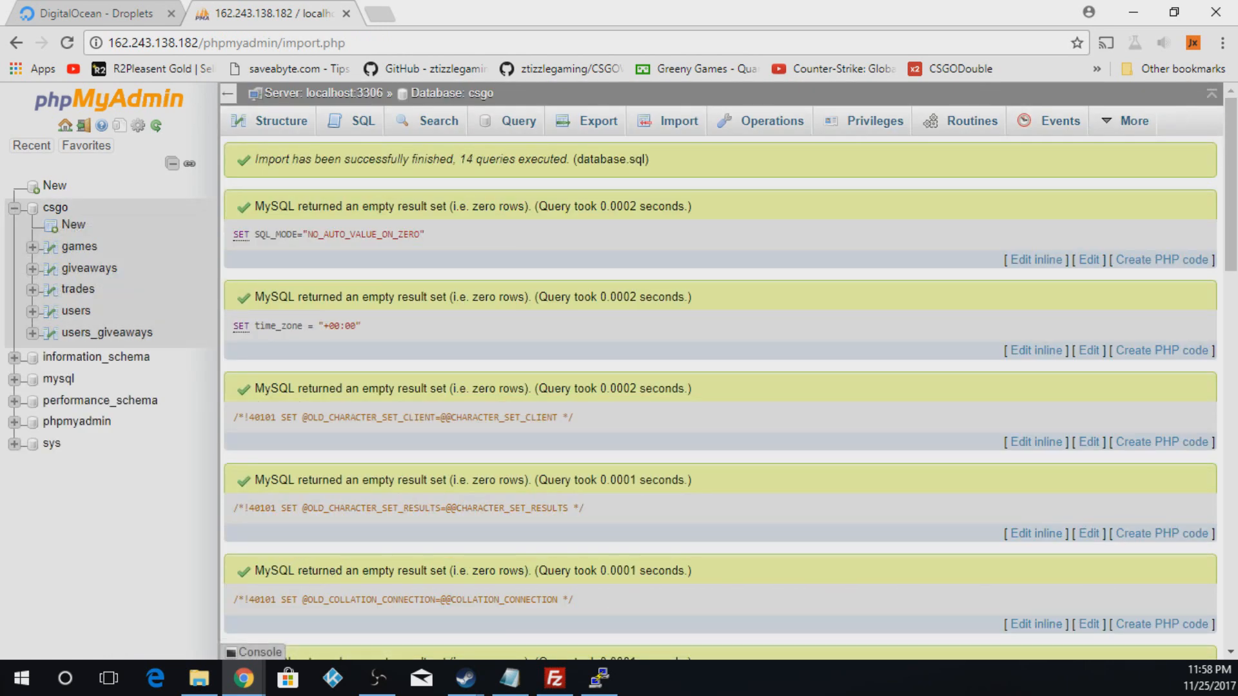
mouse_move(76, 311)
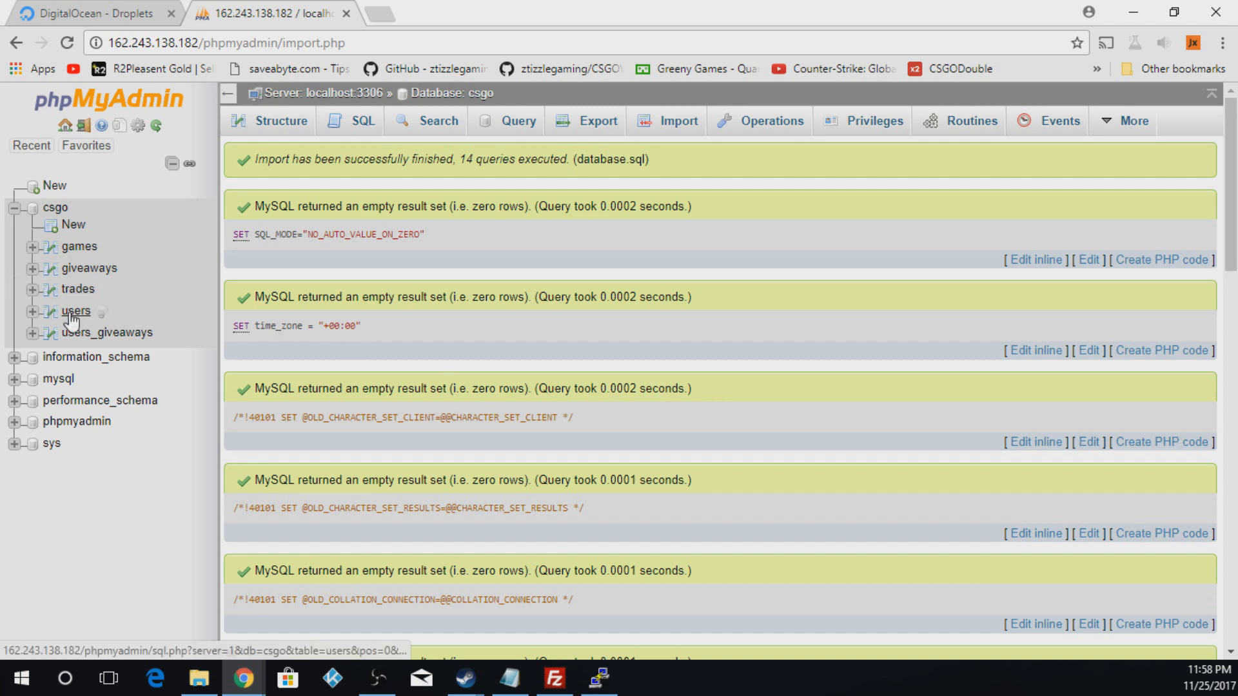
click(76, 311)
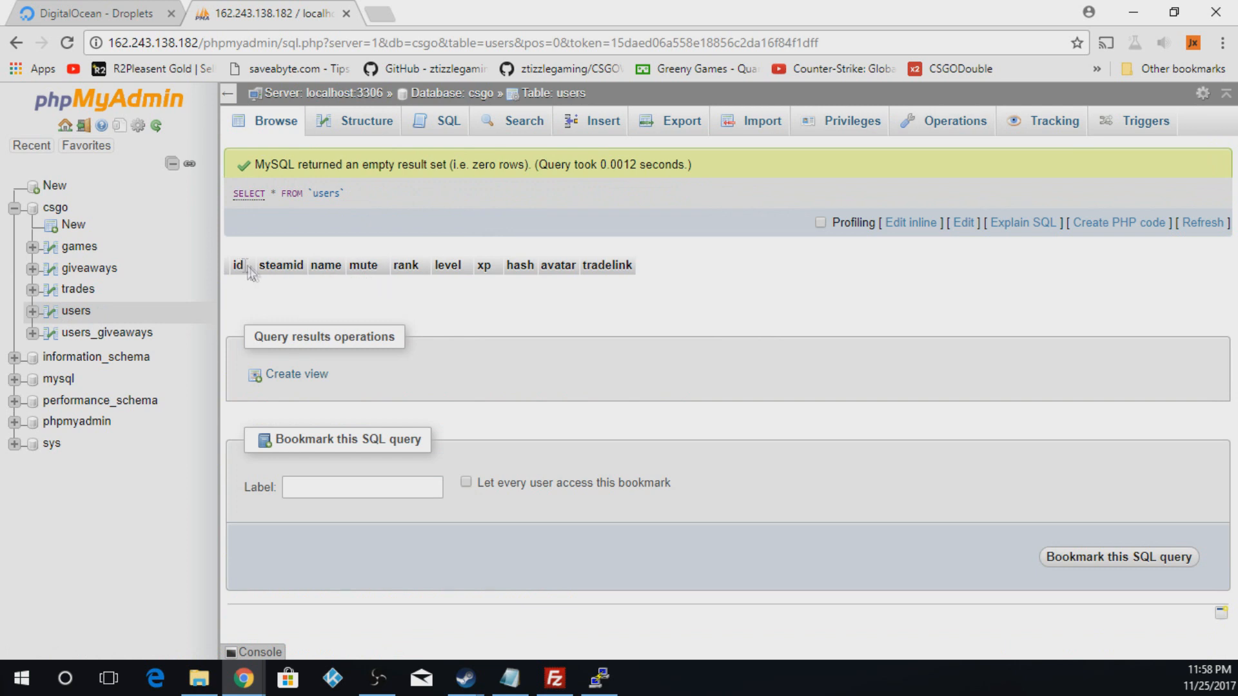
mouse_move(80, 246)
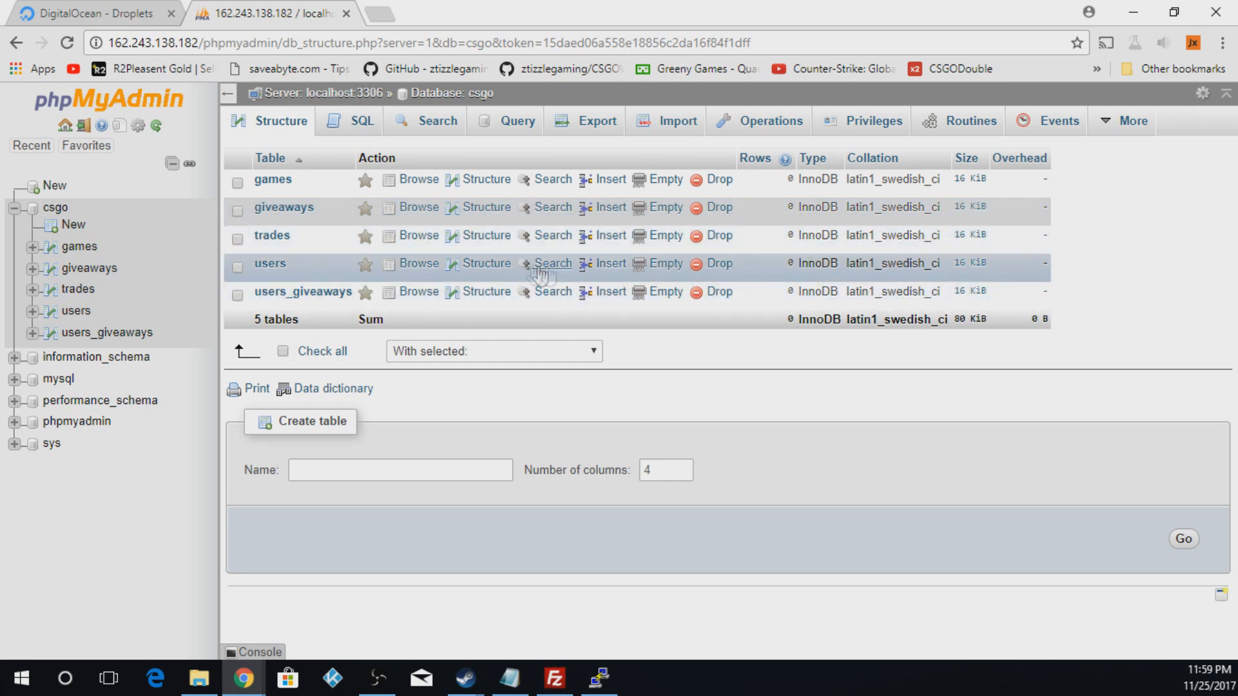
mouse_move(483, 267)
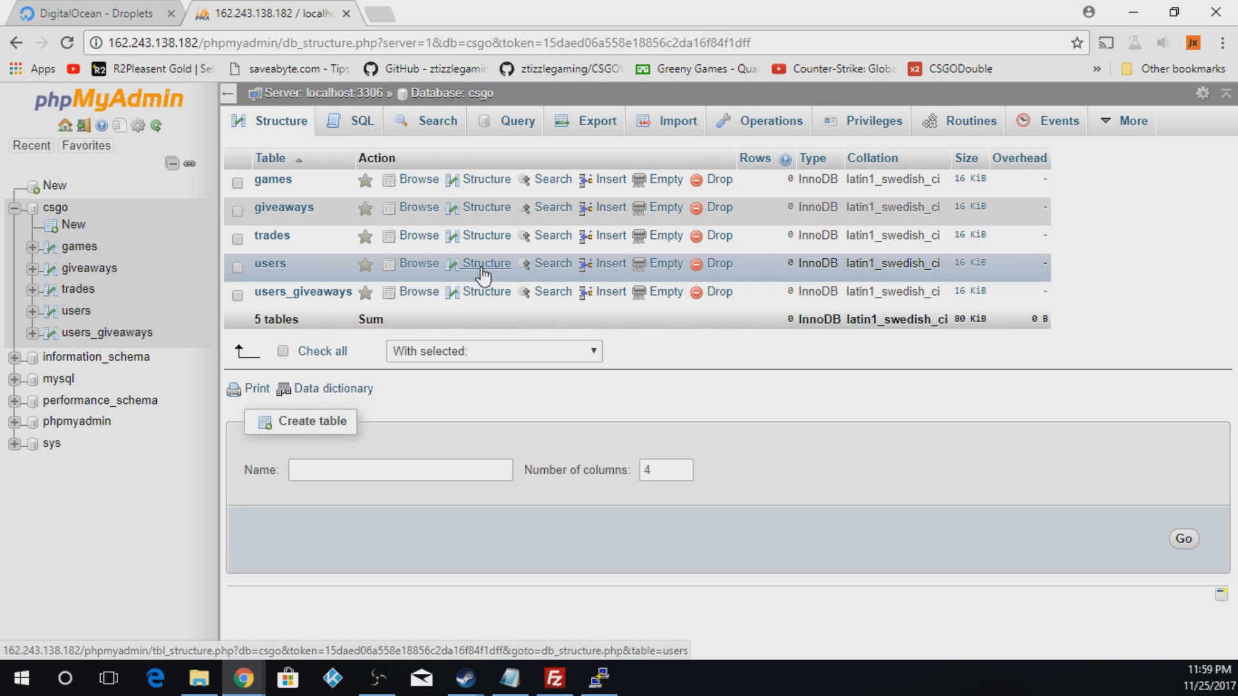
Step: In the users table structure, give the mute and xp columns a defined default of 0
click(487, 263)
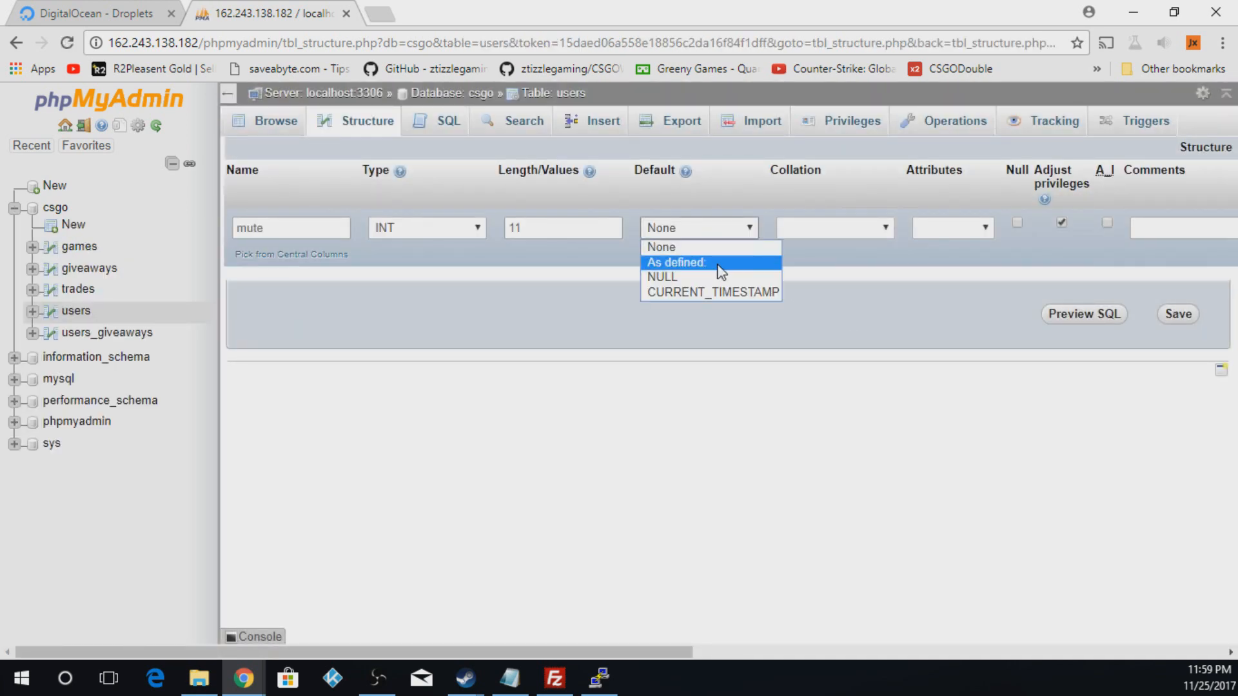
click(674, 262)
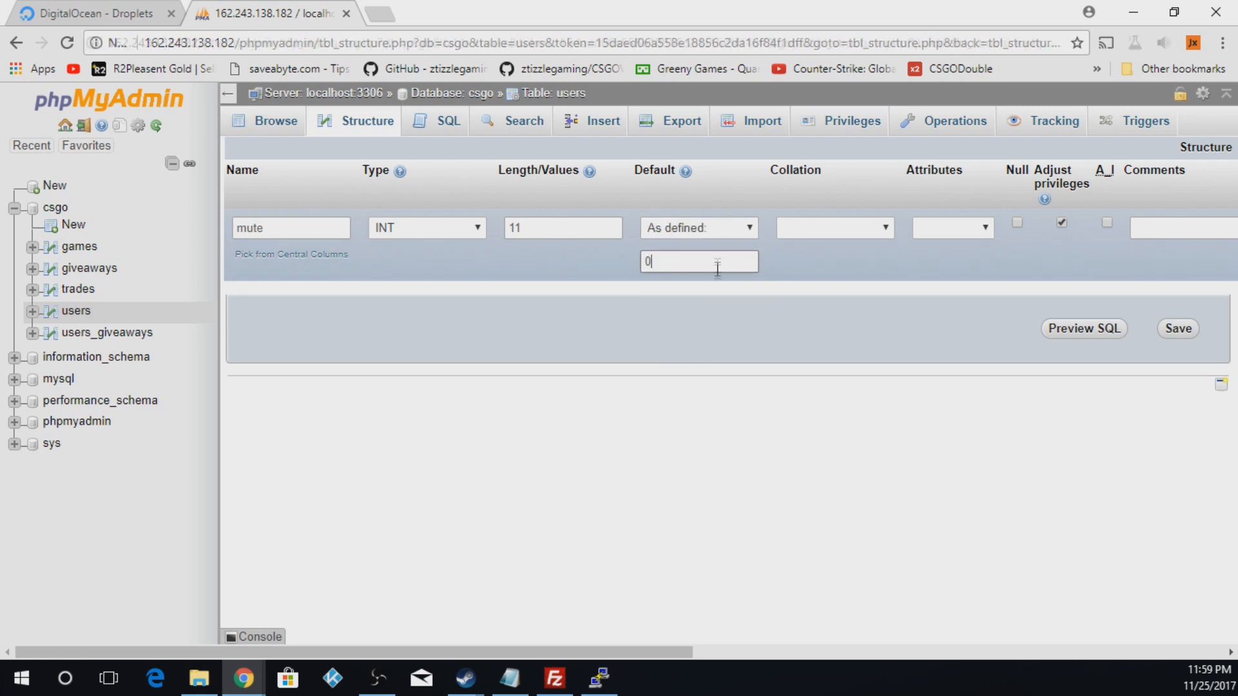
click(1177, 329)
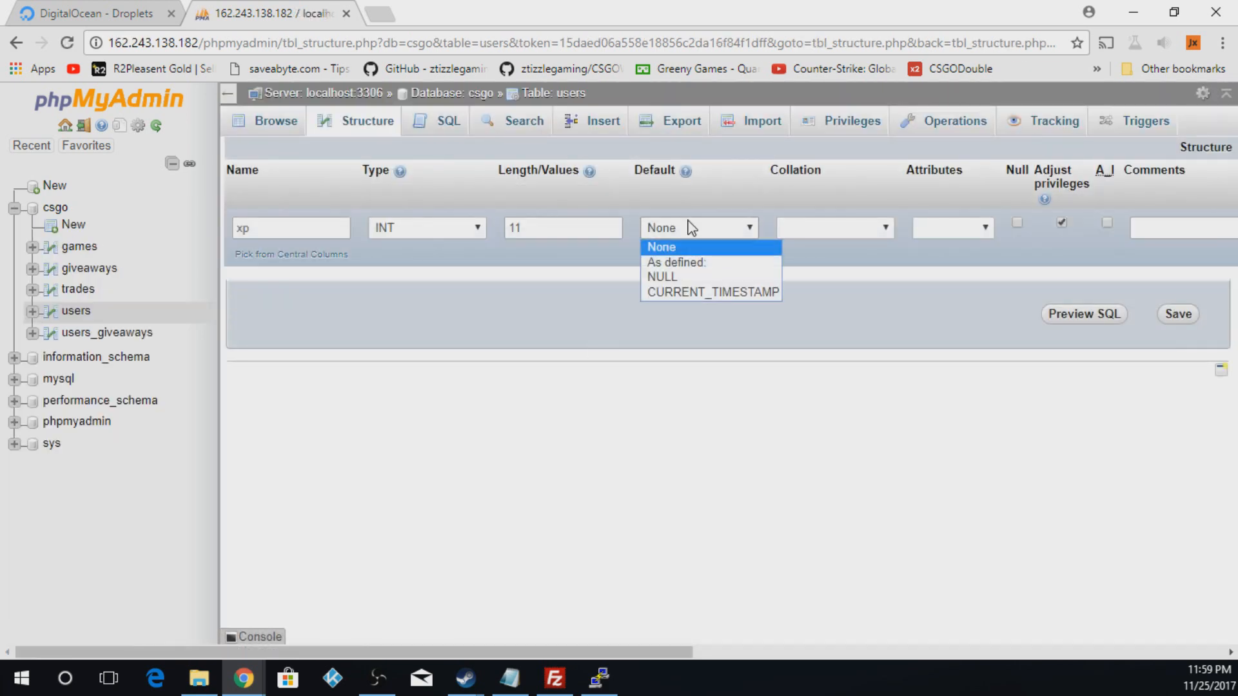
click(674, 261)
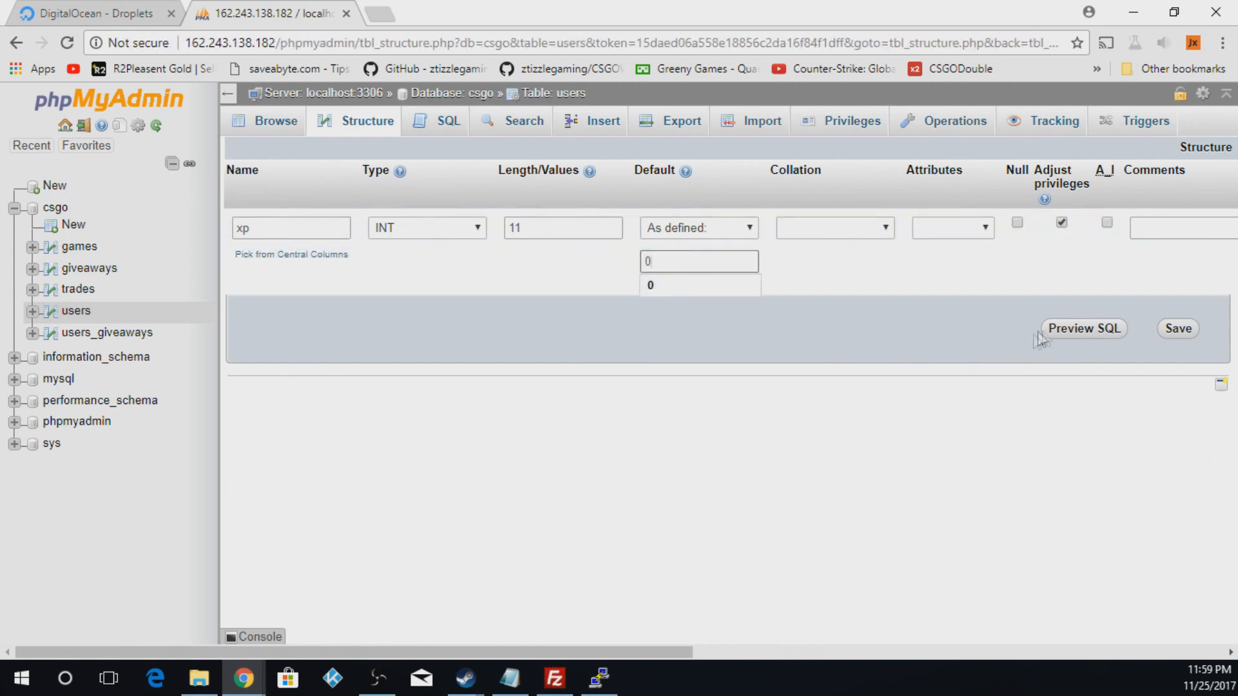
click(1177, 329)
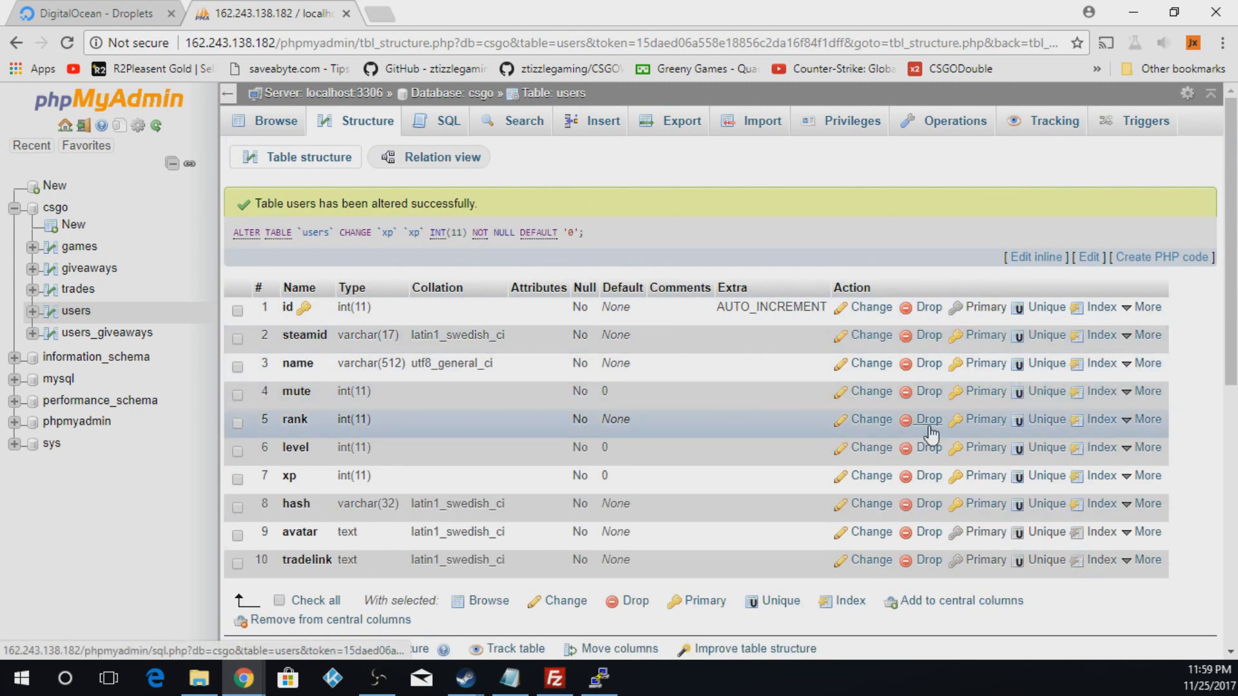
mouse_move(249, 521)
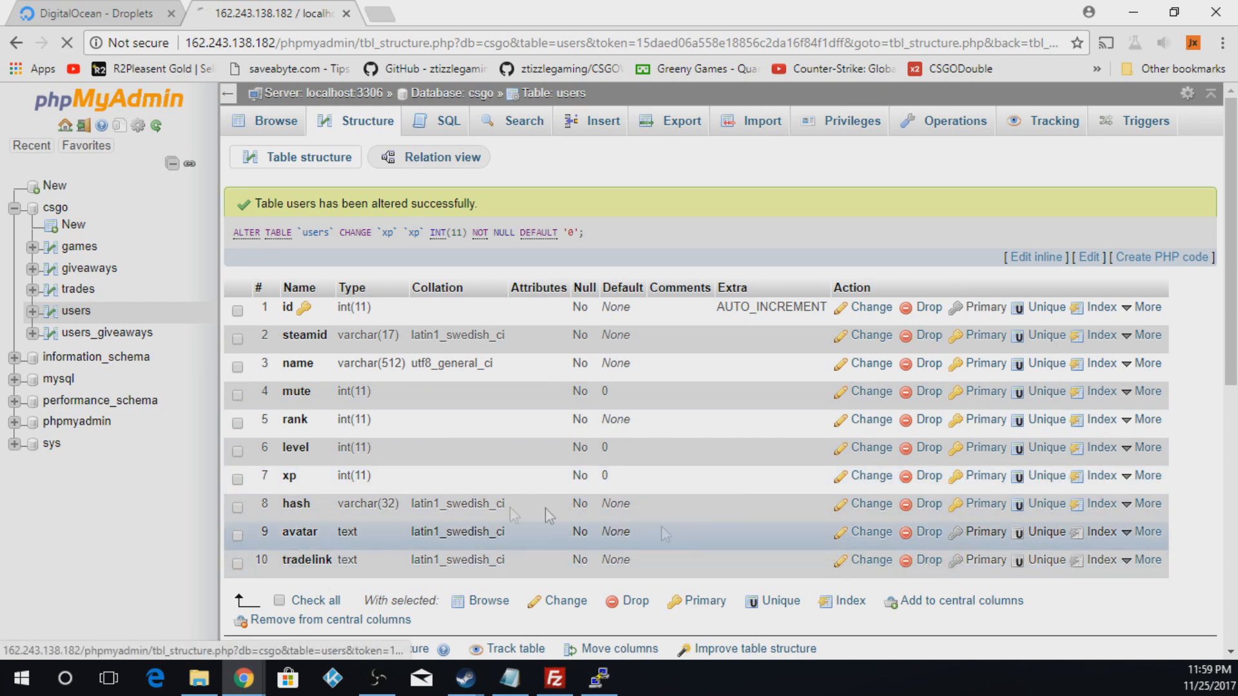
Step: Make tradelink nullable with a NULL default and give rank a defined default of 0
click(698, 227)
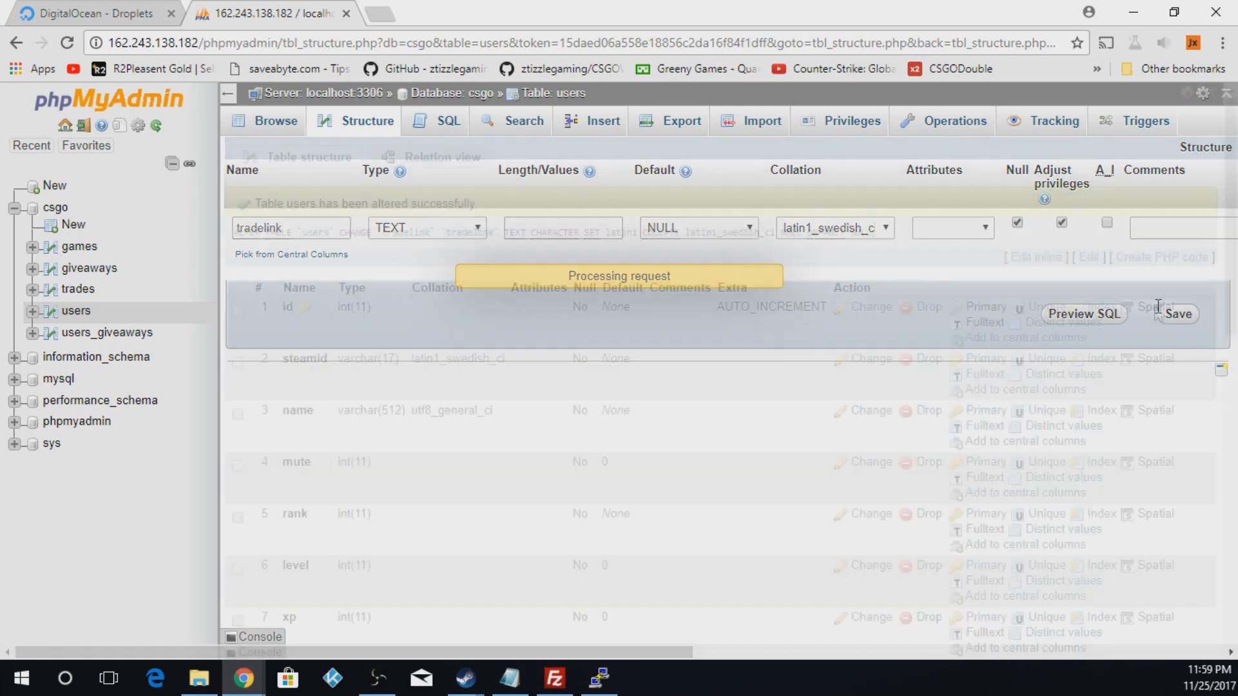
click(1176, 313)
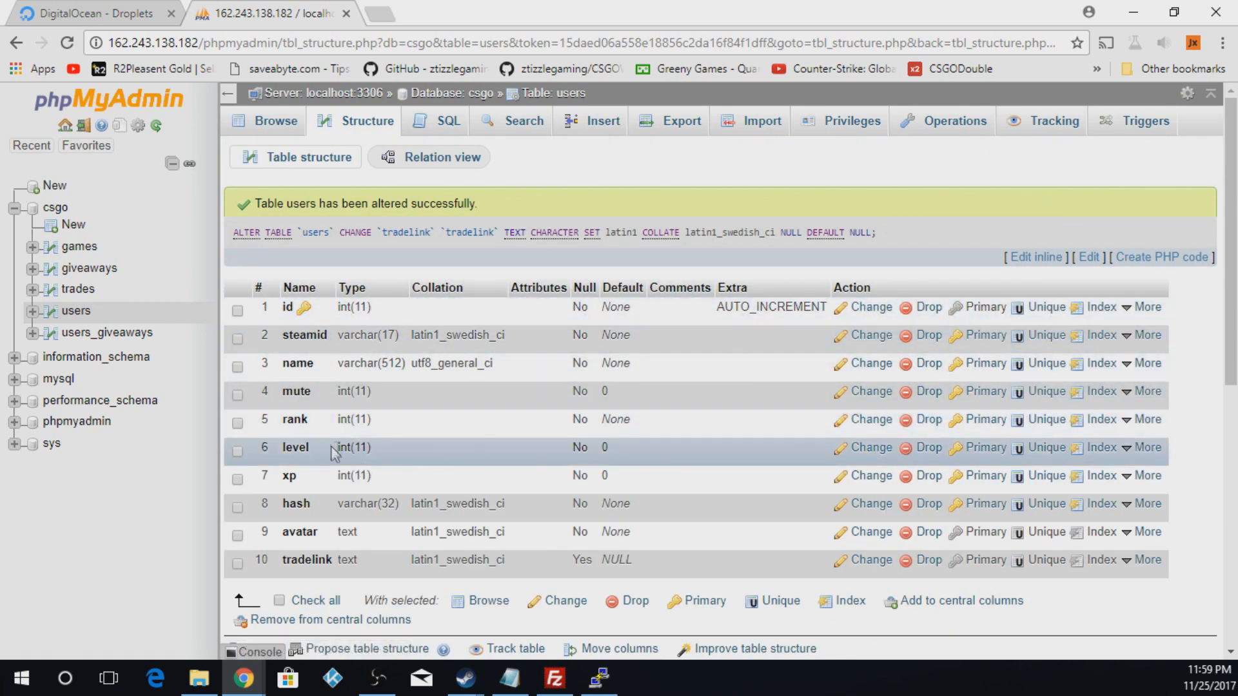
click(871, 419)
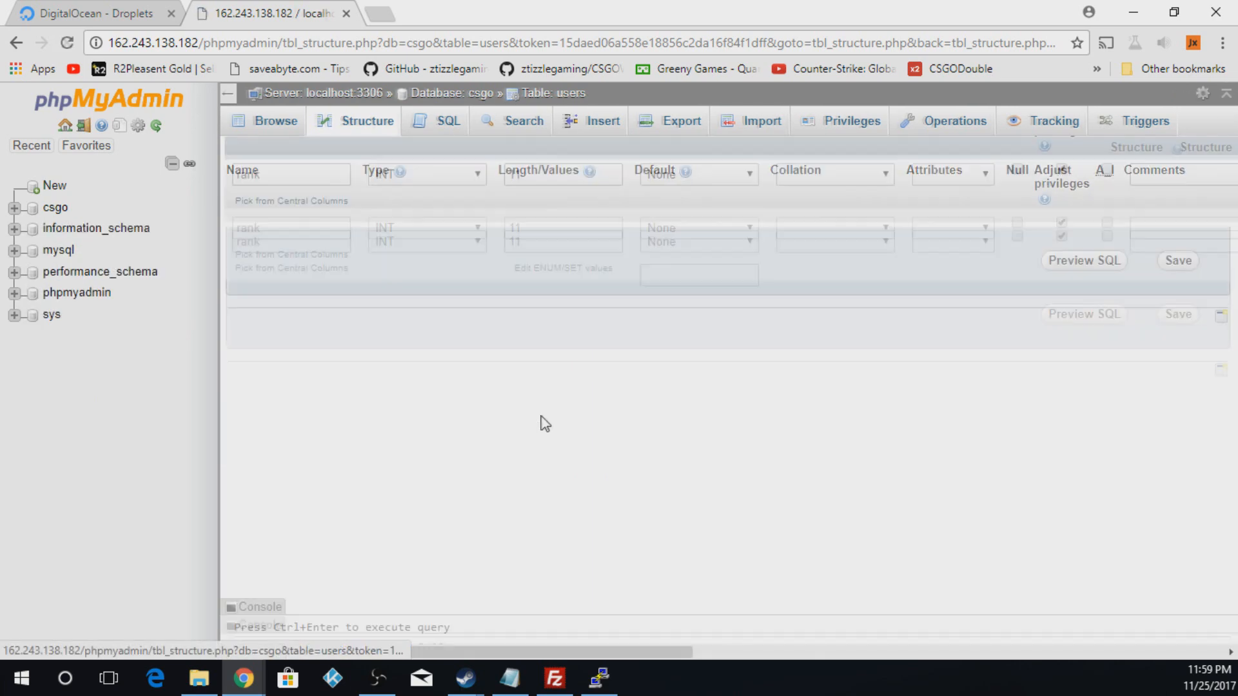
click(697, 227)
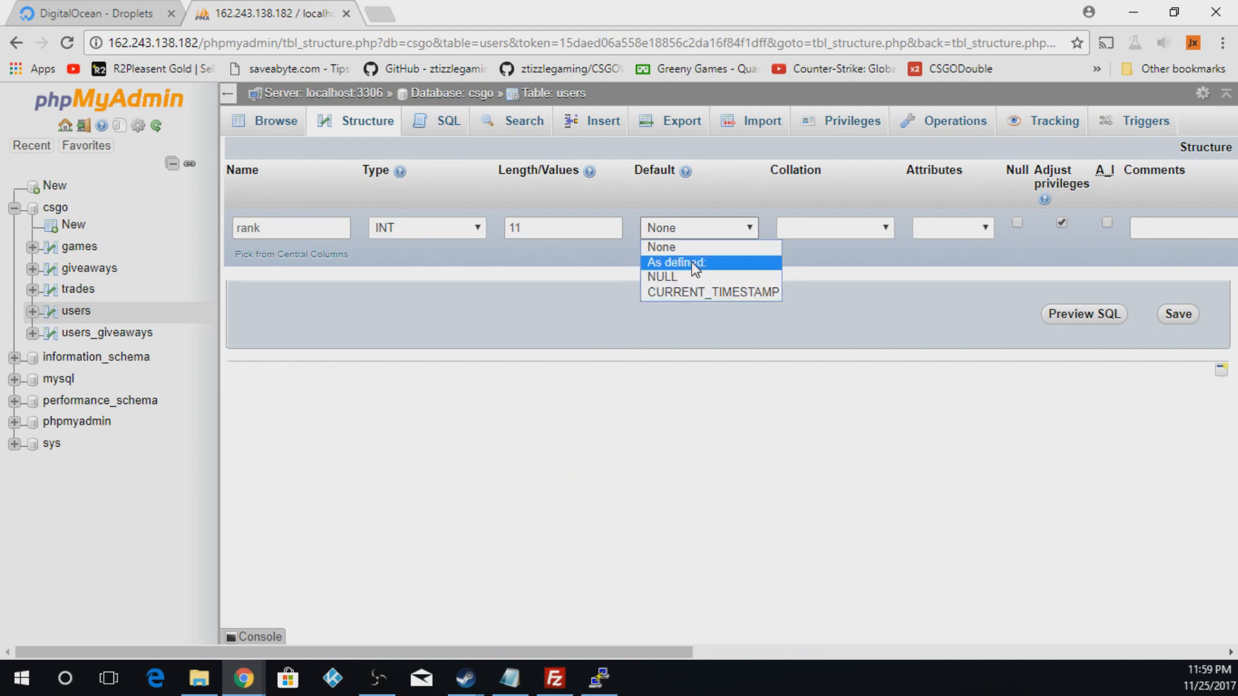
click(674, 262)
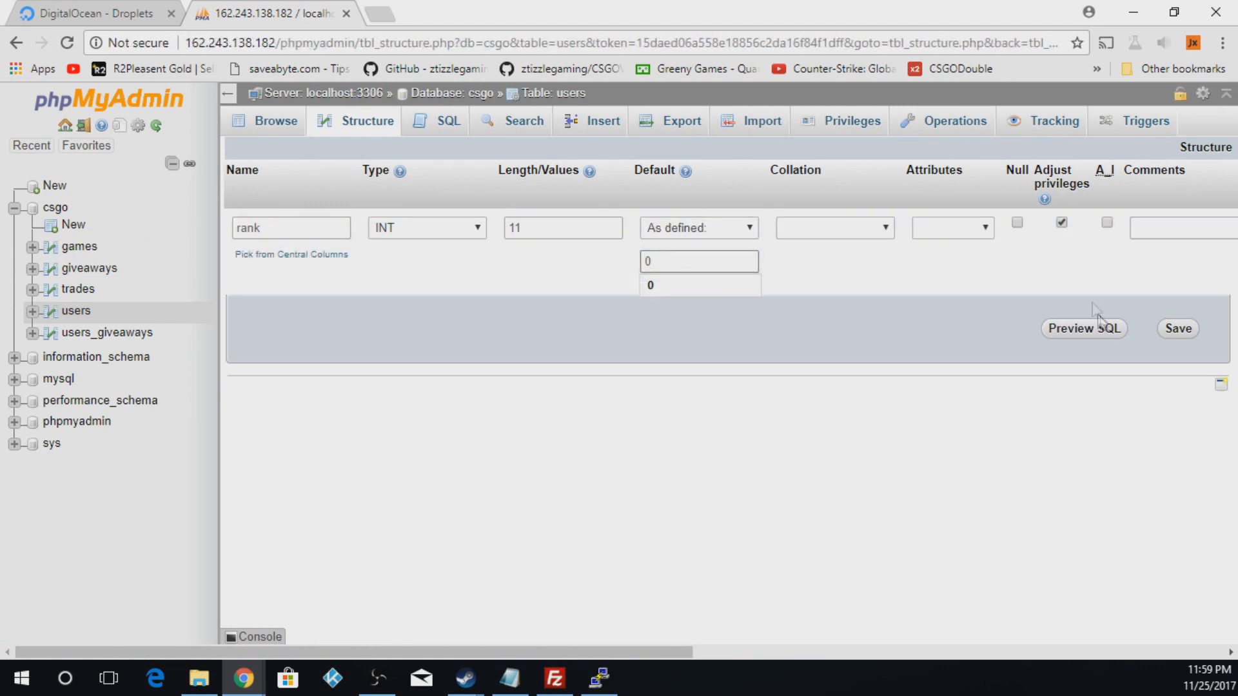
click(1177, 329)
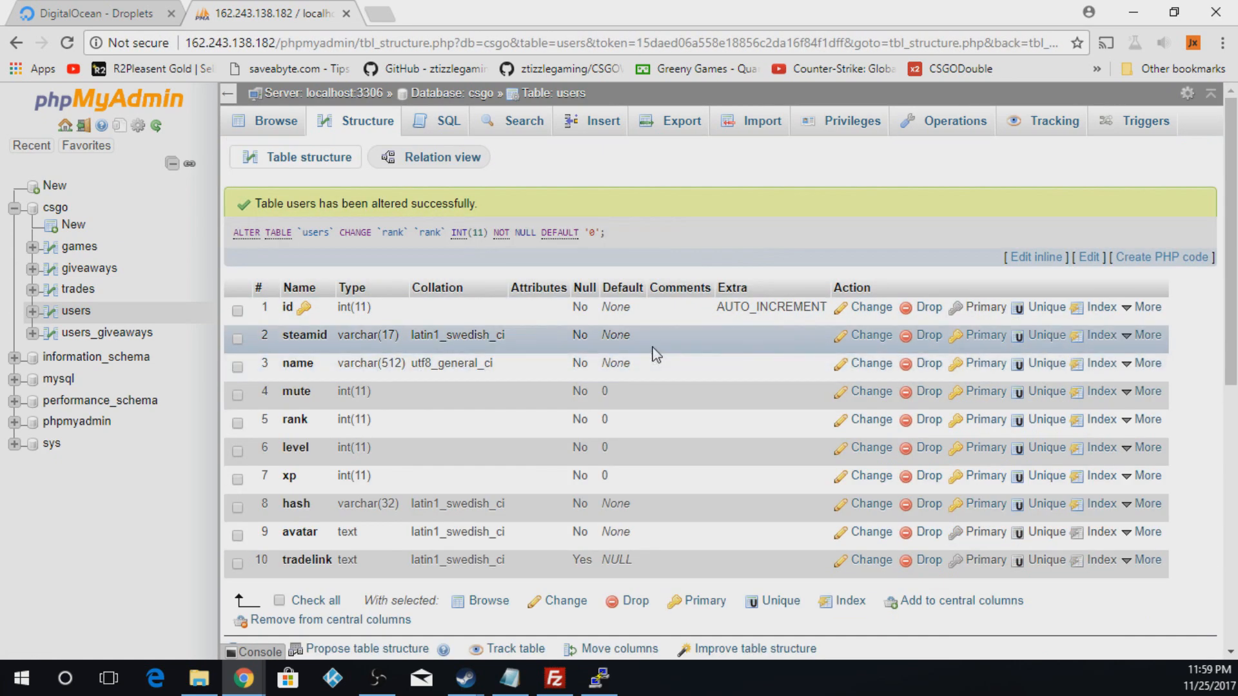
mouse_move(684, 367)
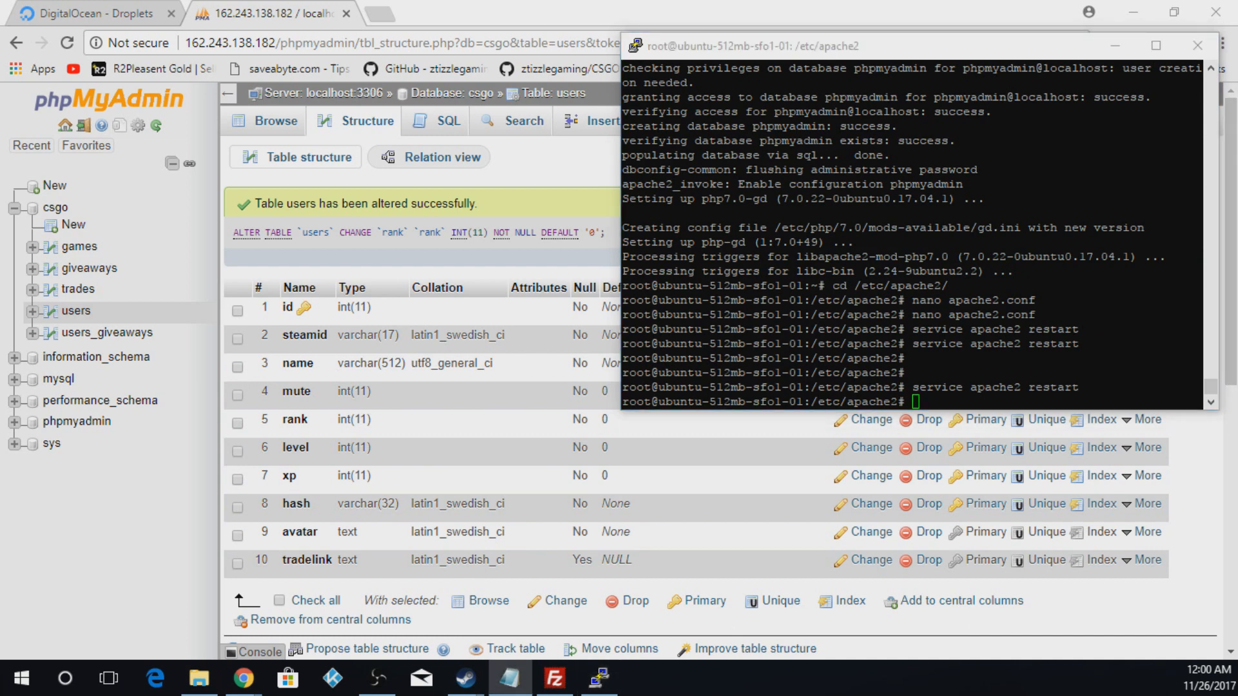
Step: Install php-json and php-curl with apt-get, then end the terminal session
text(apt-get install php-json)
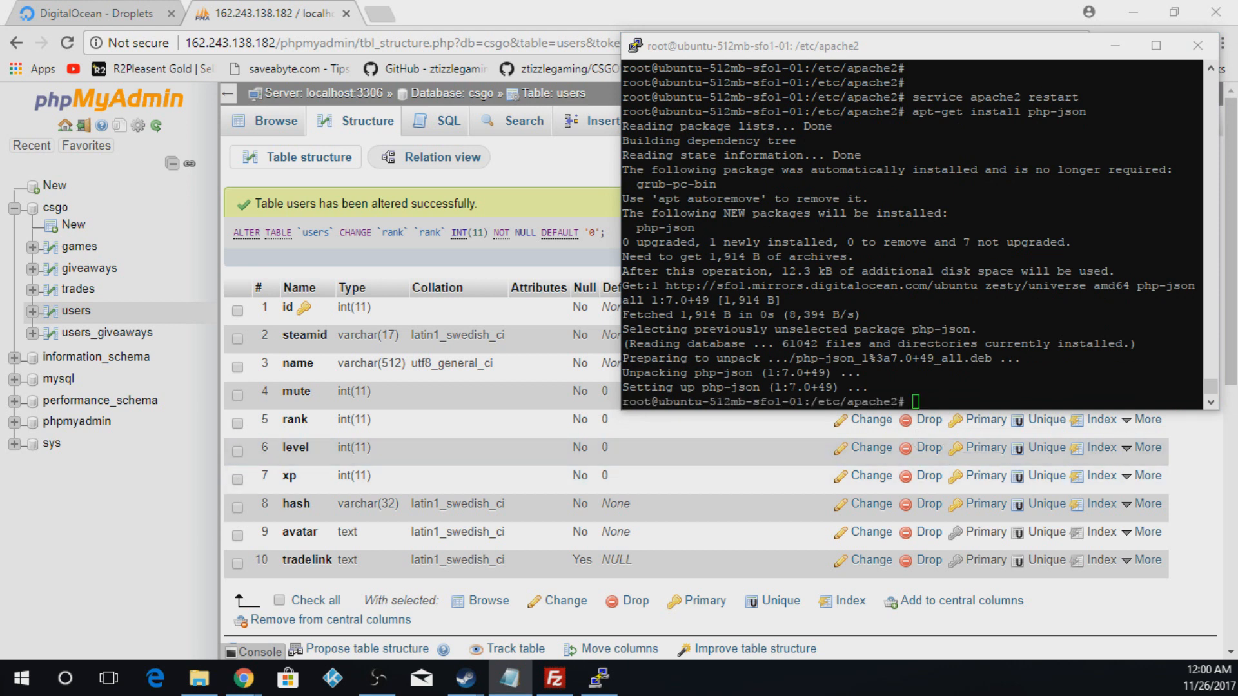
text(apt-get install php-curl)
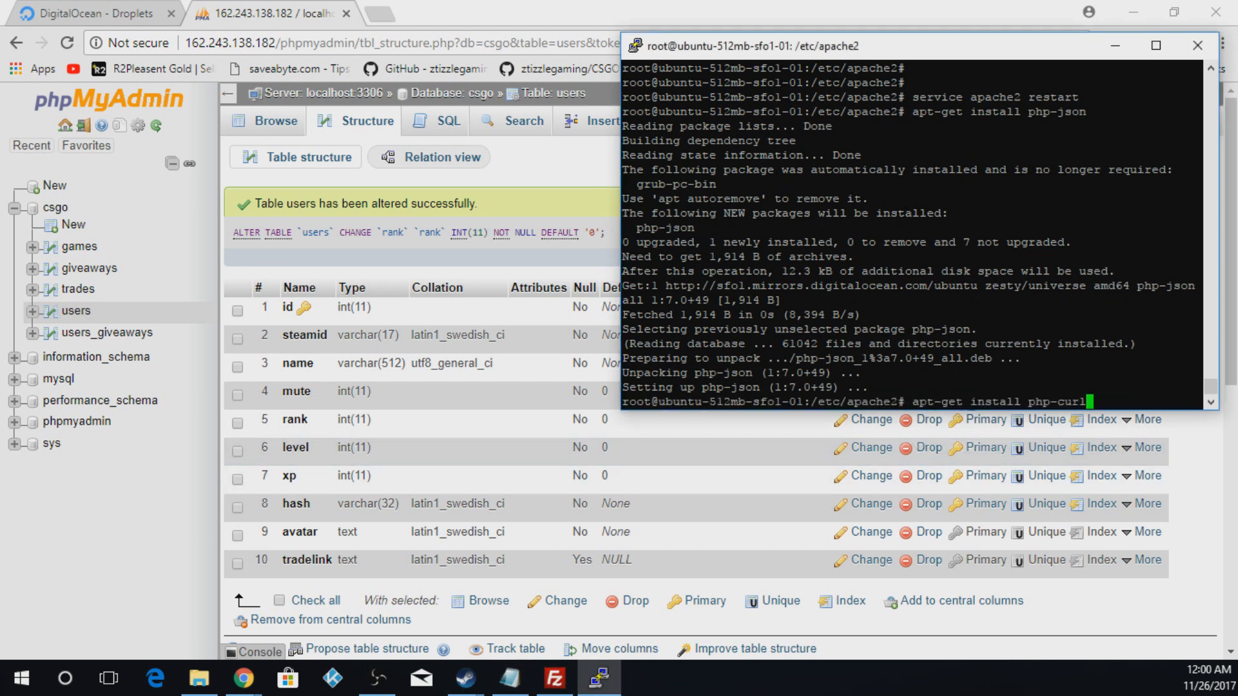
key(enter)
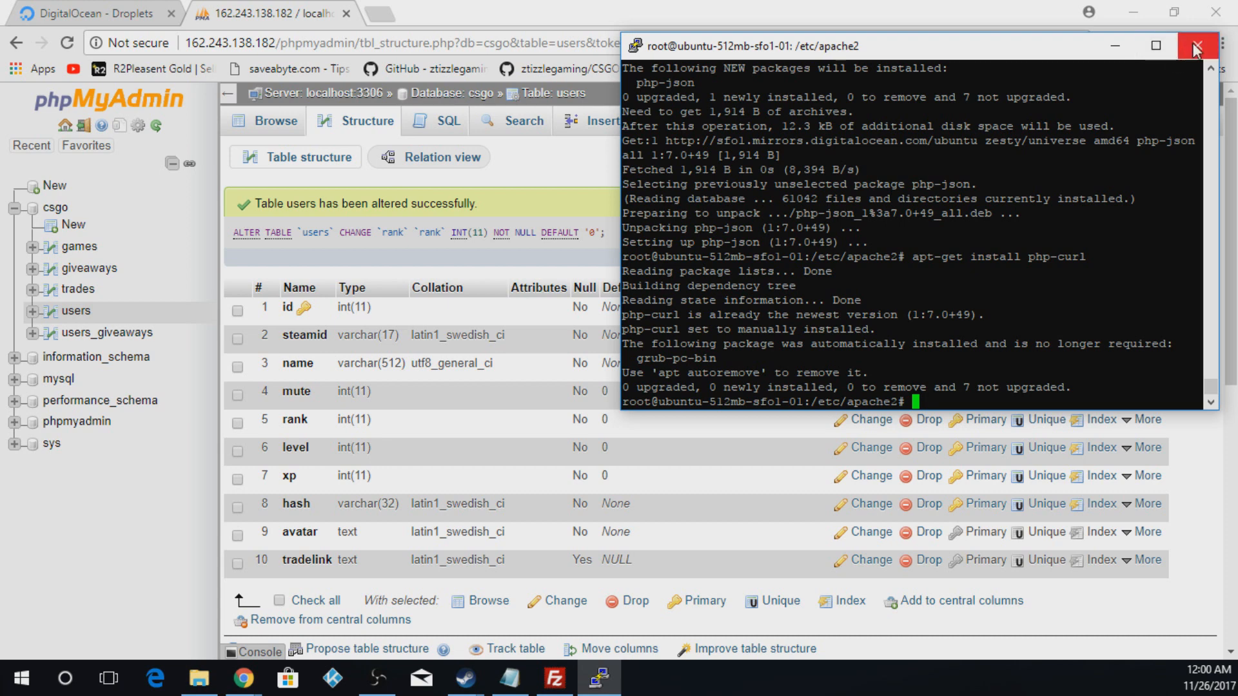
click(1197, 45)
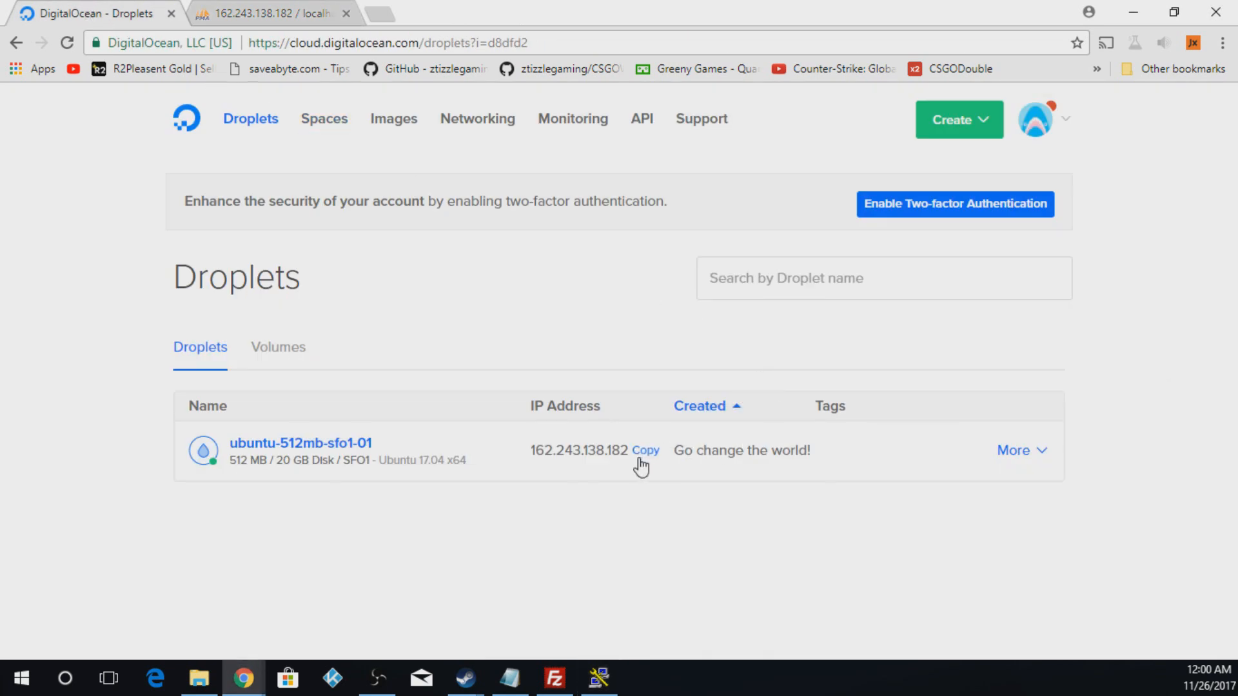
Step: Reconnect to the droplet as root and rerun apt-get install for php-json and php-curl
click(645, 451)
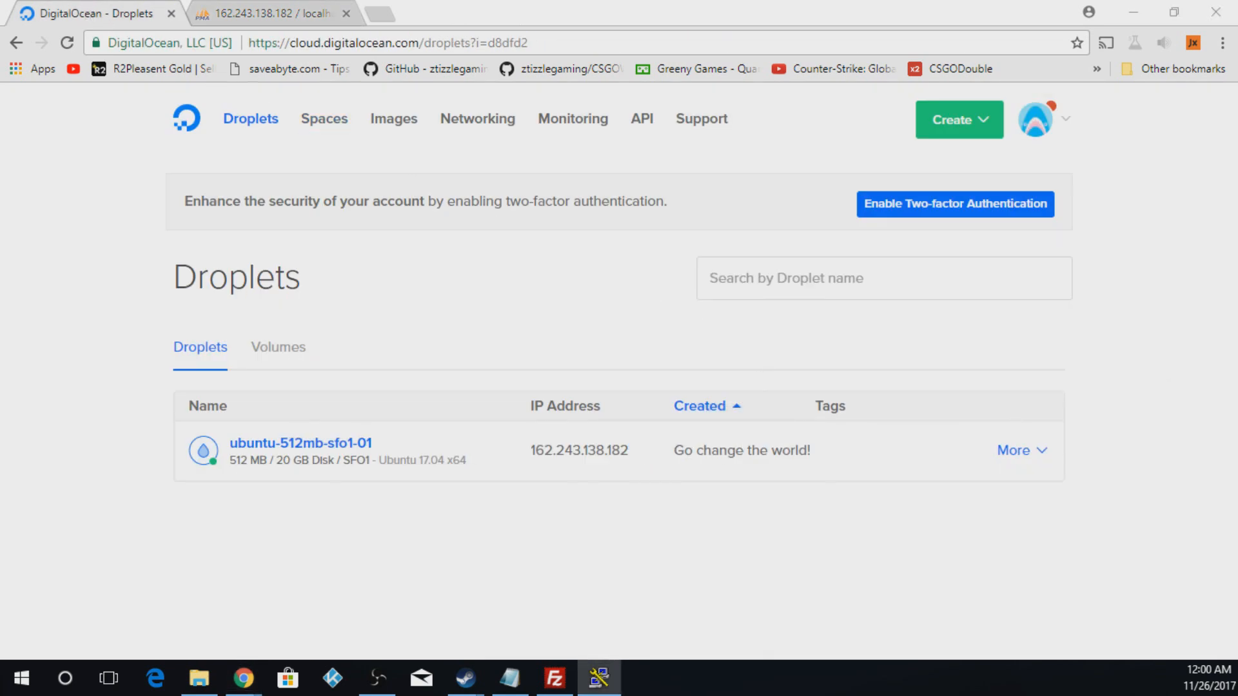
click(599, 677)
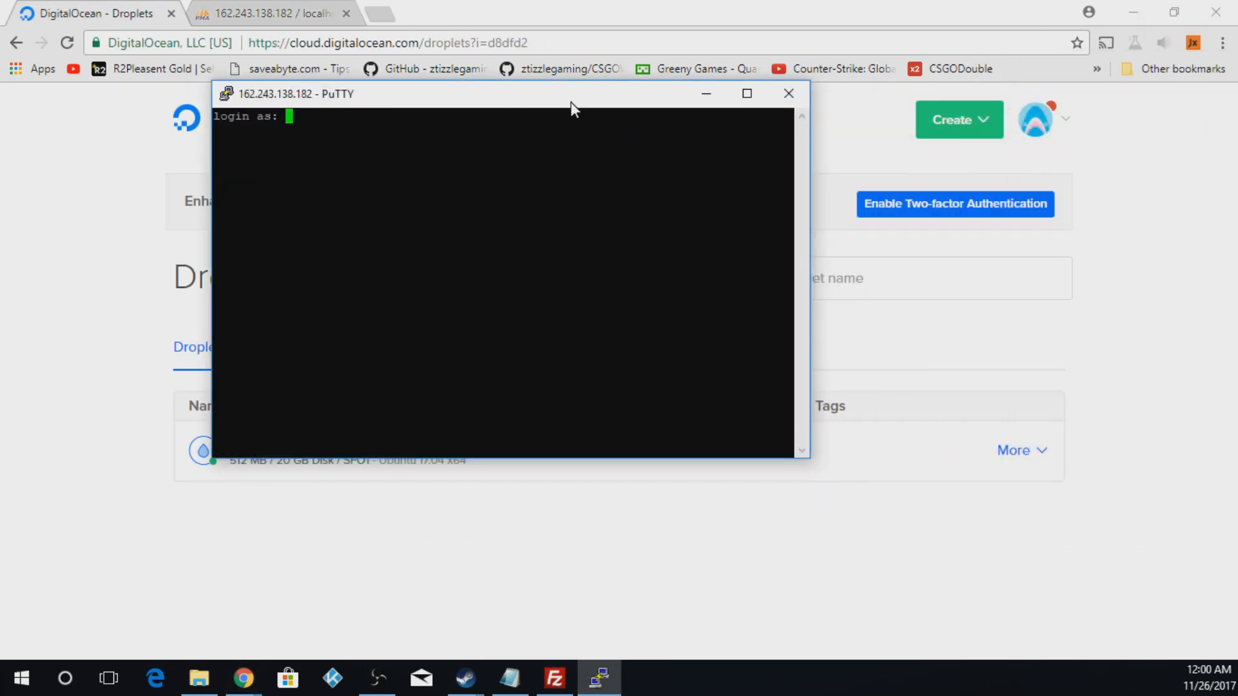
text(root)
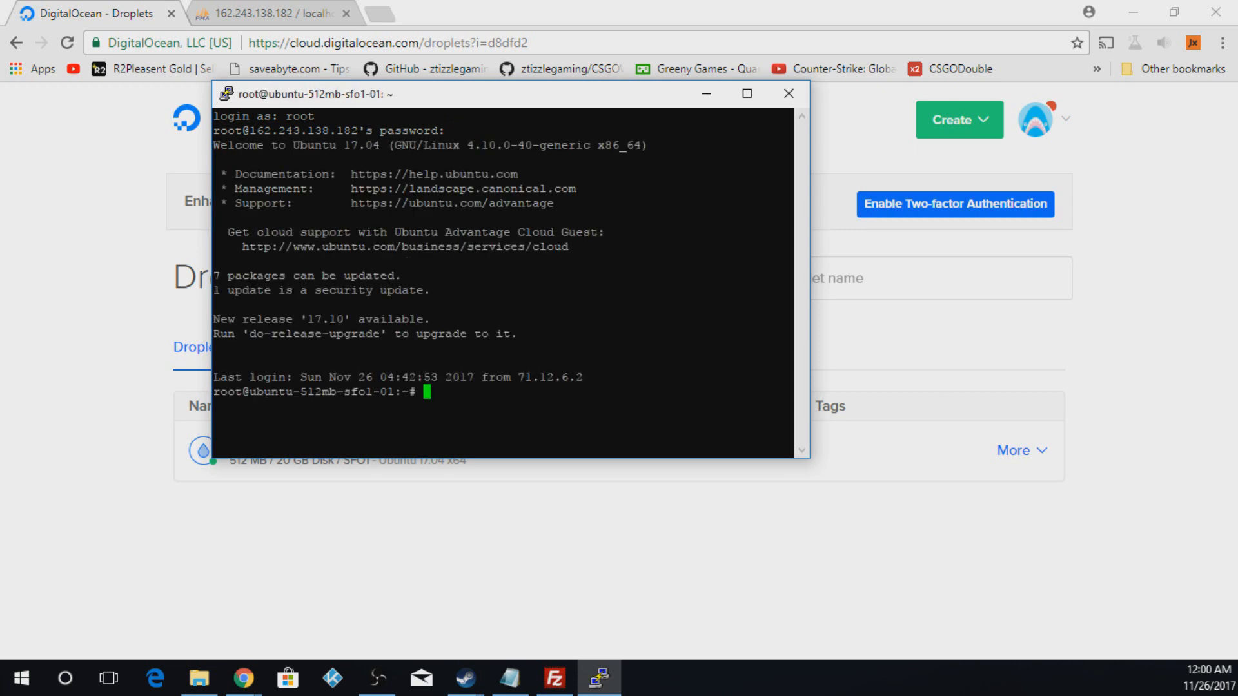
text(apt-get install php-json)
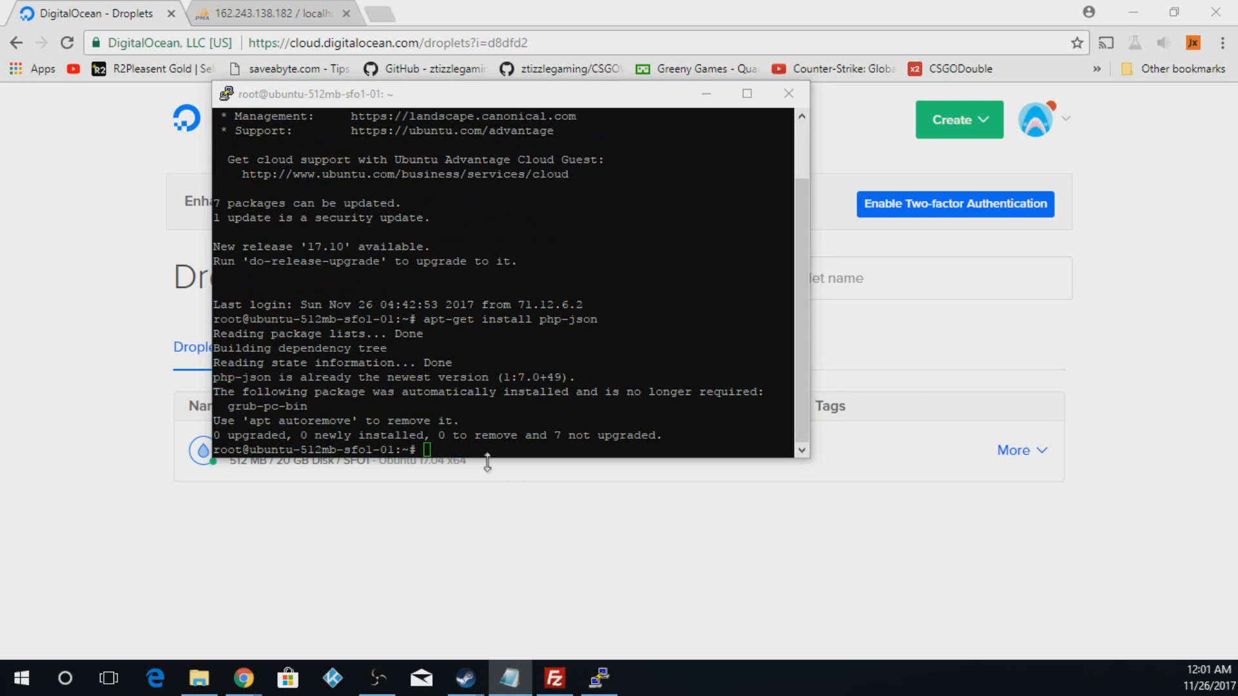
text(apt-get install php-curl)
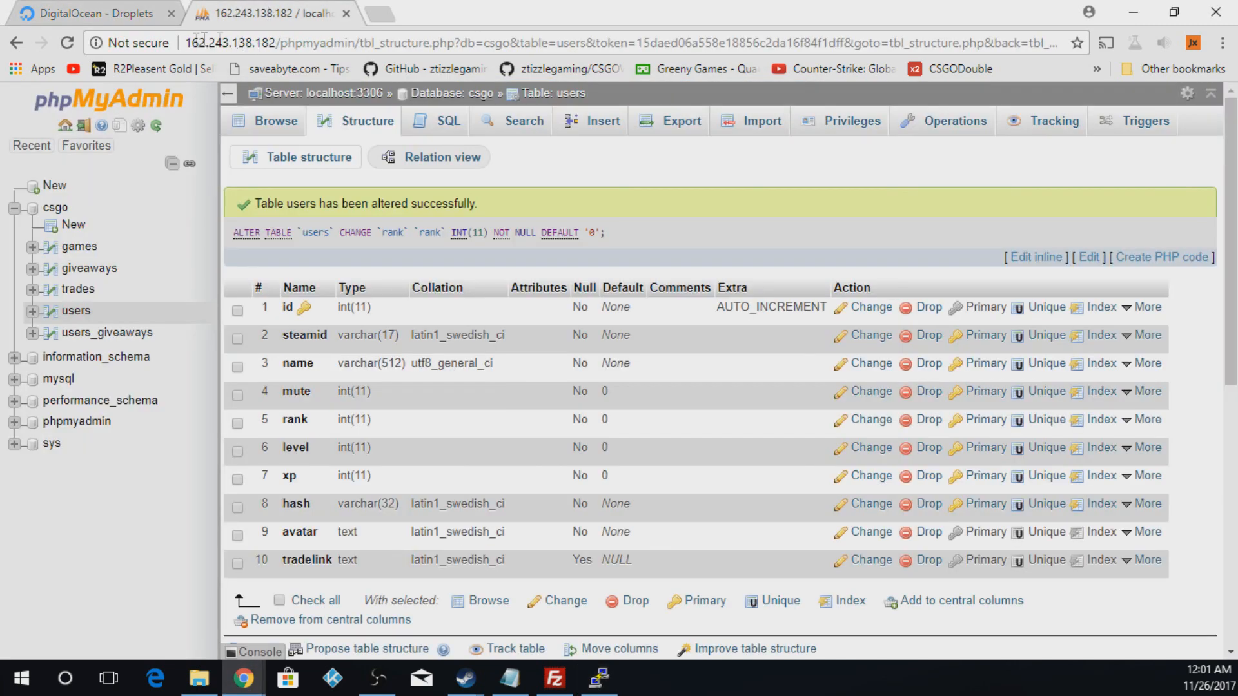
Step: Load the coinflip site at the droplet IP and sign in through Steam as the AERO account
click(238, 44)
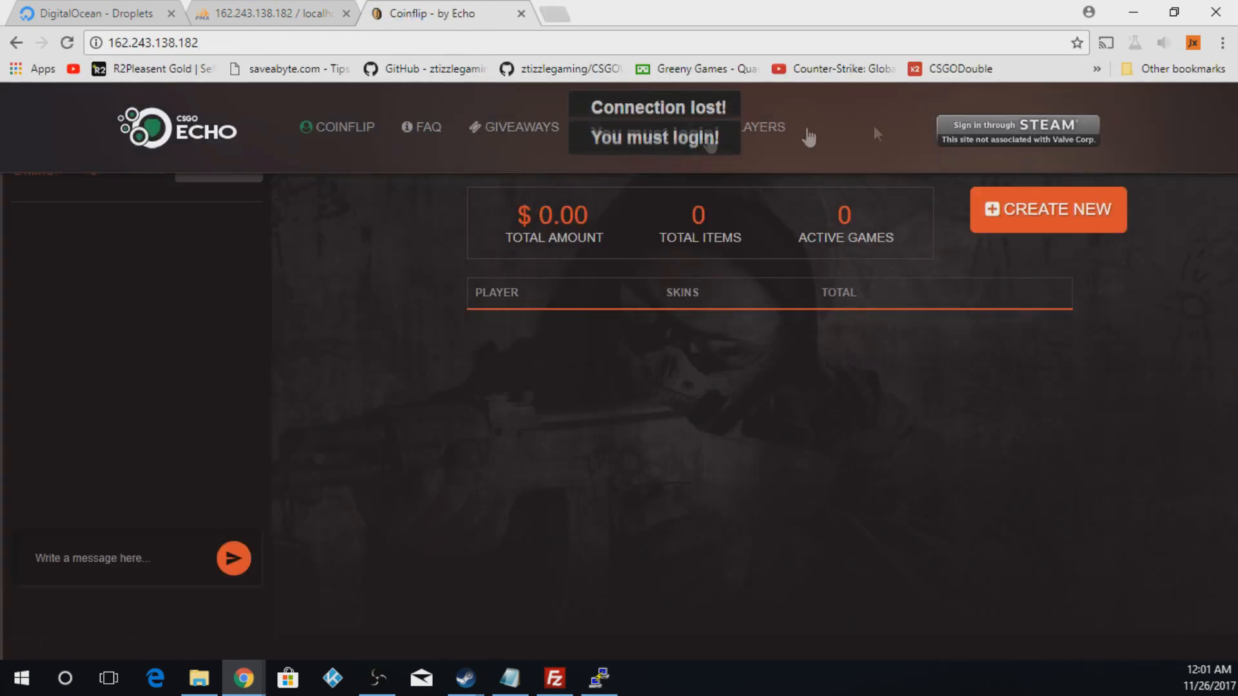
click(1017, 129)
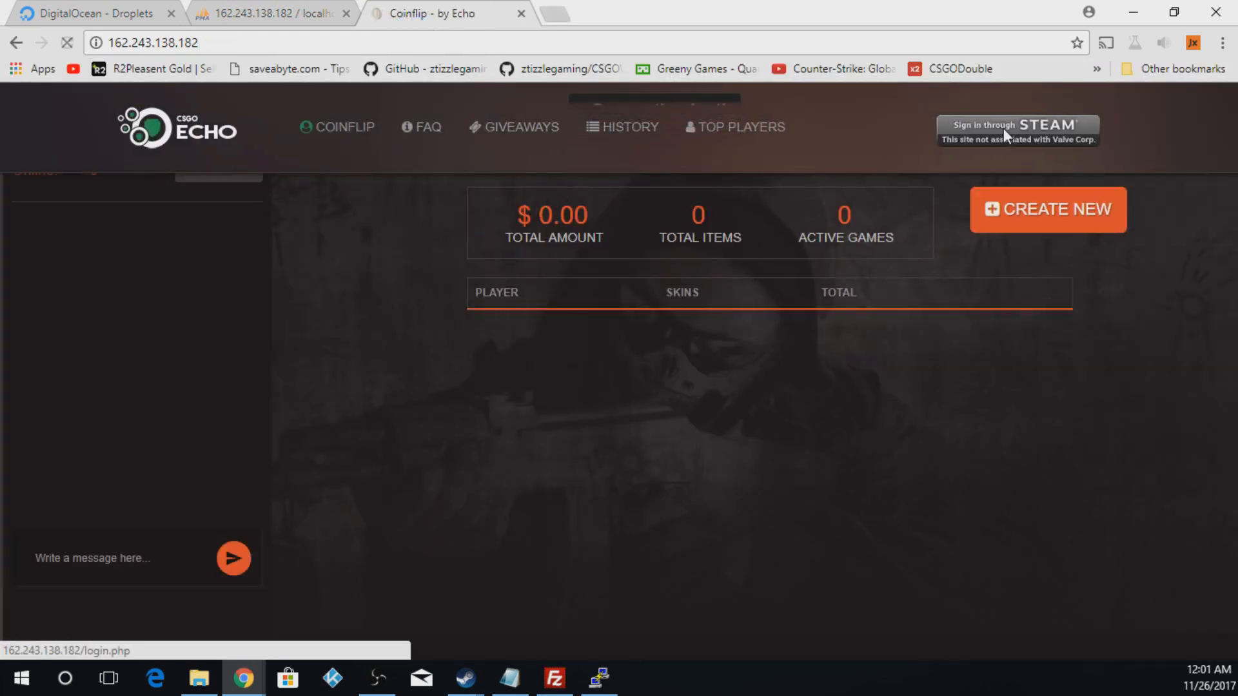
click(1017, 130)
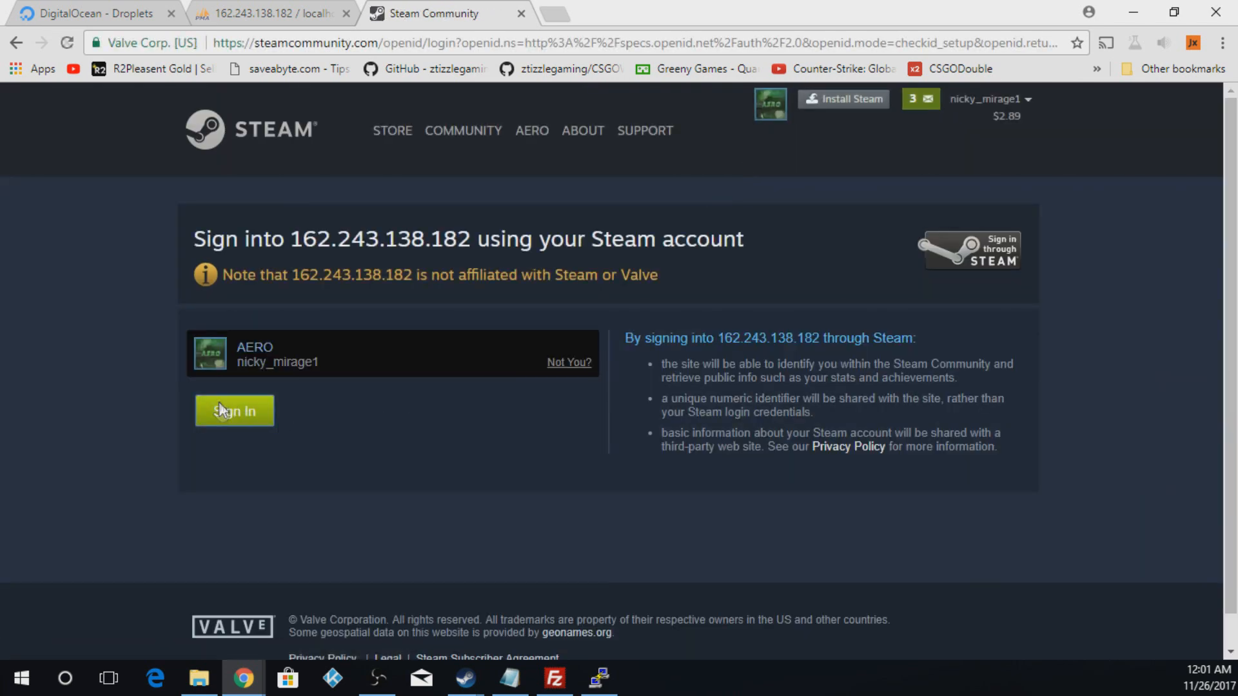
click(233, 410)
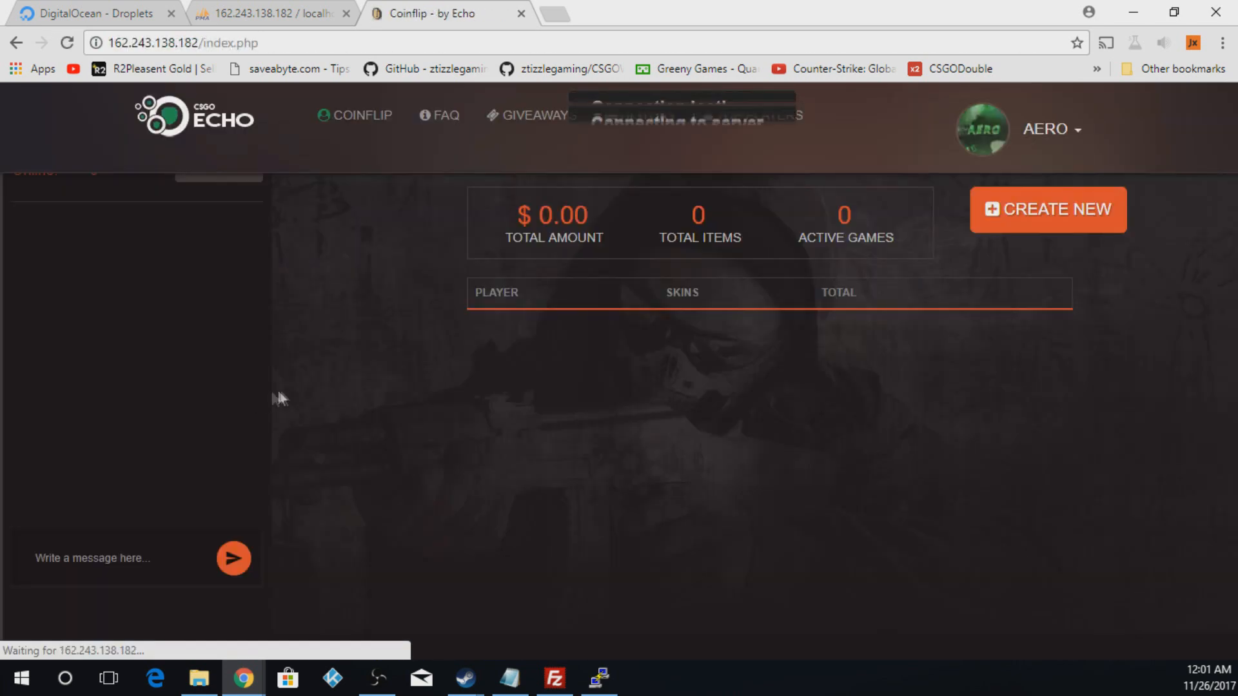
click(1050, 129)
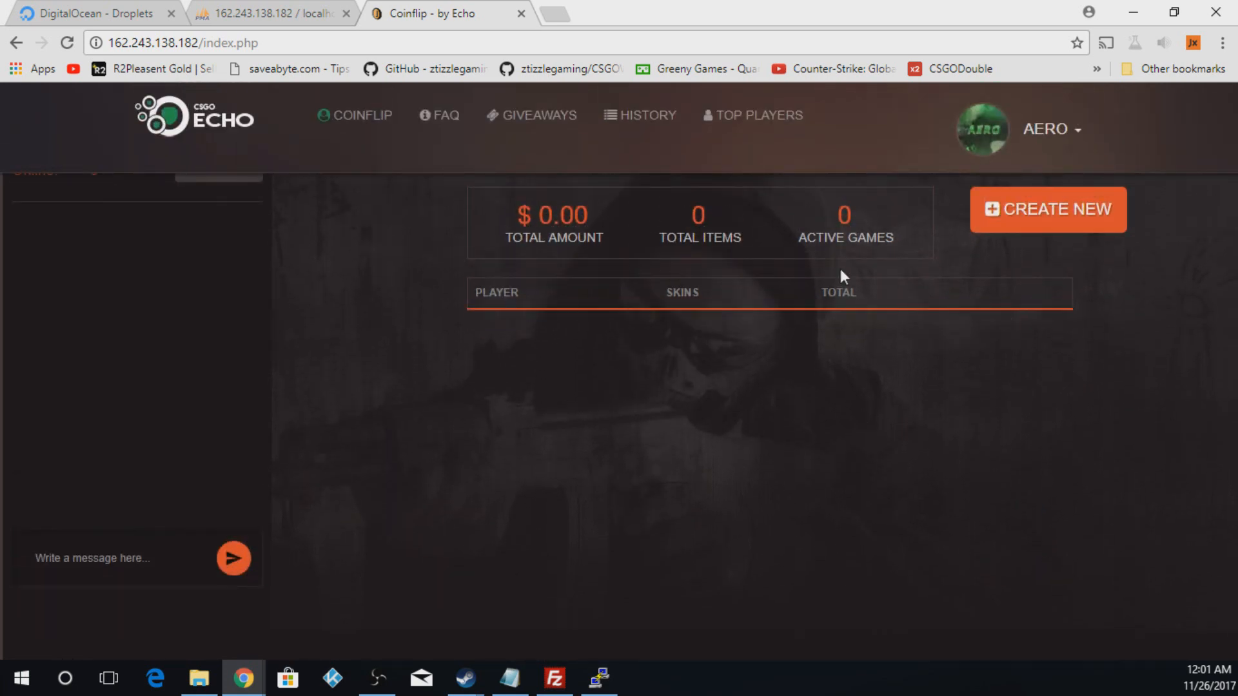
mouse_move(714, 641)
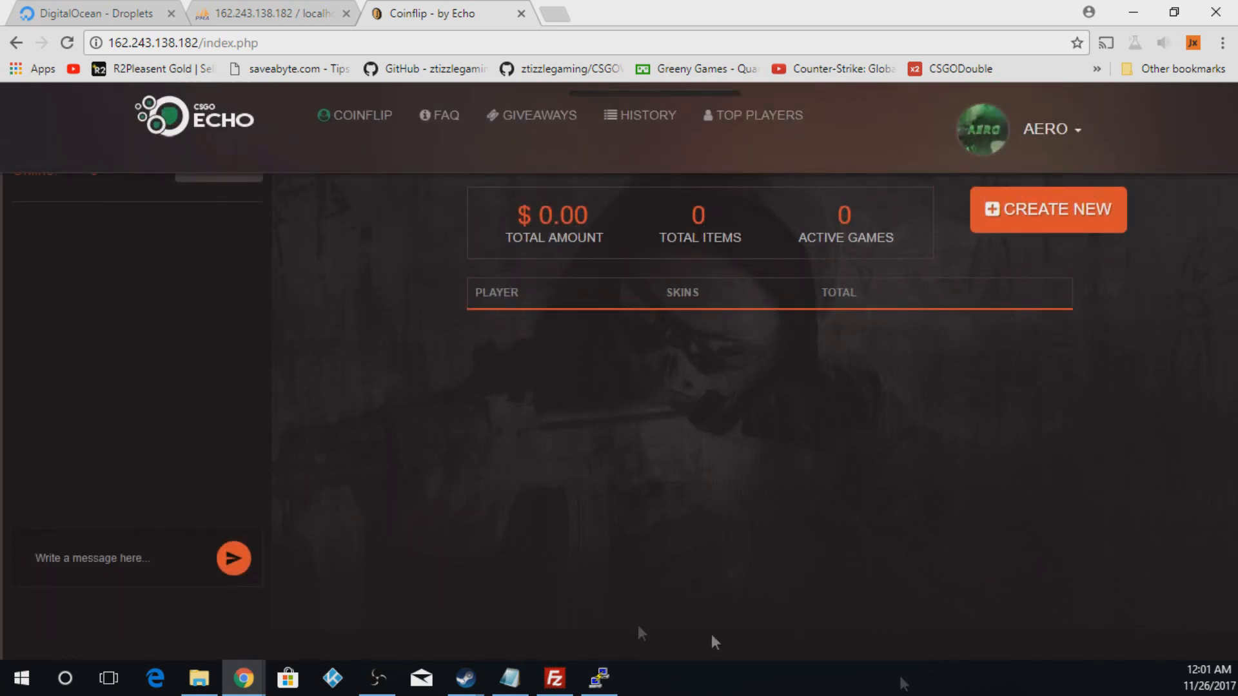